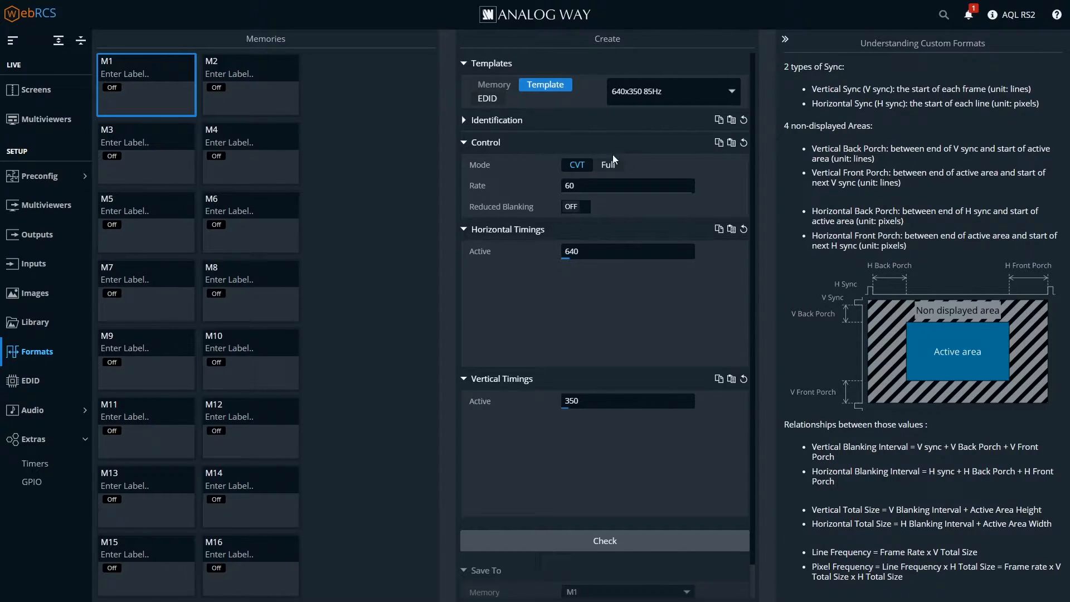
Step: Configure CVT timing with reduced blanking on, 4800 by 1400 active, at 60 Hz
left_click(607, 164)
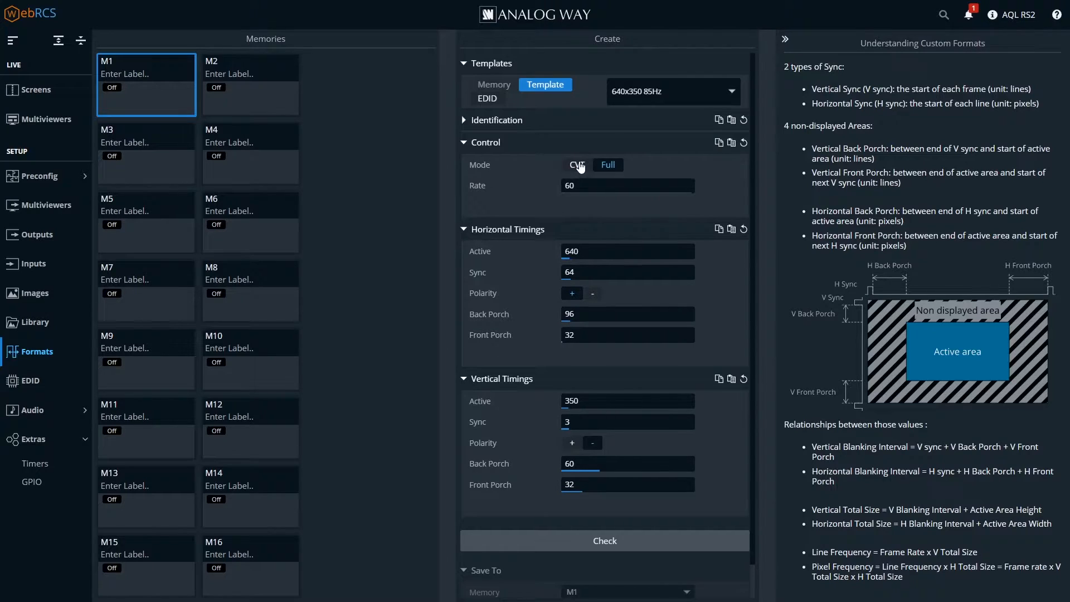
left_click(576, 164)
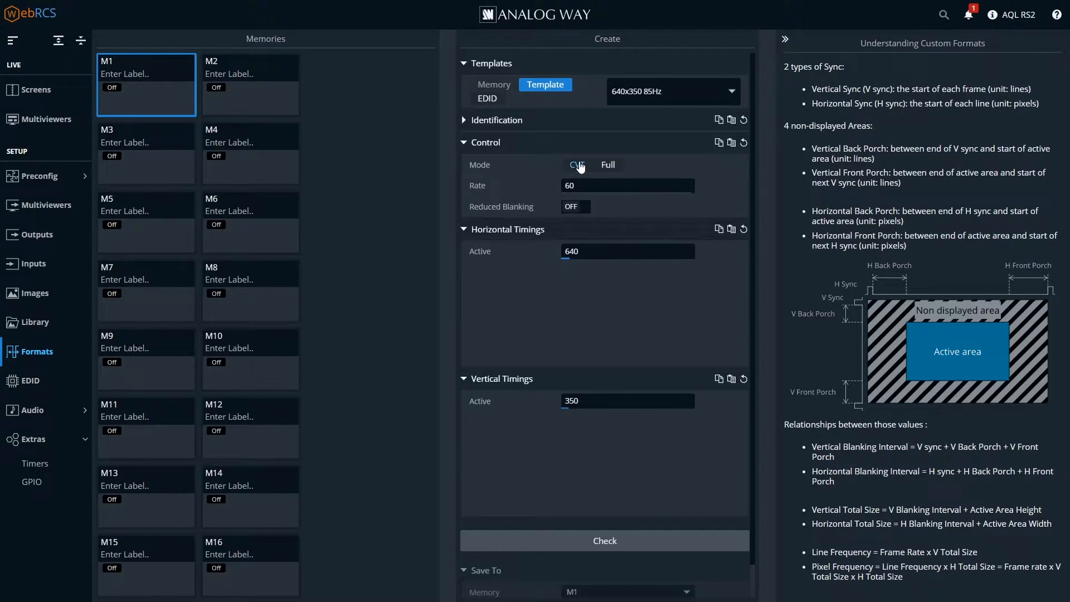
left_click(576, 165)
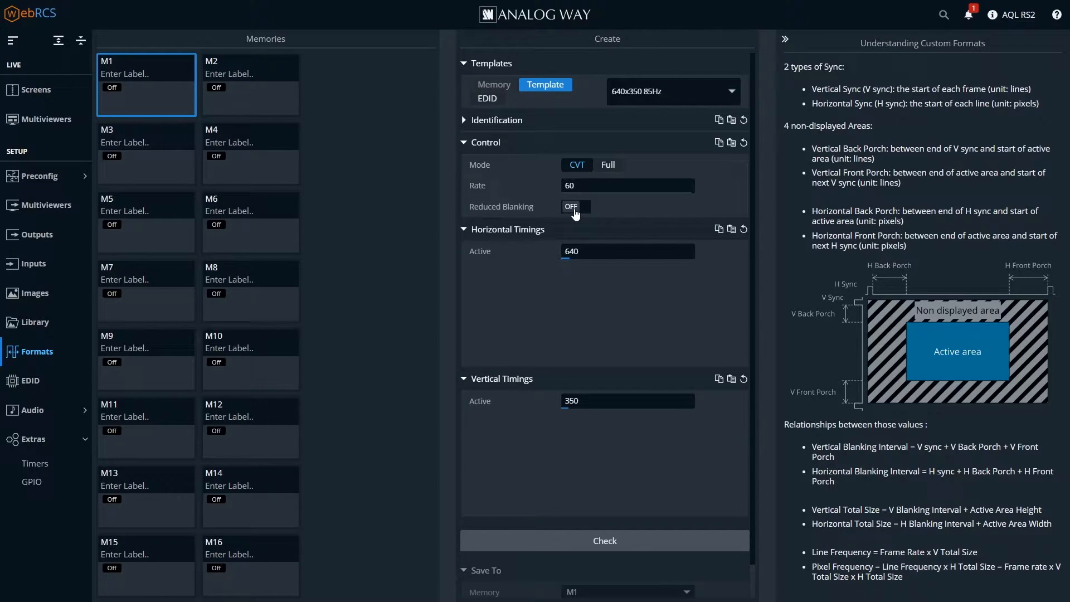
left_click(576, 206)
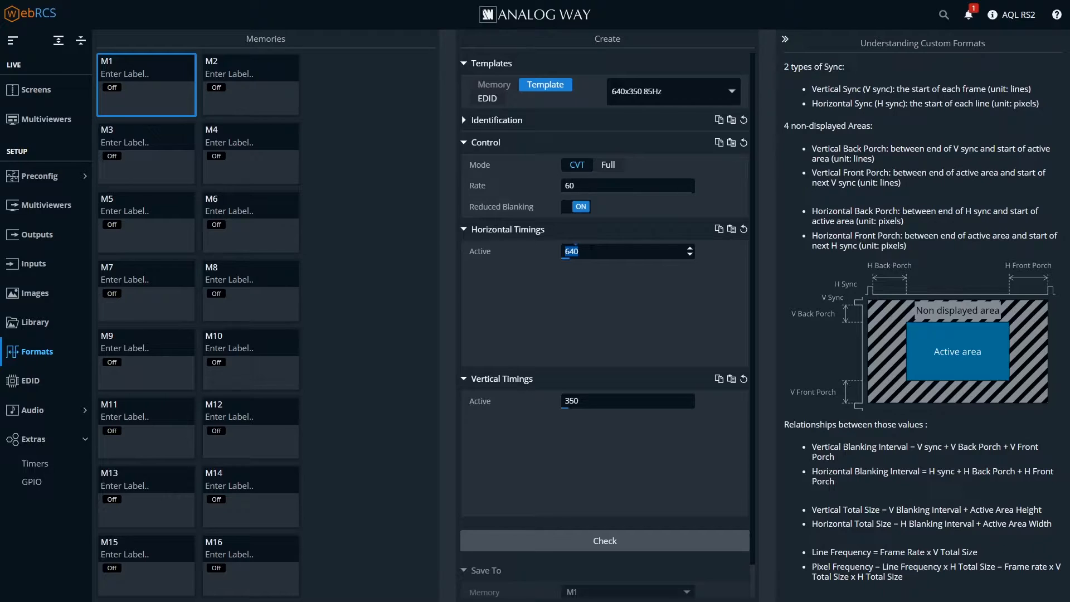
type("4800")
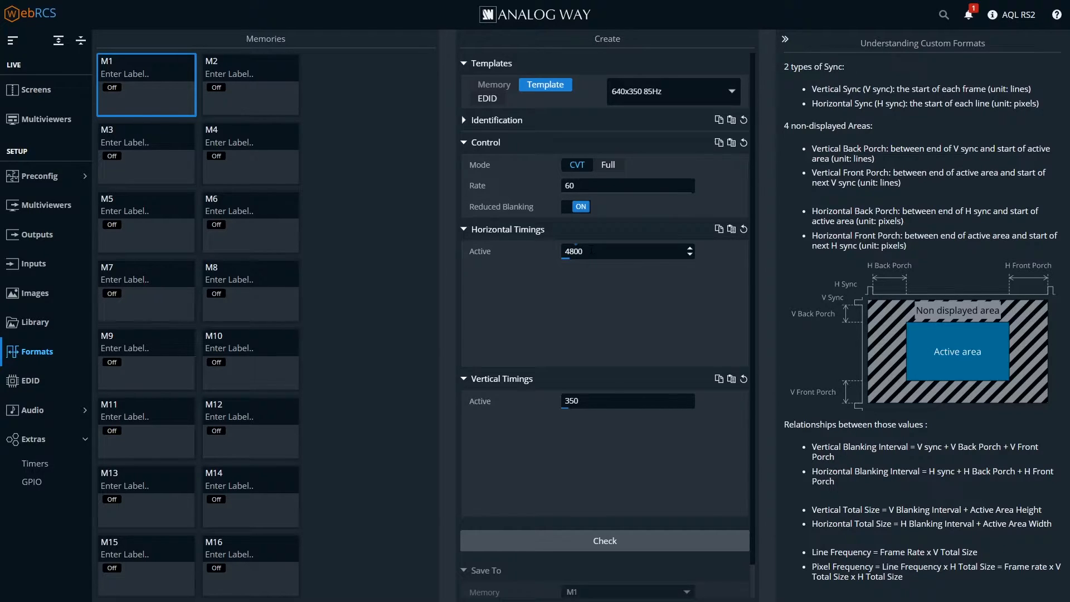
left_click(600, 400)
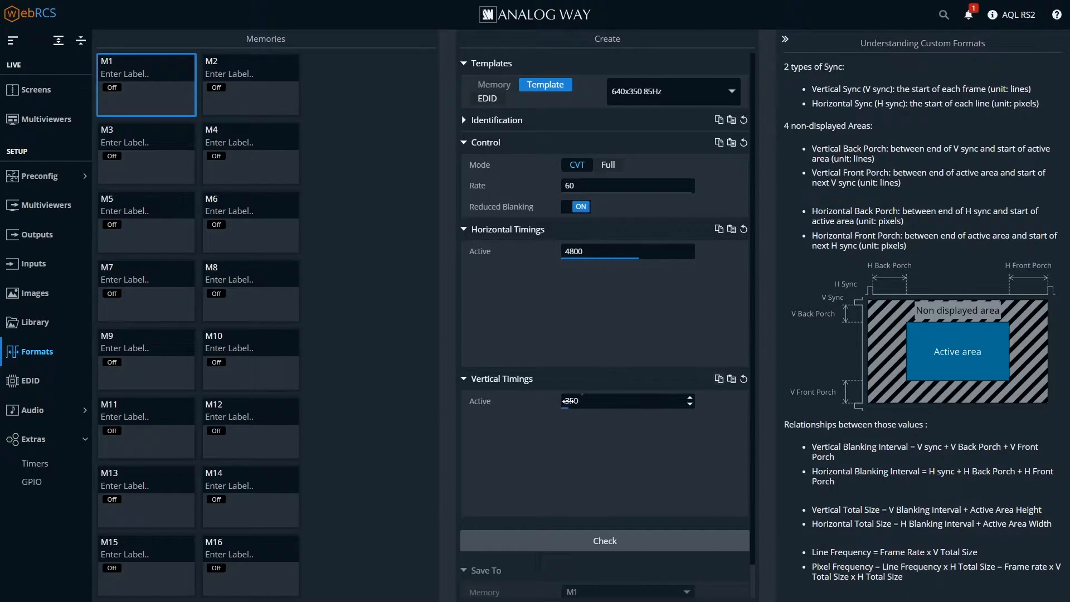
type("1")
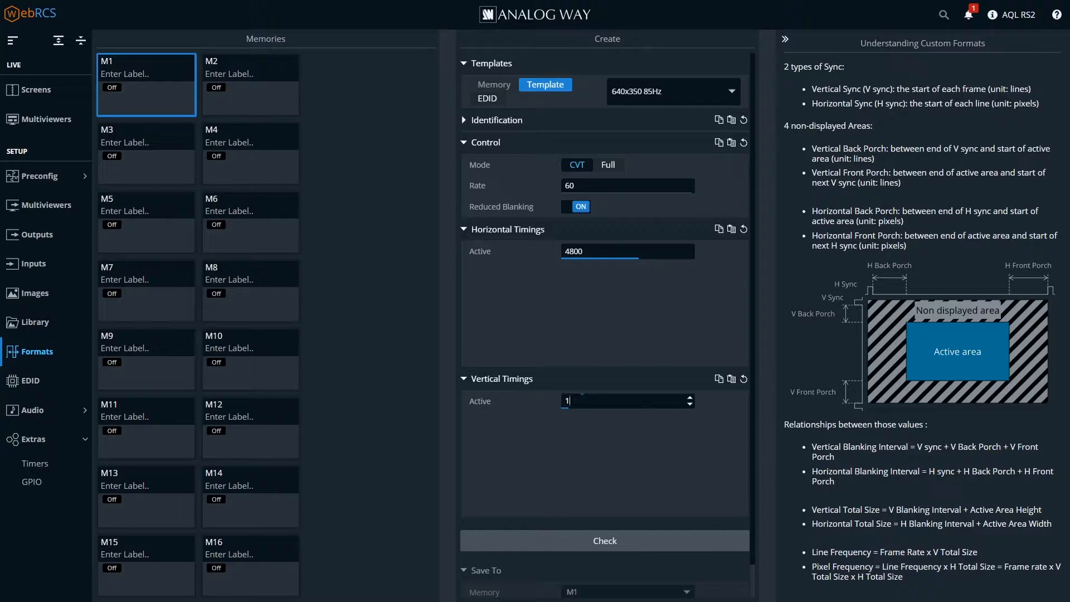
type("4800")
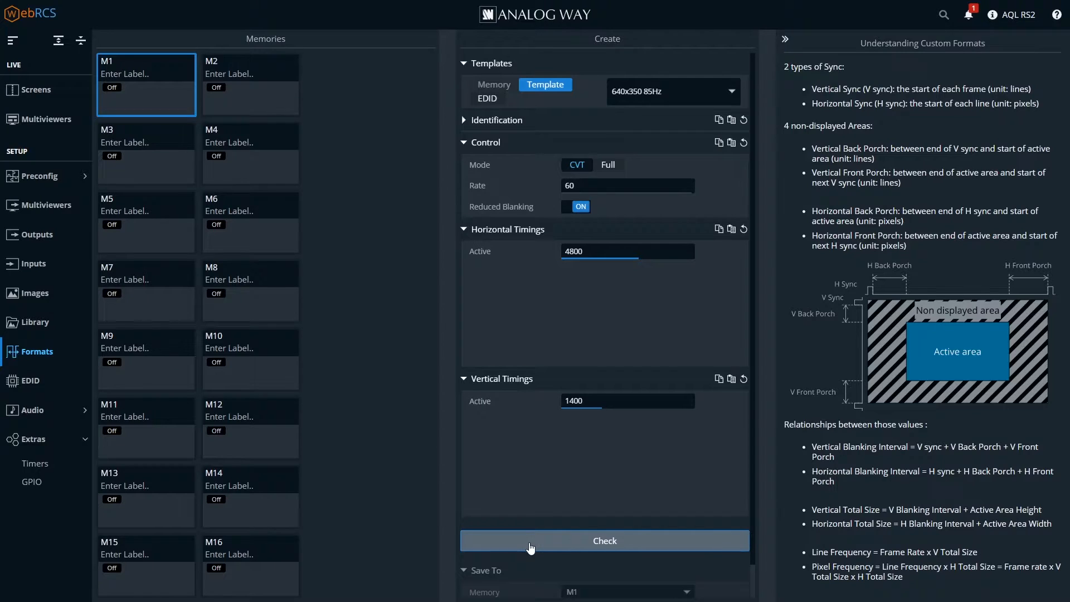
Step: Check the 4800×1400 60 Hz timings and label the custom format 'Bob'
left_click(603, 540)
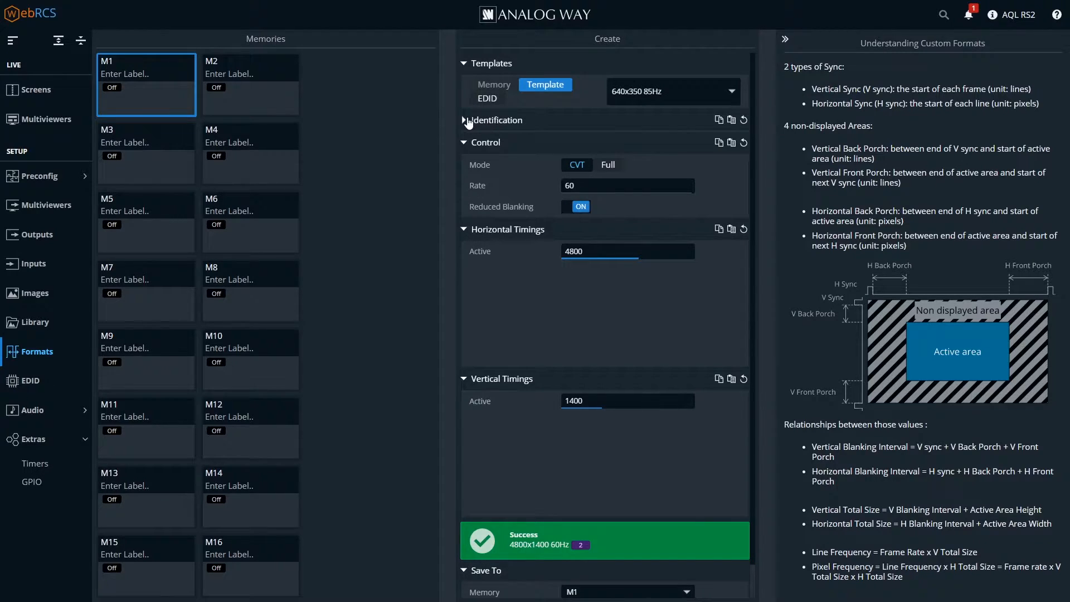
left_click(493, 120)
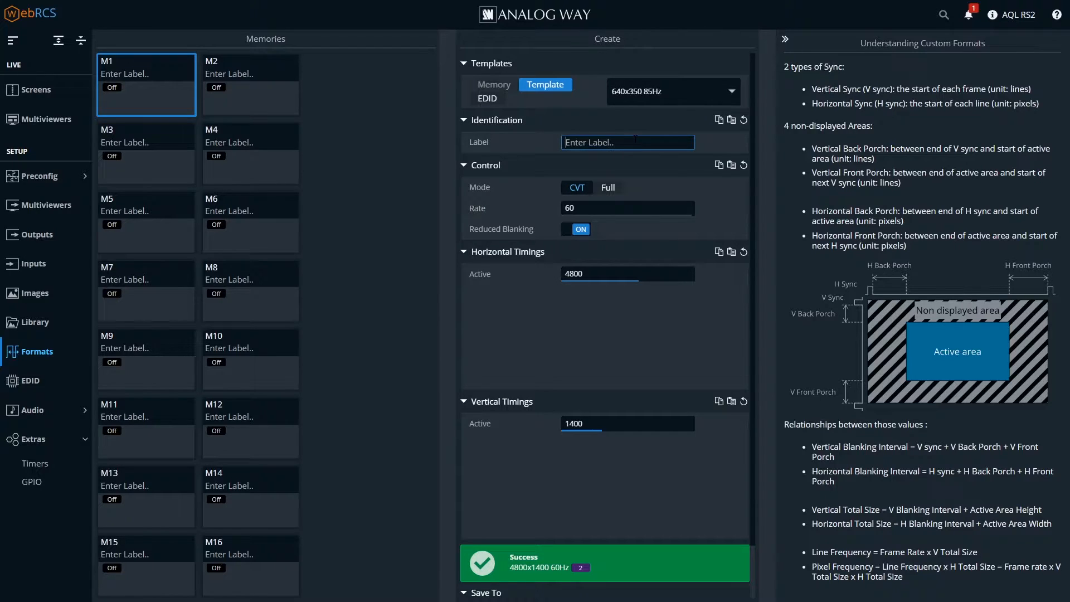
type("BOB")
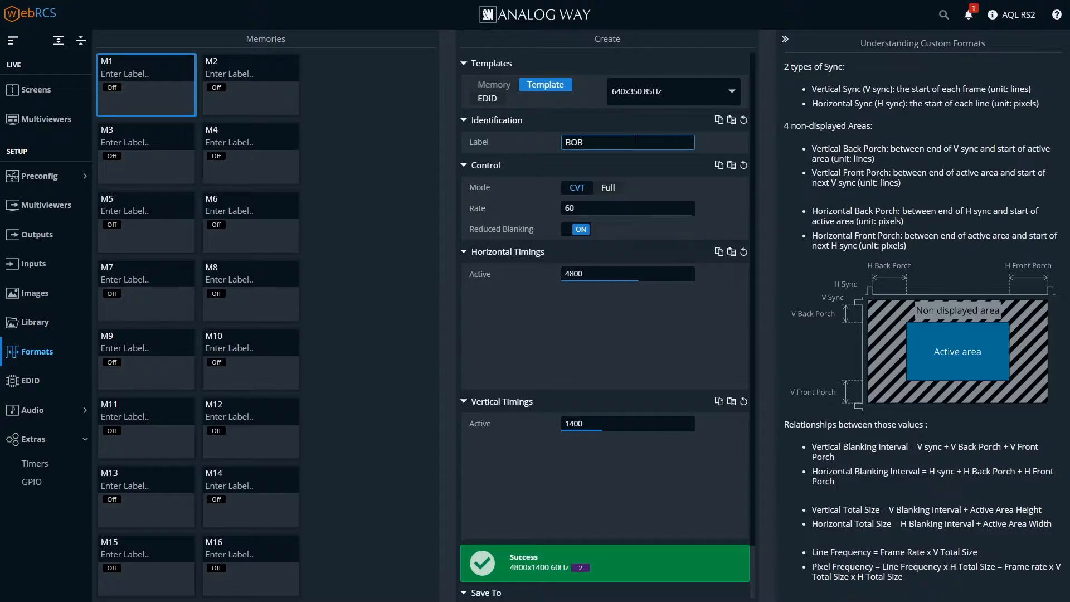
type("Bob")
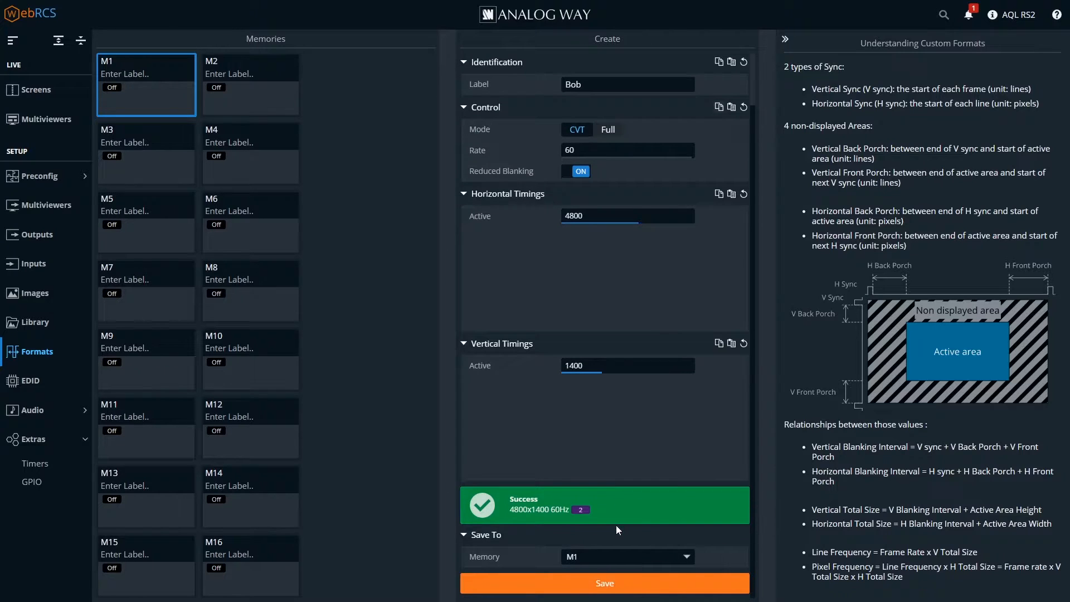
mouse_move(577, 556)
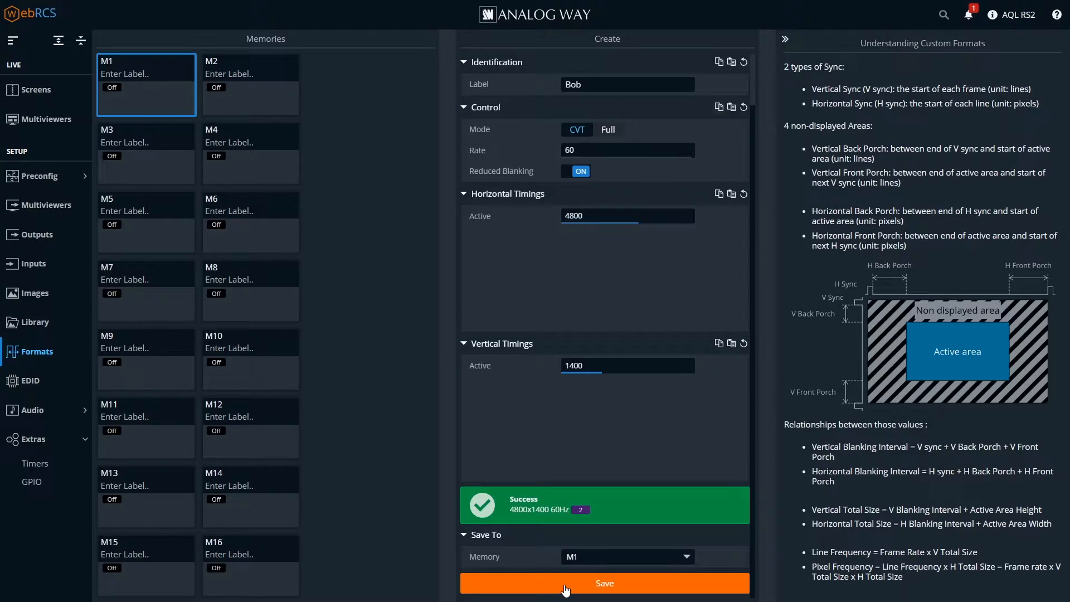
Step: Save the 'Bob' 4800×1400 format into memory M1, then select empty slot M2
left_click(603, 583)
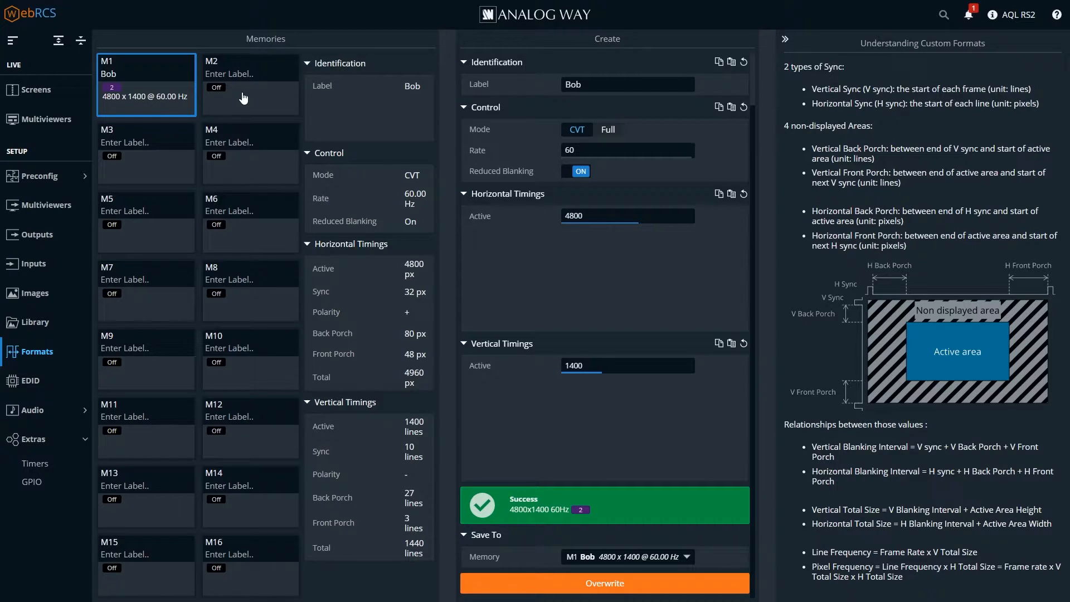
left_click(250, 84)
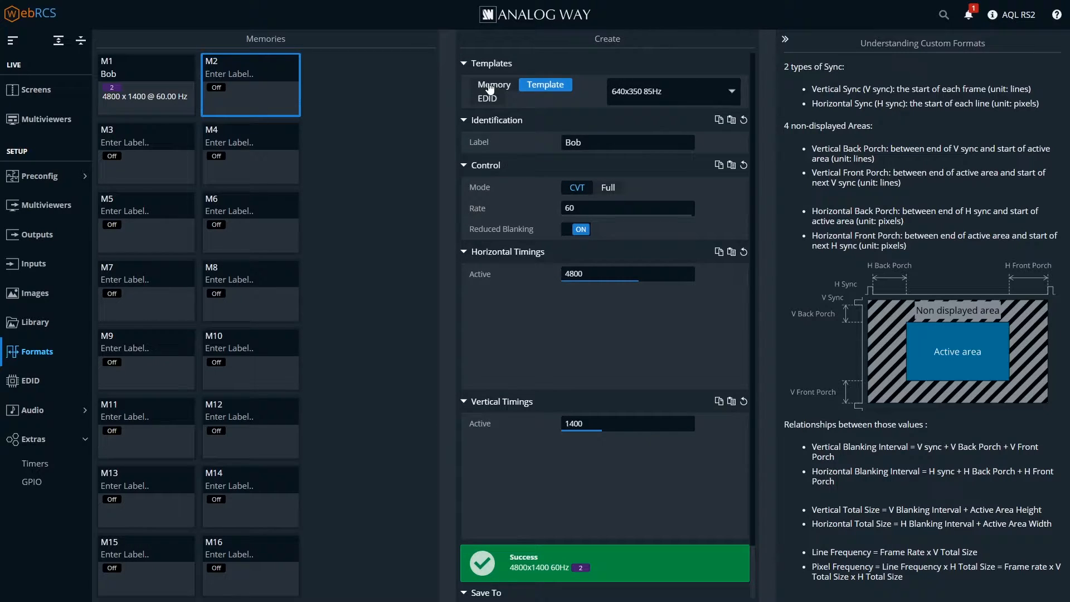
Step: Base the new format on the DisplayPort 4K 60 Hz EDID template, labelled 'Al'
left_click(493, 84)
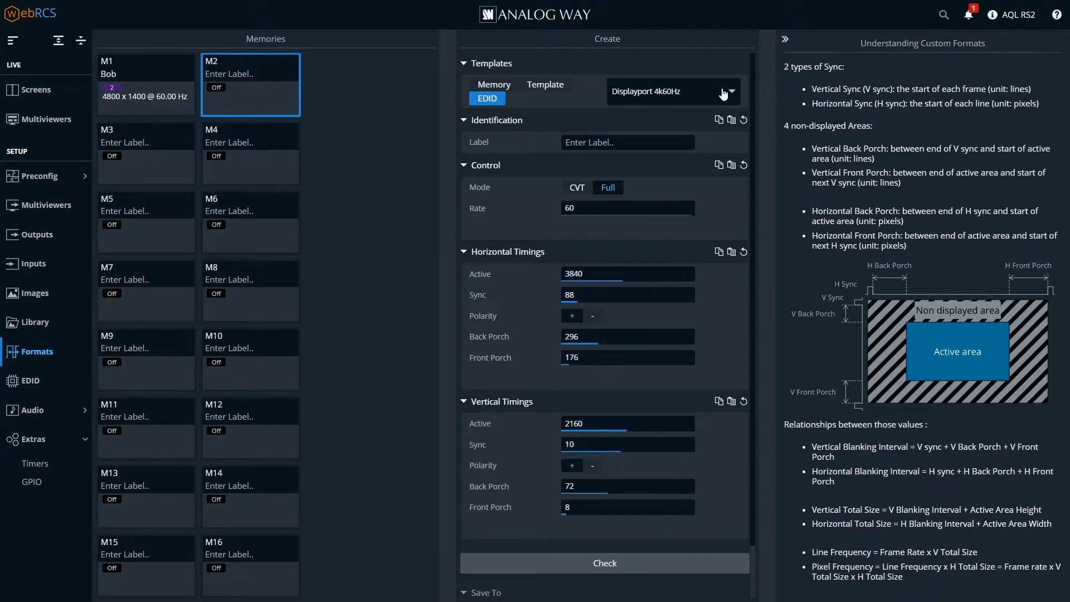
left_click(730, 91)
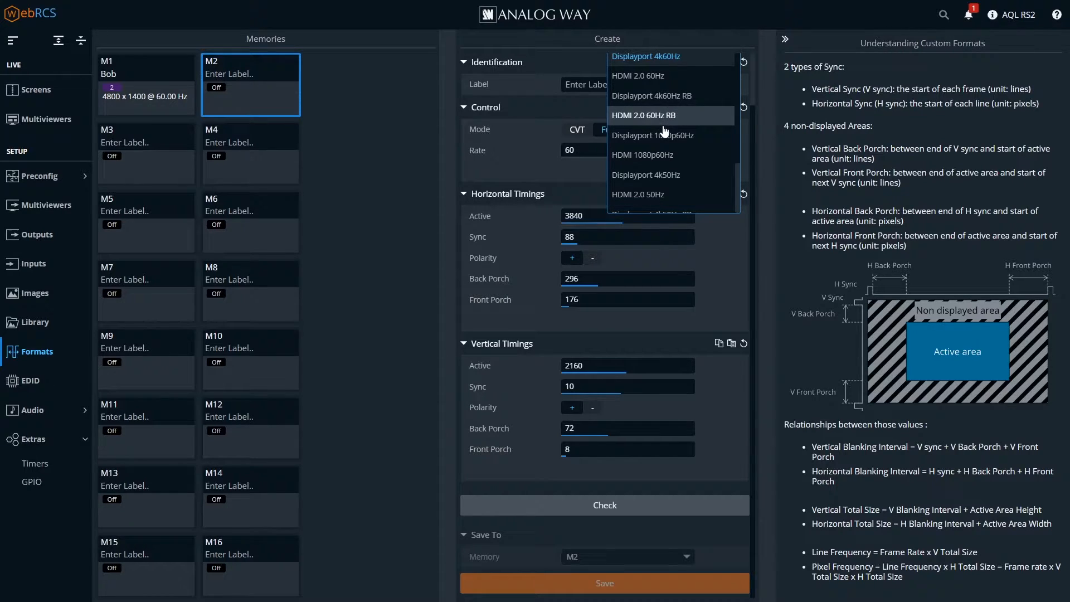
mouse_move(661, 75)
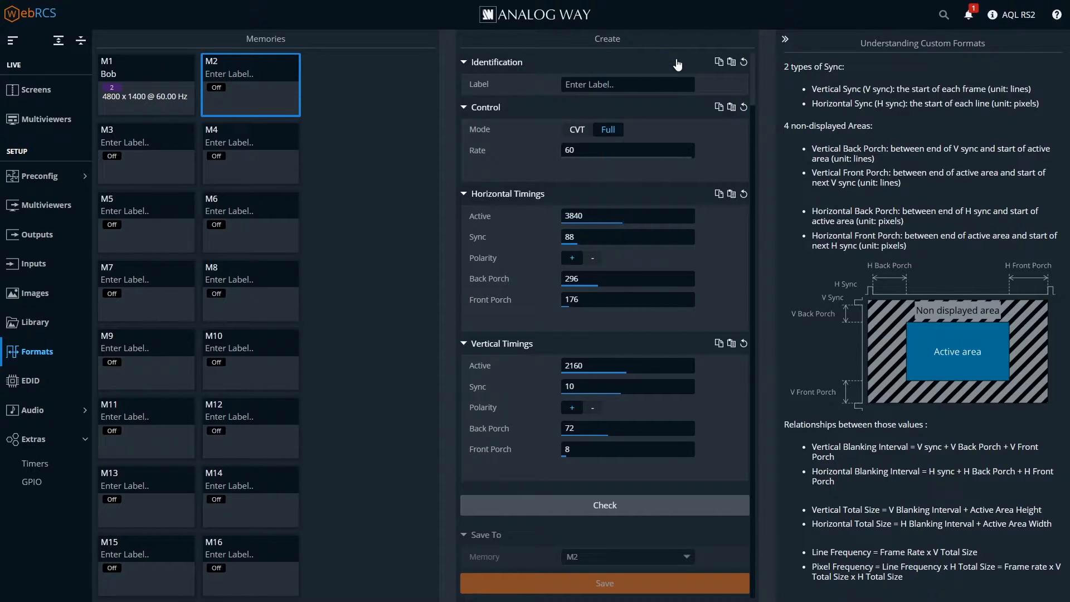
left_click(626, 85)
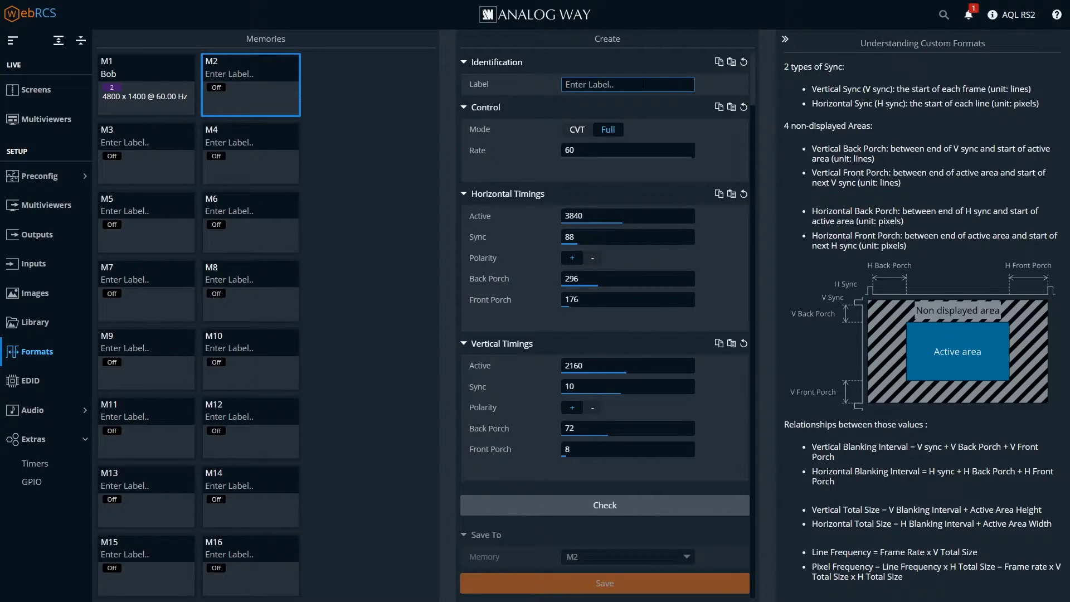
type("Al")
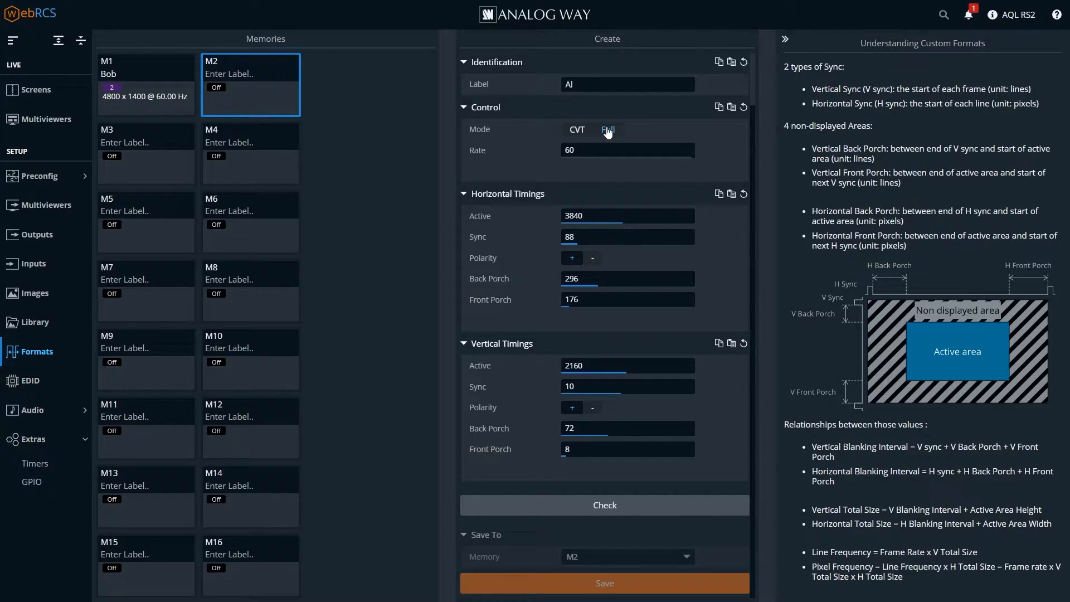
Step: Set the timing mode to CVT with 4800 by 1400 active
left_click(607, 129)
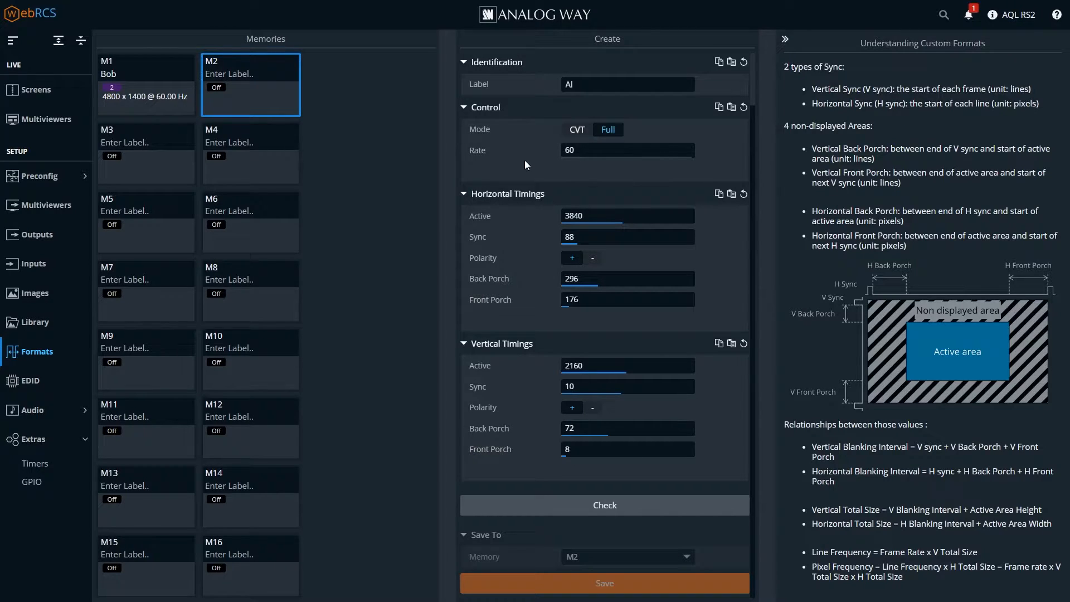
mouse_move(546, 201)
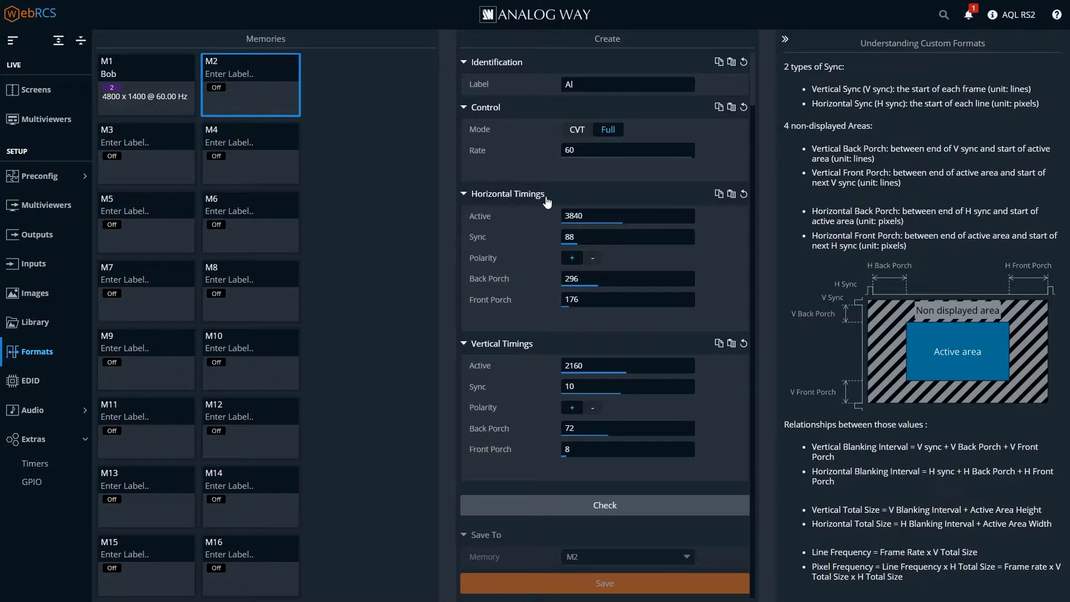
left_click(575, 129)
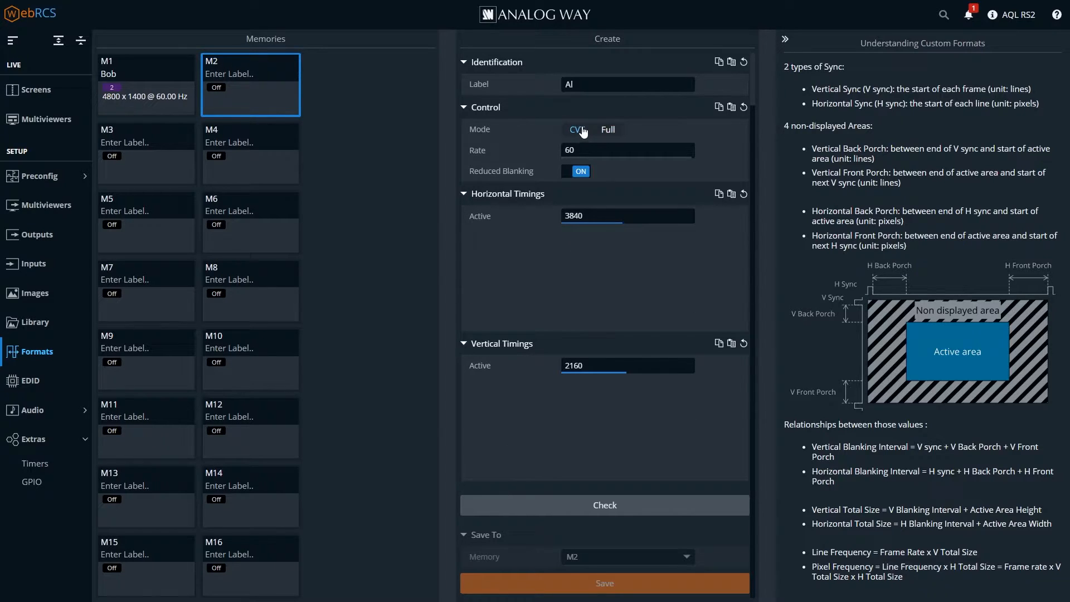
left_click(577, 129)
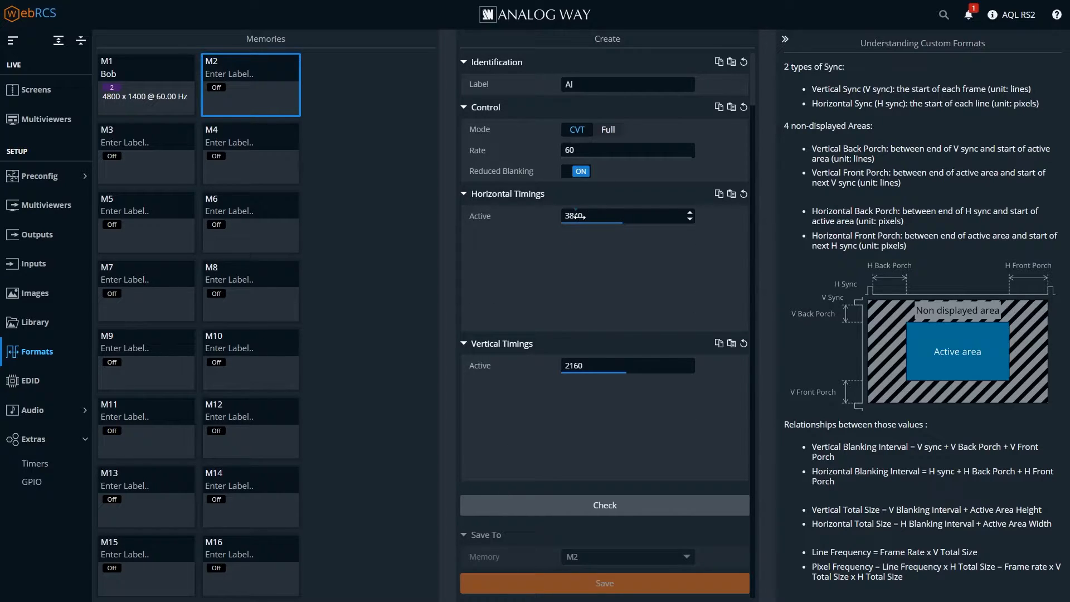
triple_click(590, 216)
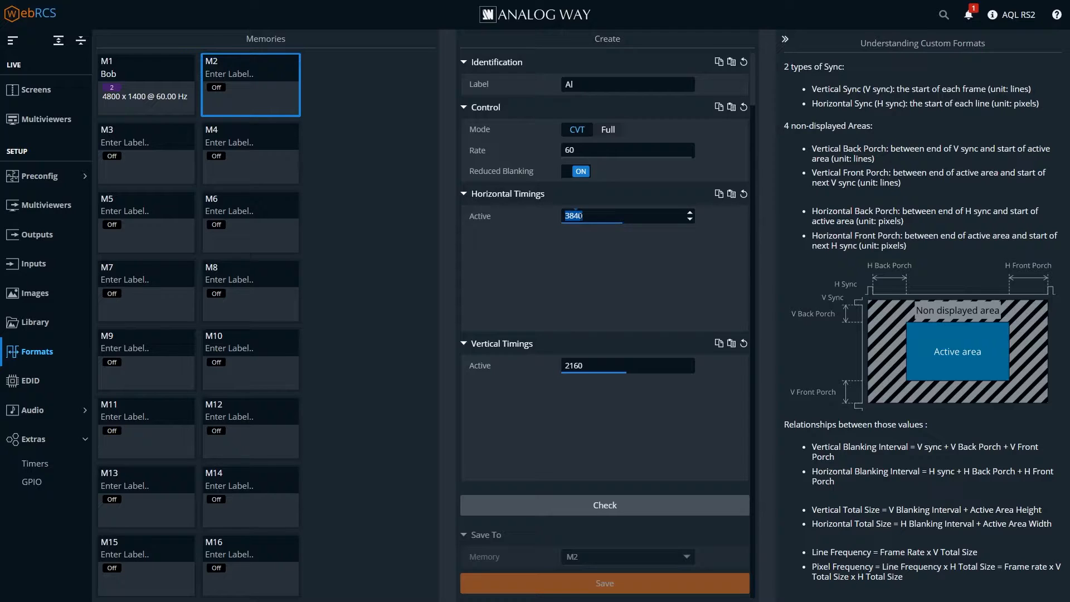
type("4800")
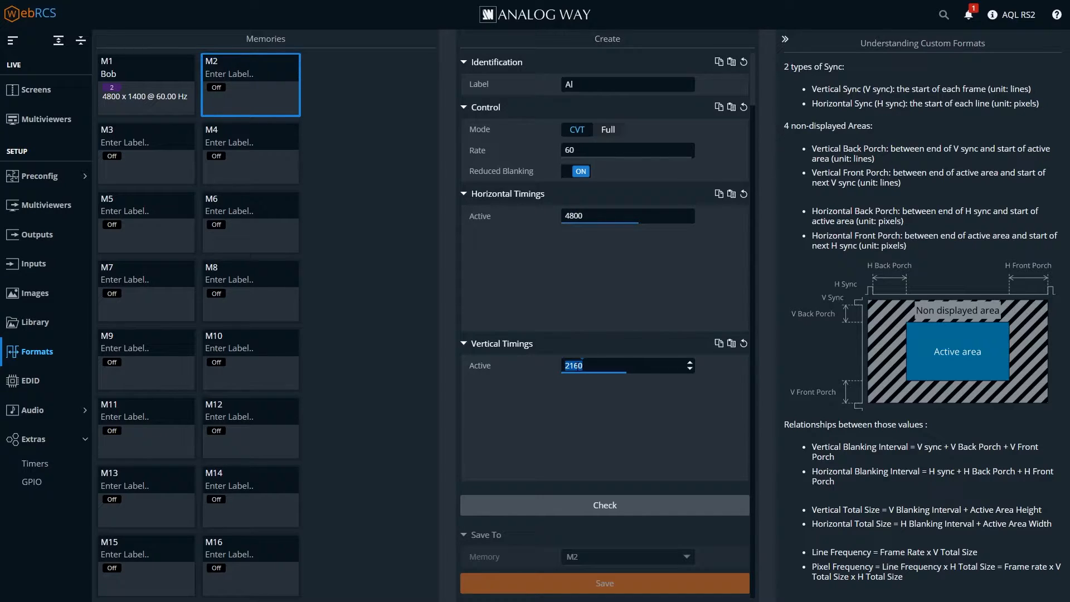
type("1400")
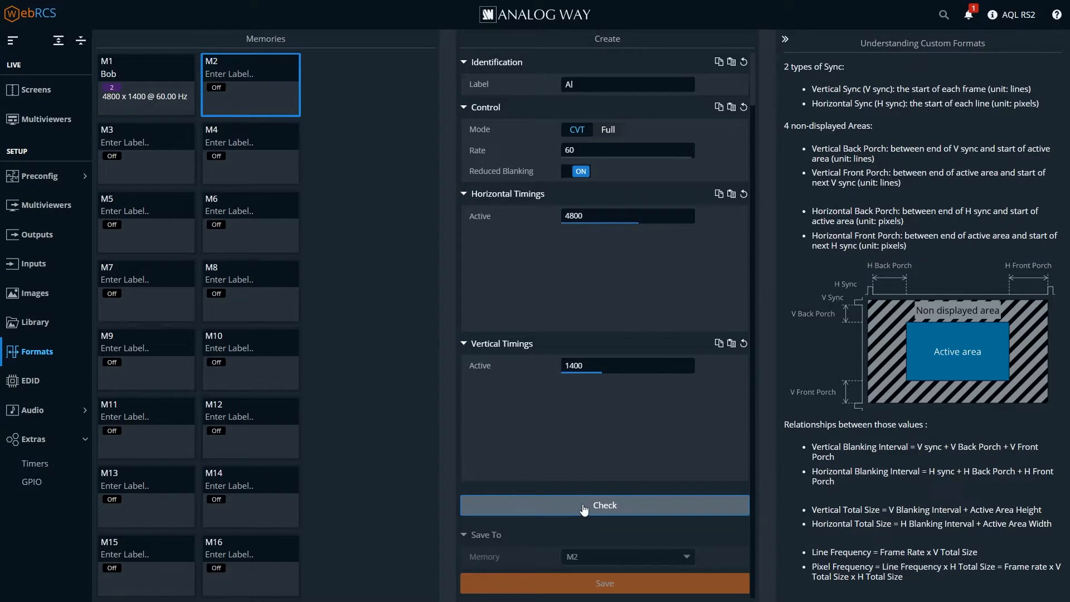
Step: Check the 'Al' format, view M1's full timing values, then go to EDID management
left_click(603, 505)
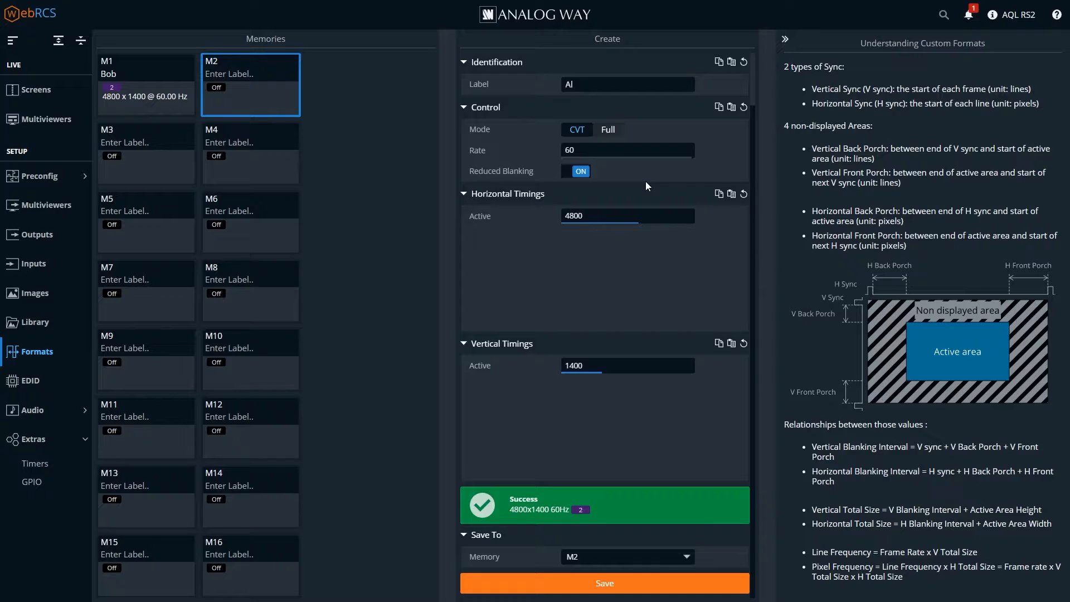
left_click(608, 130)
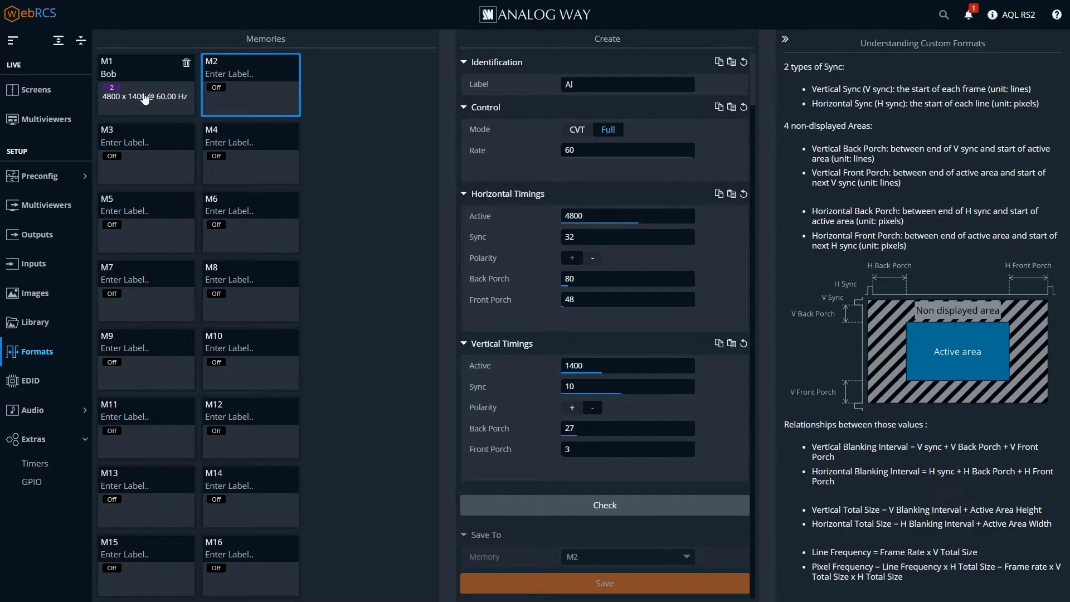
left_click(145, 85)
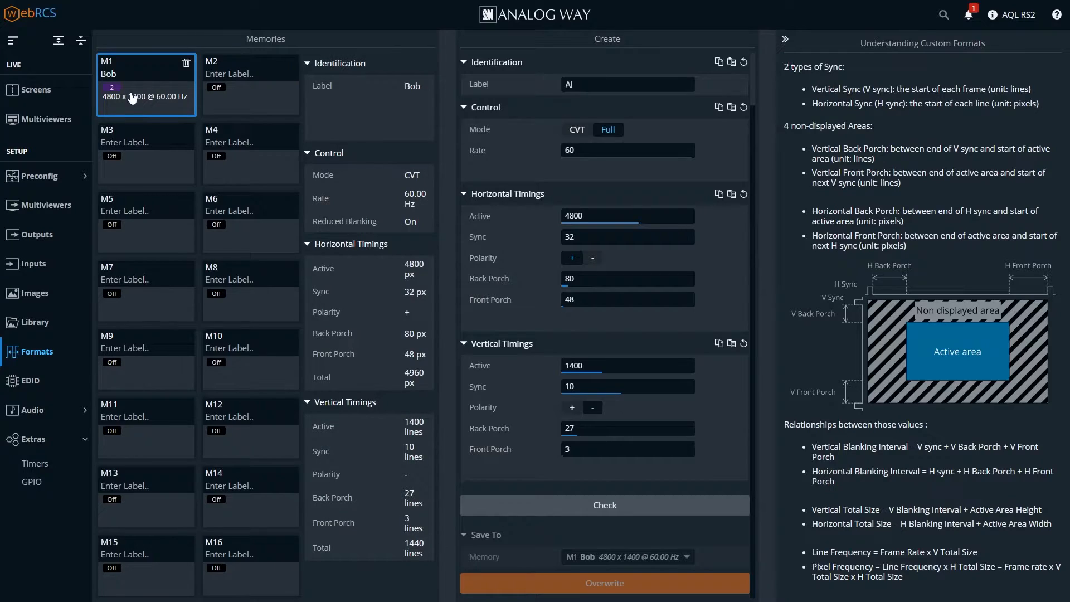
mouse_move(262, 97)
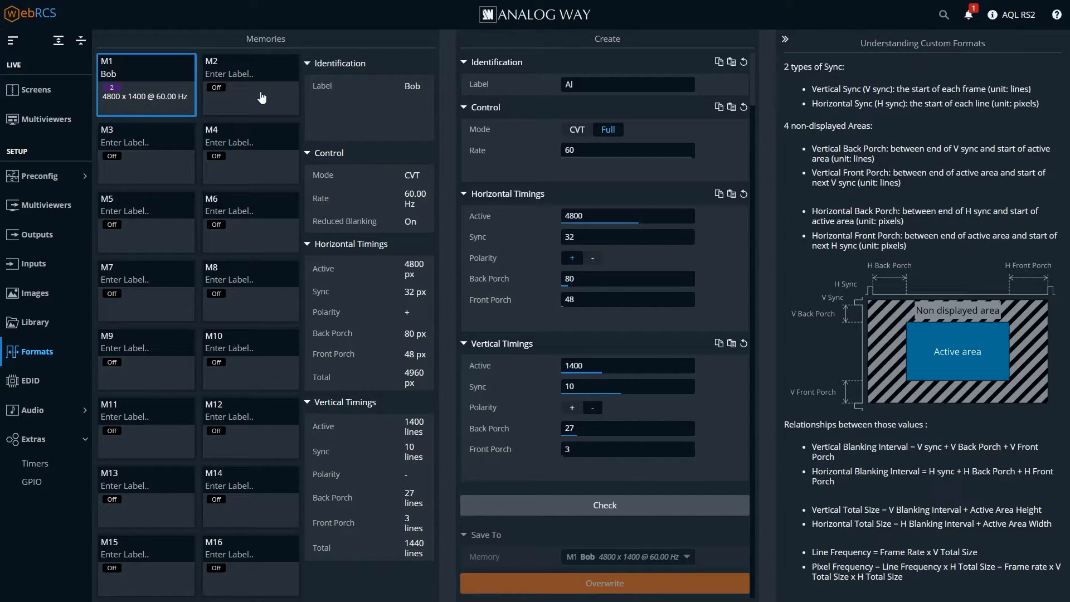
mouse_move(508, 200)
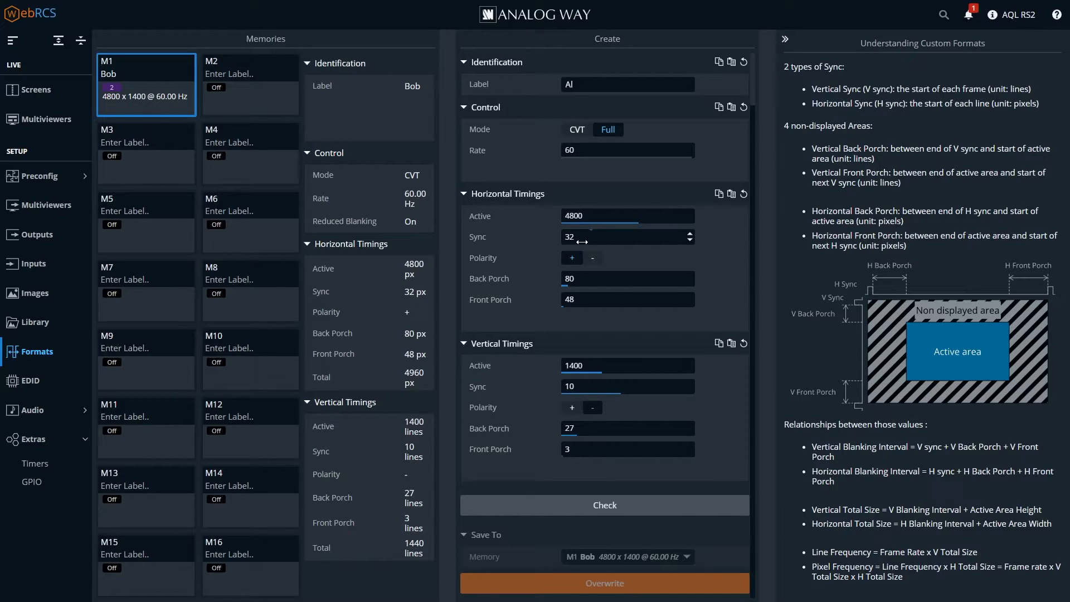
mouse_move(444, 229)
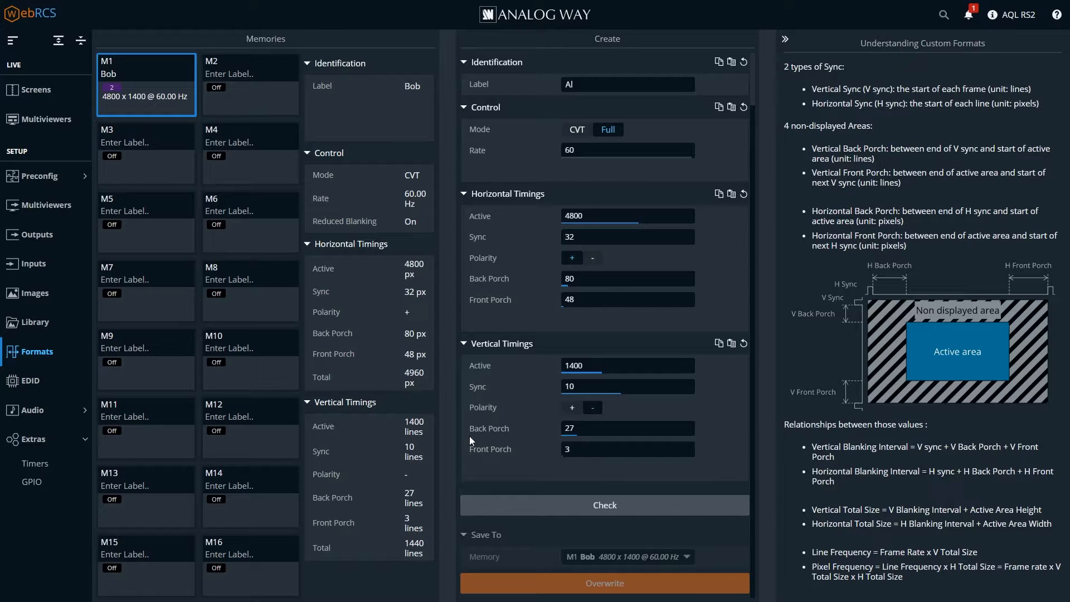
left_click(28, 381)
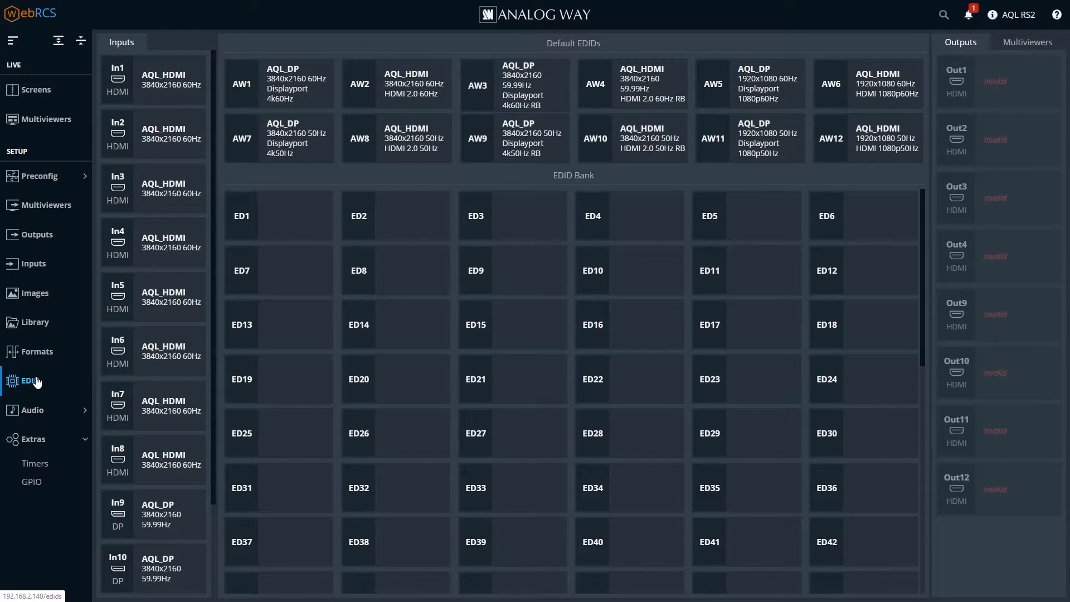
Step: Copy the AQL_DP EDID into slot ED1, then remove it, leaving the bank empty
left_click(279, 83)
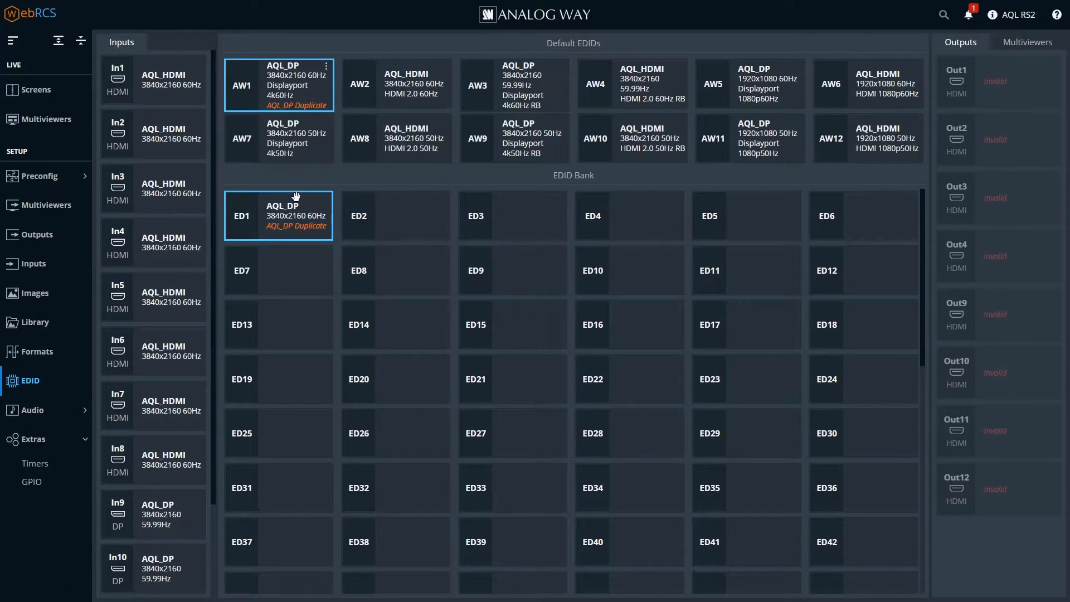
left_click(325, 198)
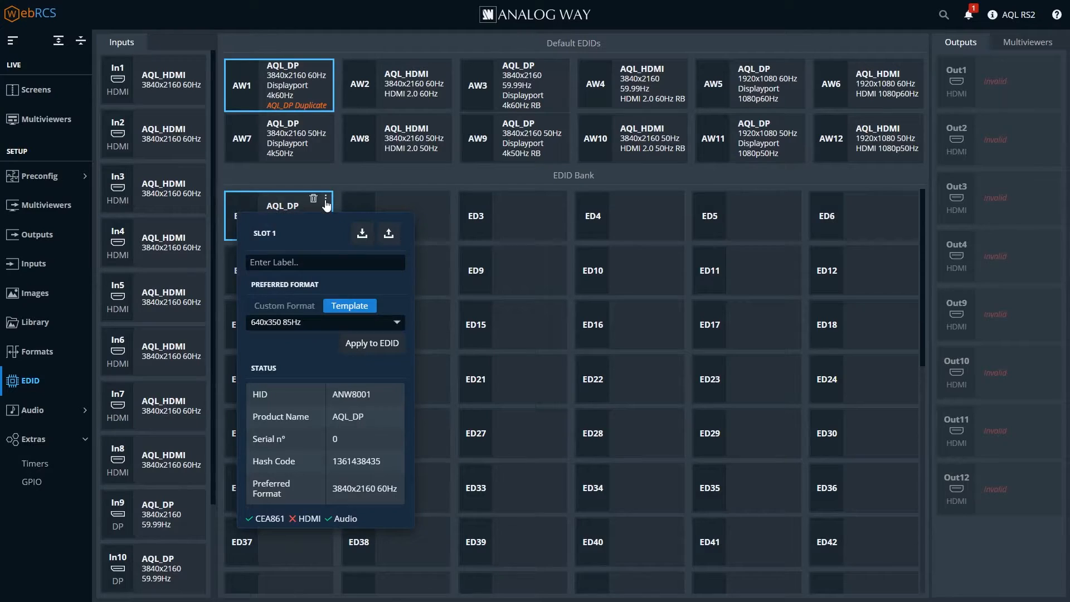
mouse_move(277, 307)
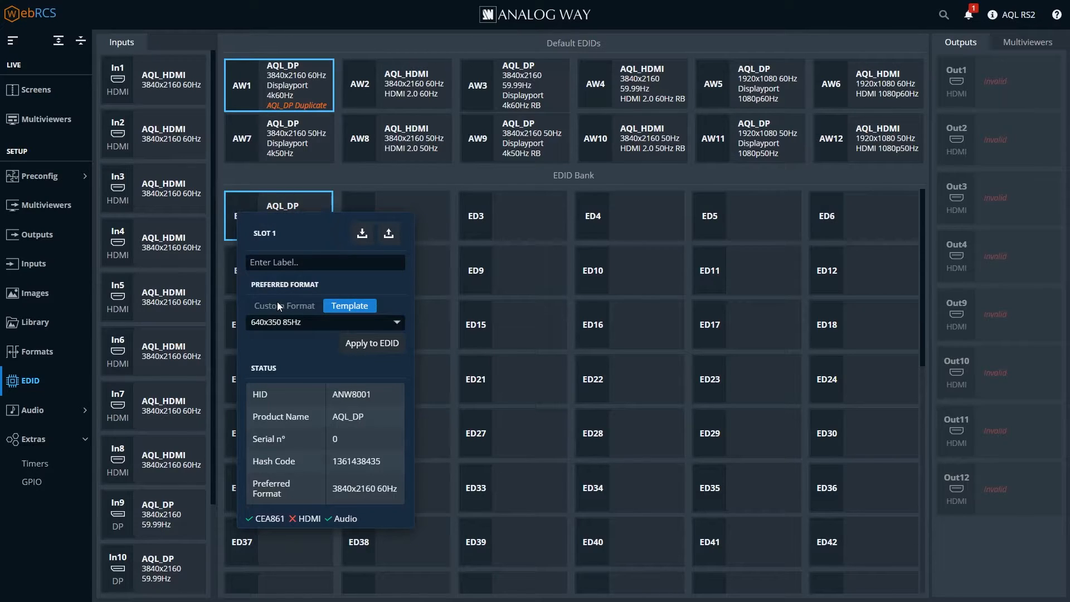
mouse_move(392, 328)
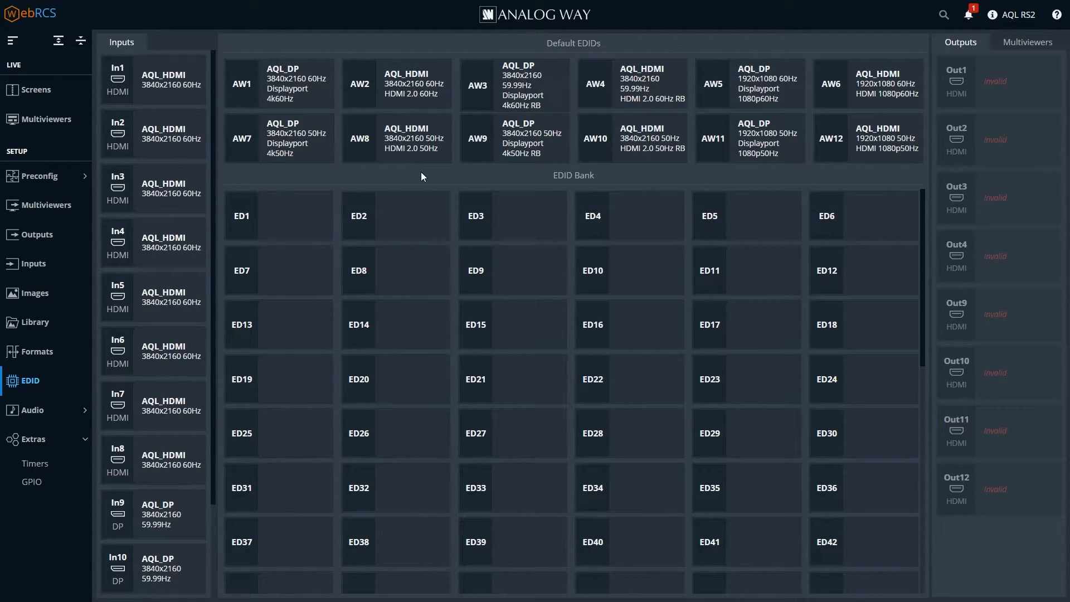
left_click(395, 270)
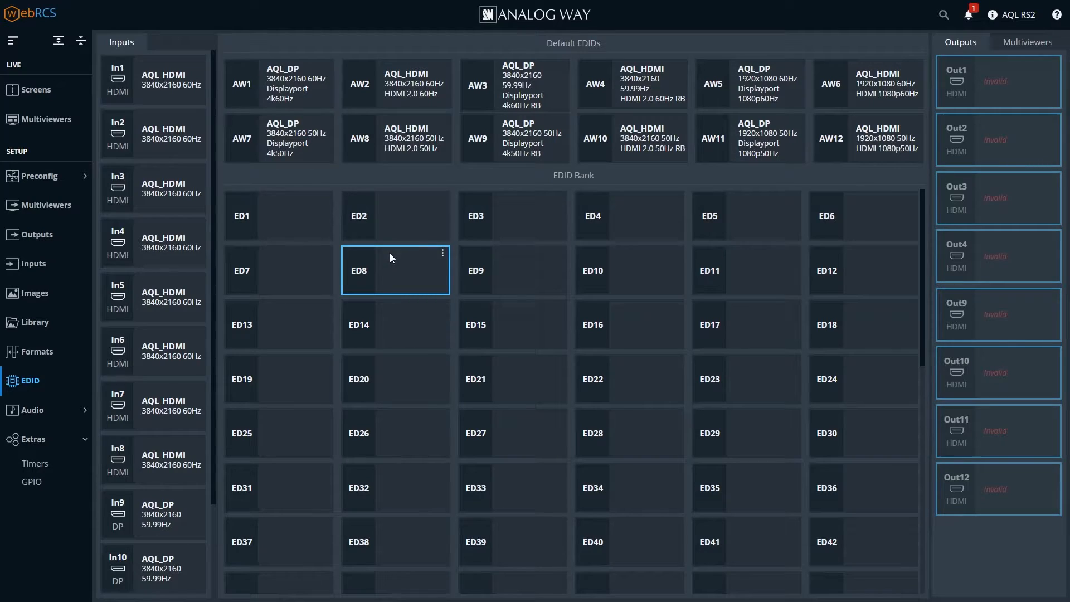
Step: Go to Outputs and show the System preconfiguration settings
left_click(37, 235)
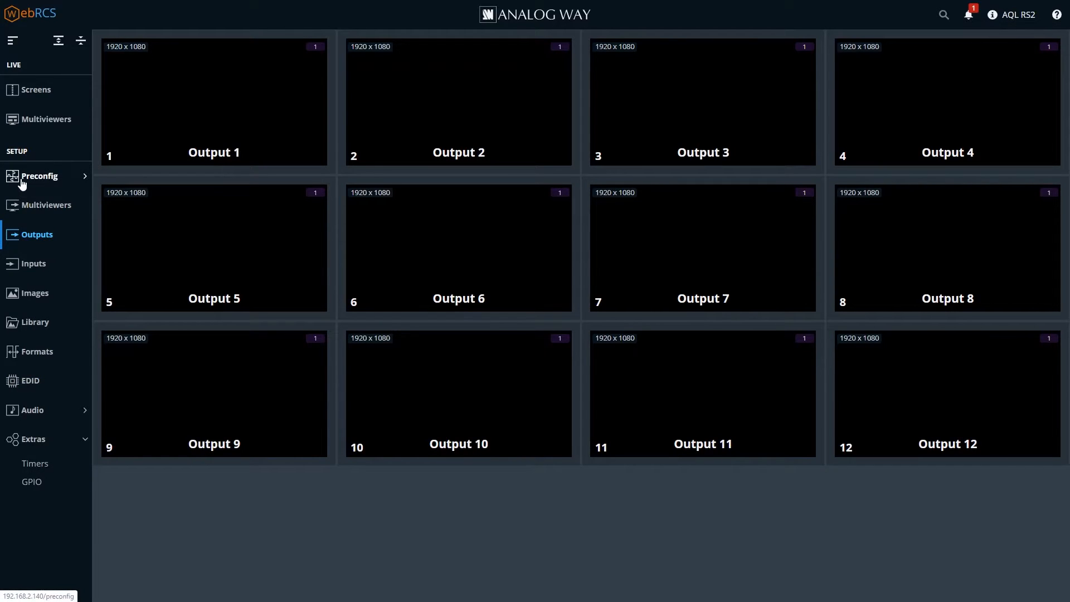
left_click(39, 176)
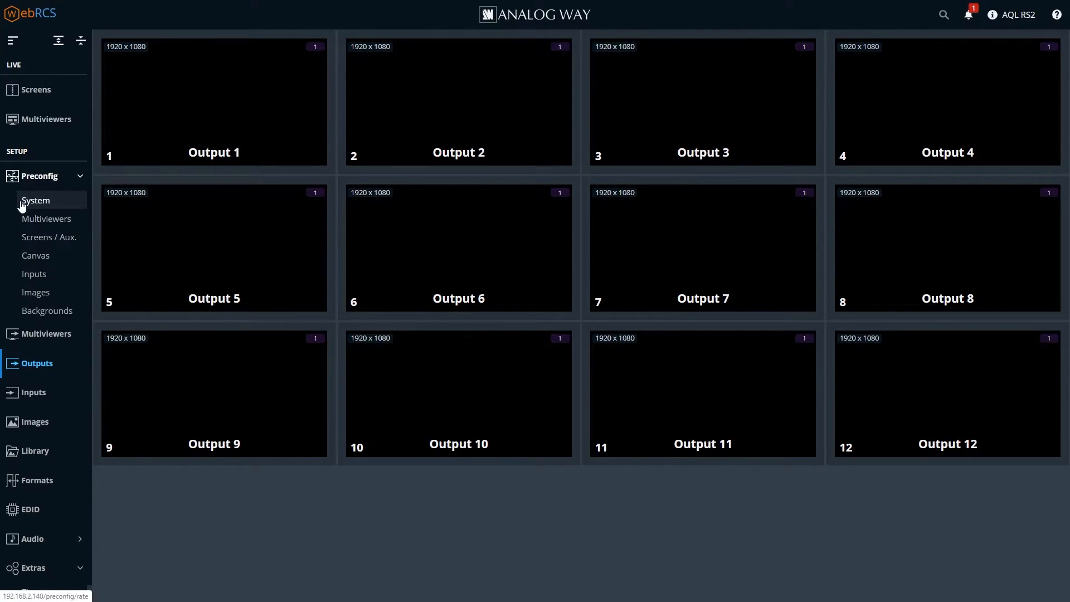
left_click(36, 200)
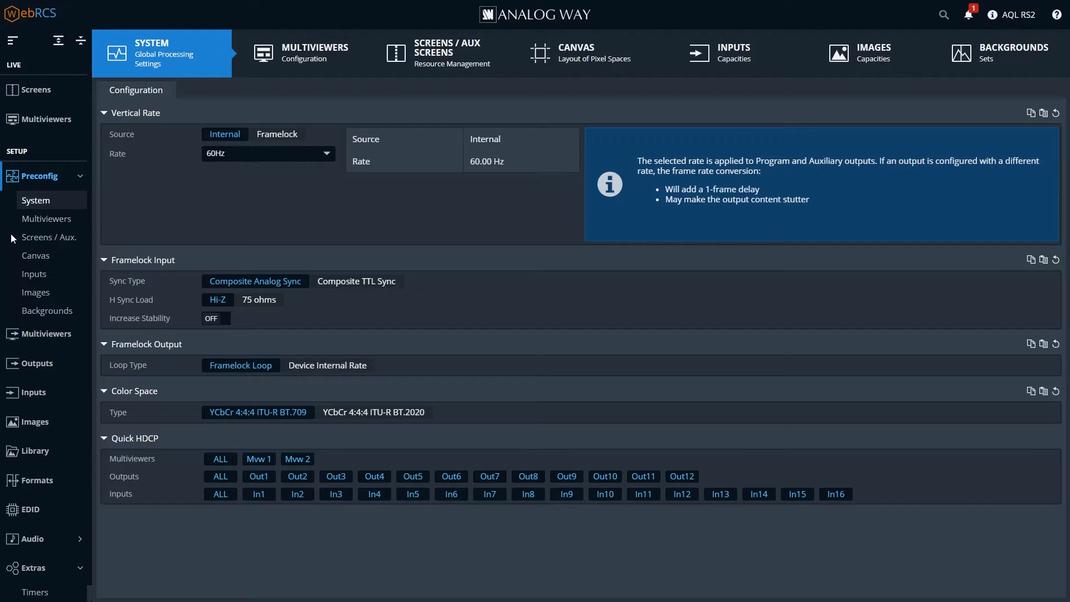
Step: Set Output 1 to capacity 2, enable Screen 1 with a capacity-2 layer, and apply
left_click(48, 236)
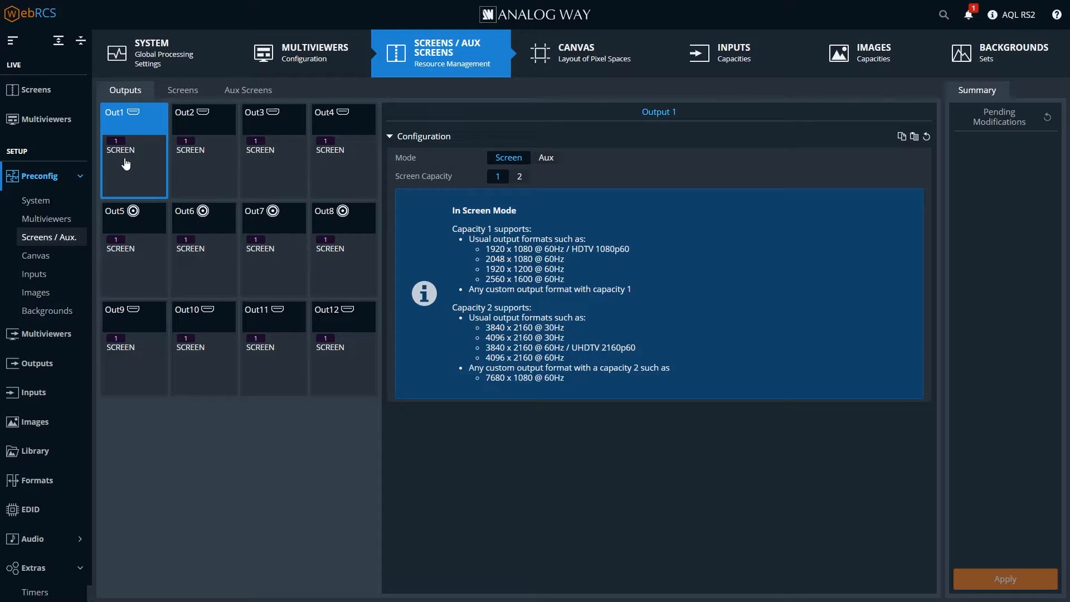
left_click(519, 176)
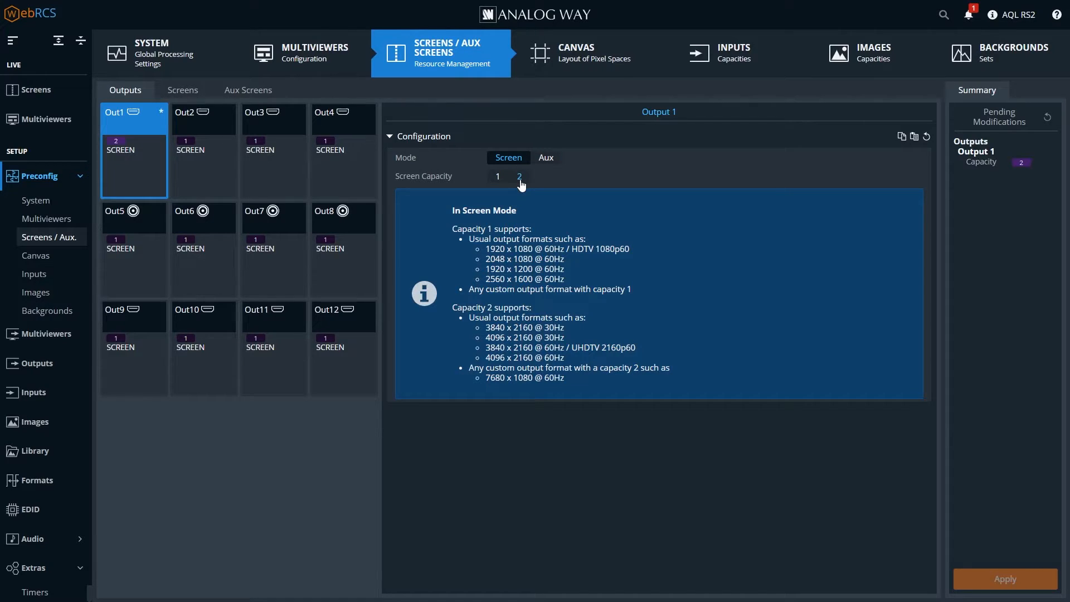
left_click(519, 176)
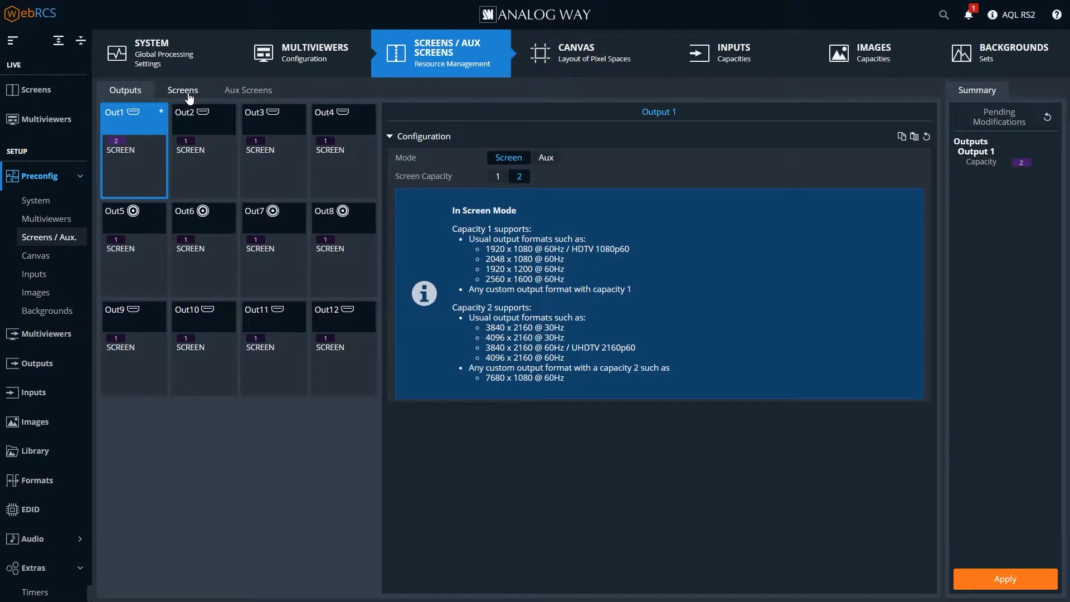
left_click(182, 89)
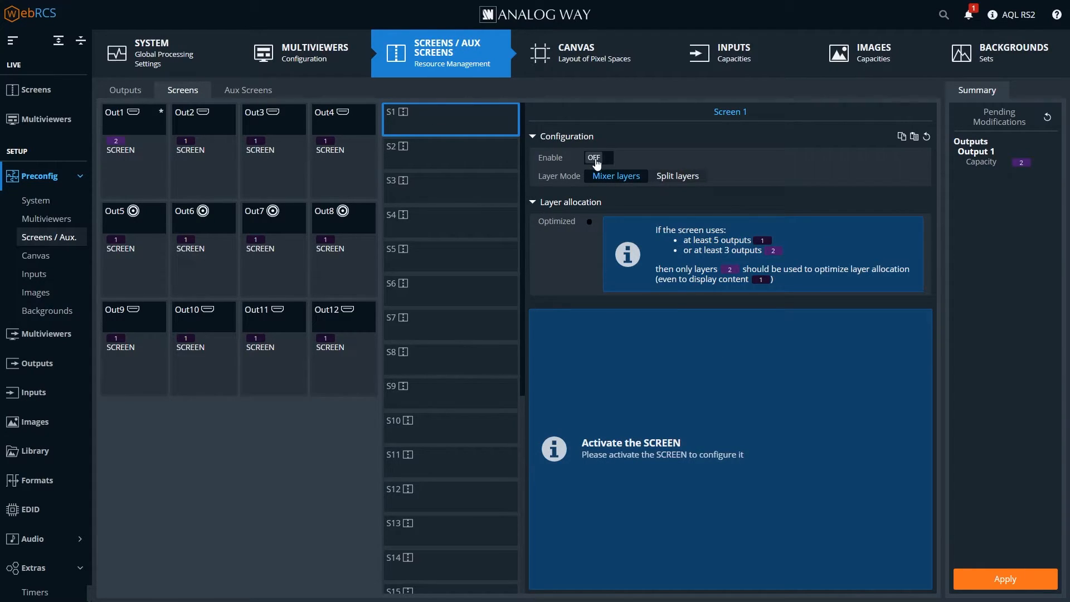
left_click(595, 157)
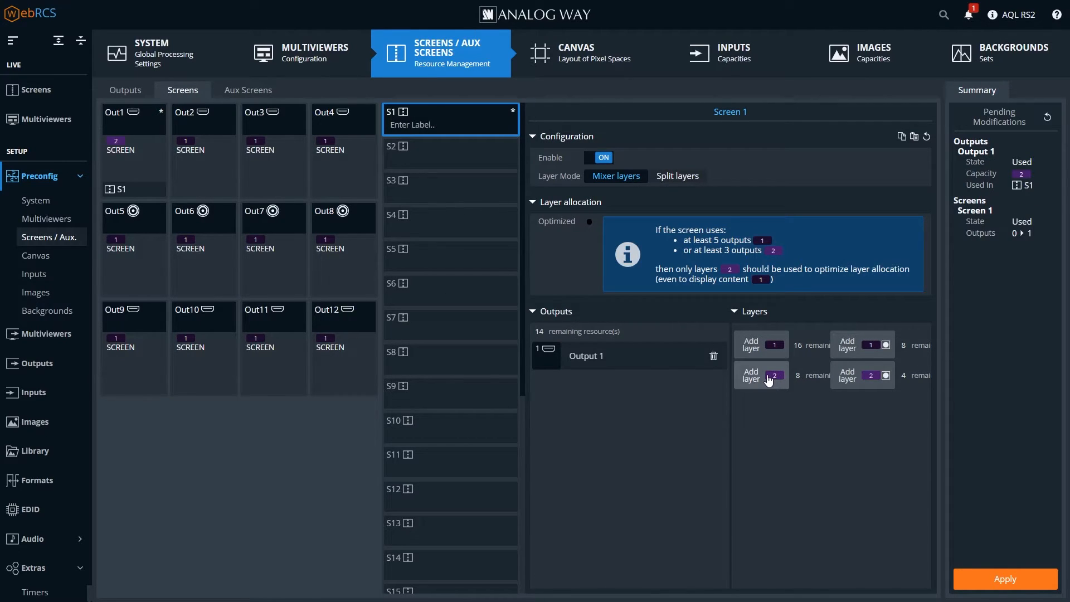
left_click(747, 374)
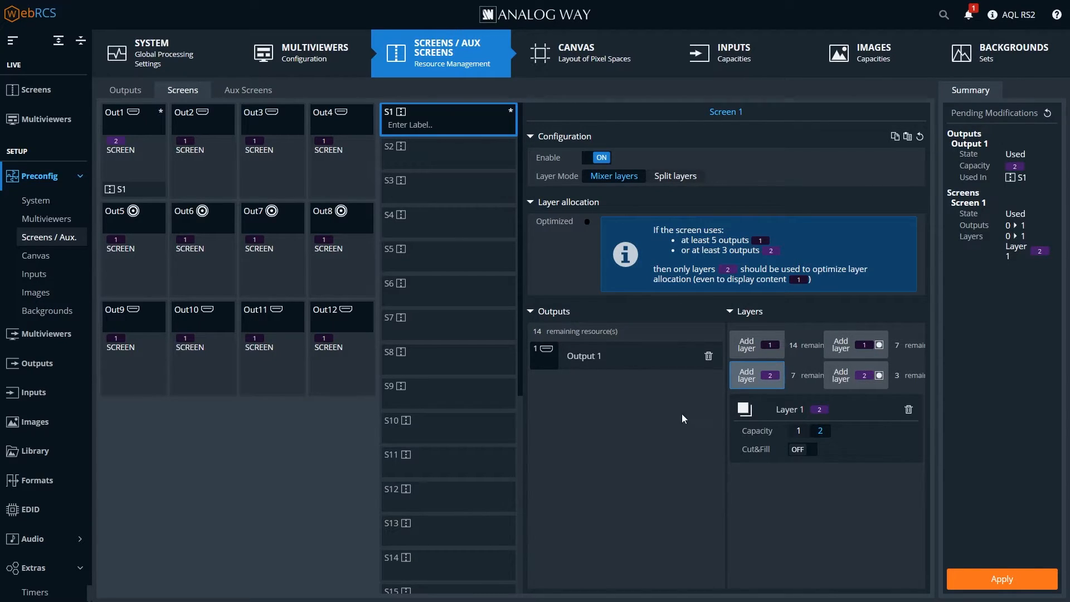
left_click(1001, 578)
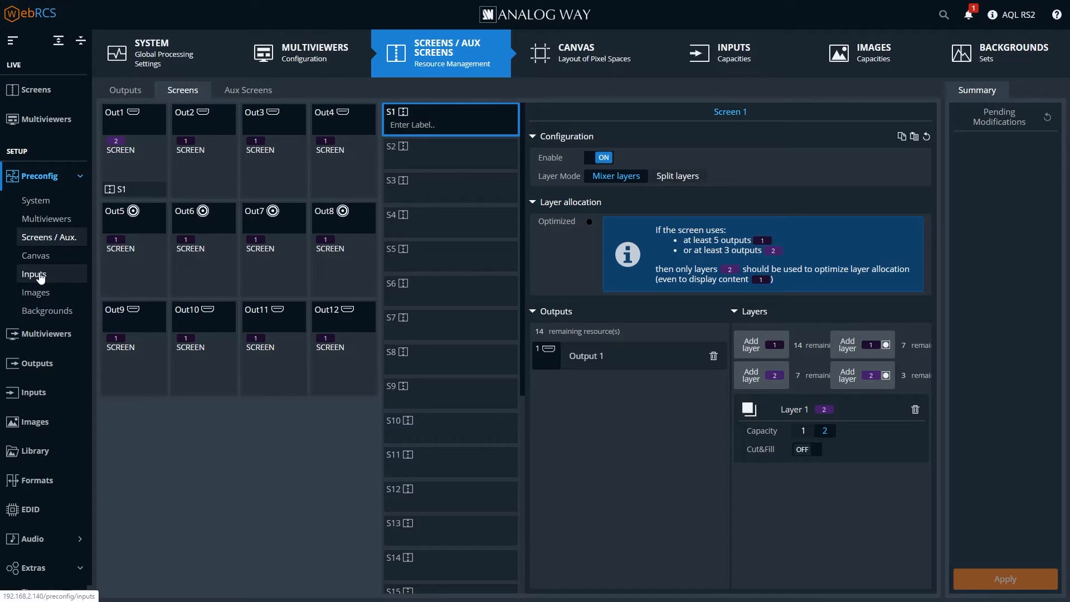
mouse_move(44, 243)
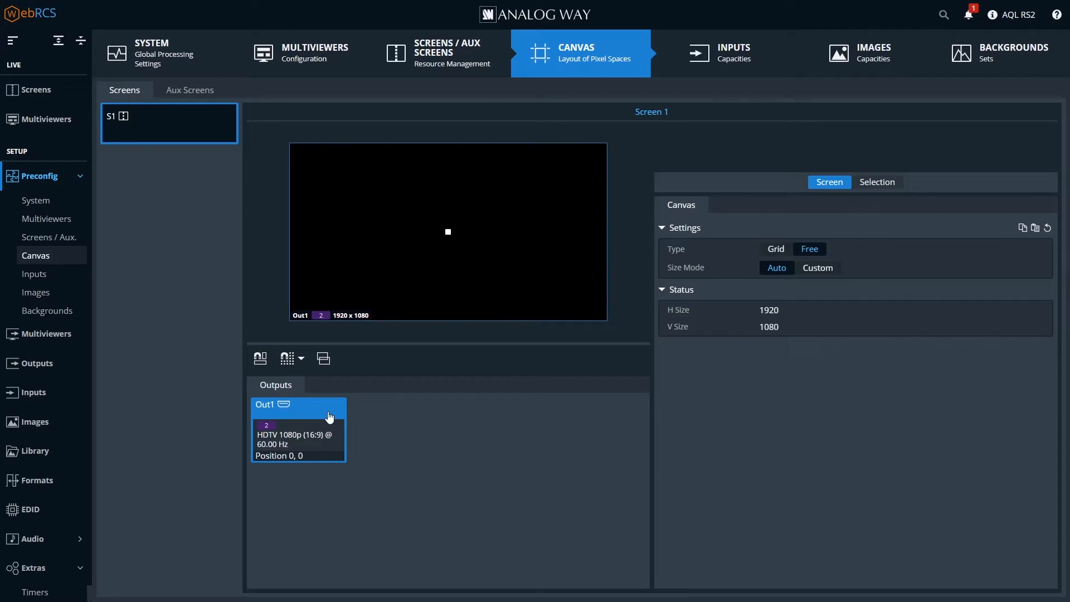
Step: Switch Output 1's format from HDTV 1080p to M1 'Bob' 4800×1400 @ 60 Hz
left_click(876, 182)
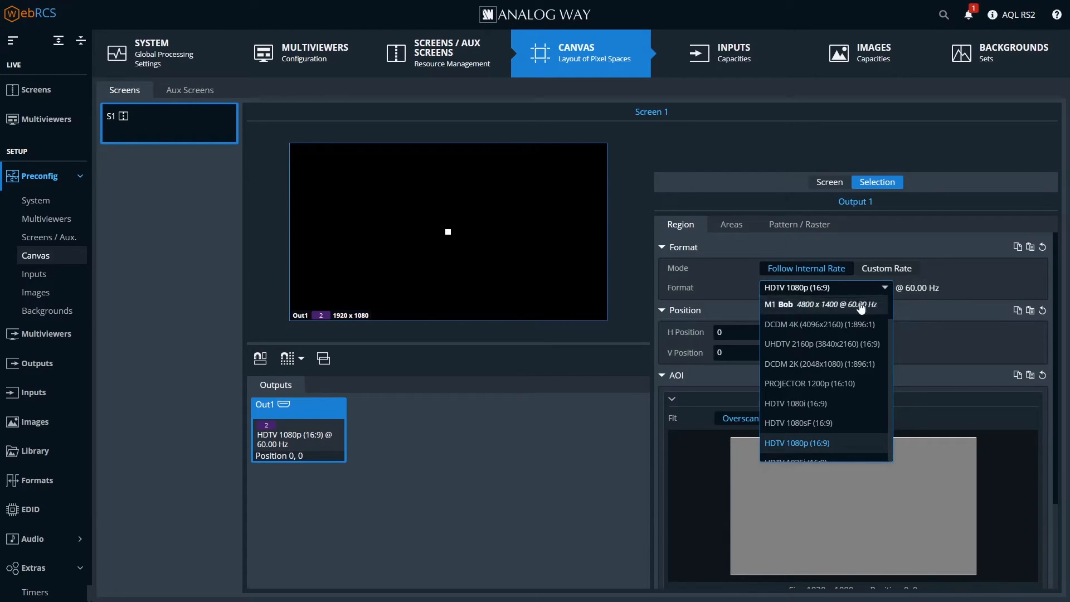
left_click(795, 304)
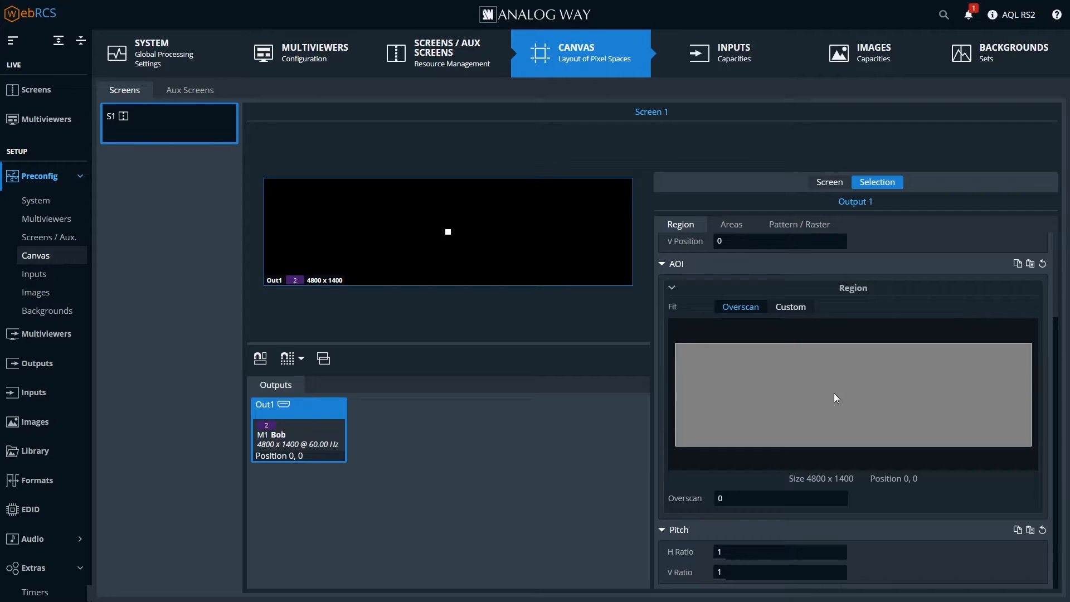
mouse_move(915, 378)
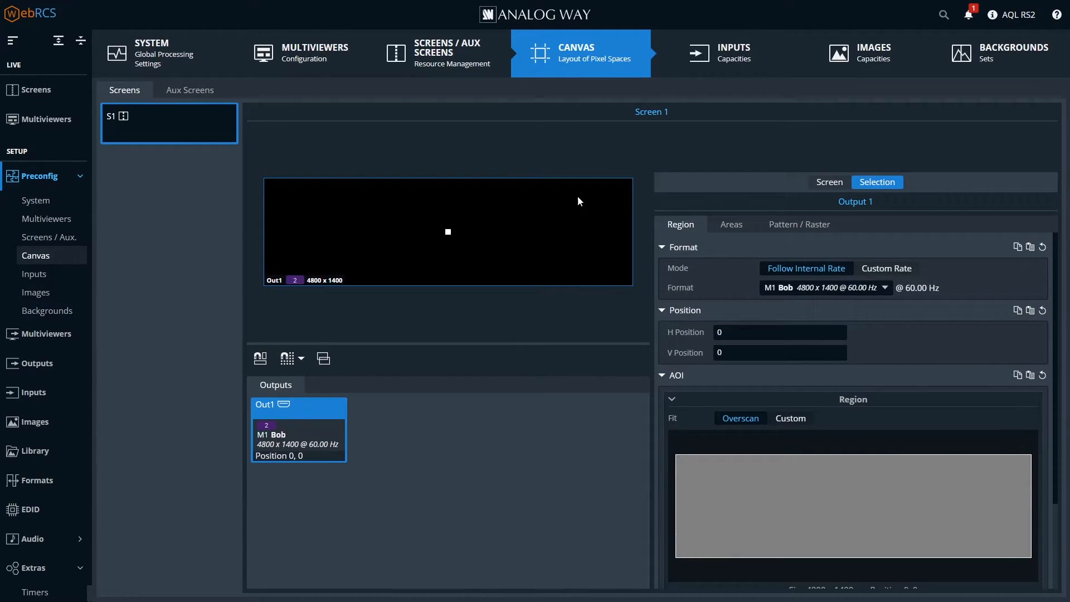
mouse_move(298, 304)
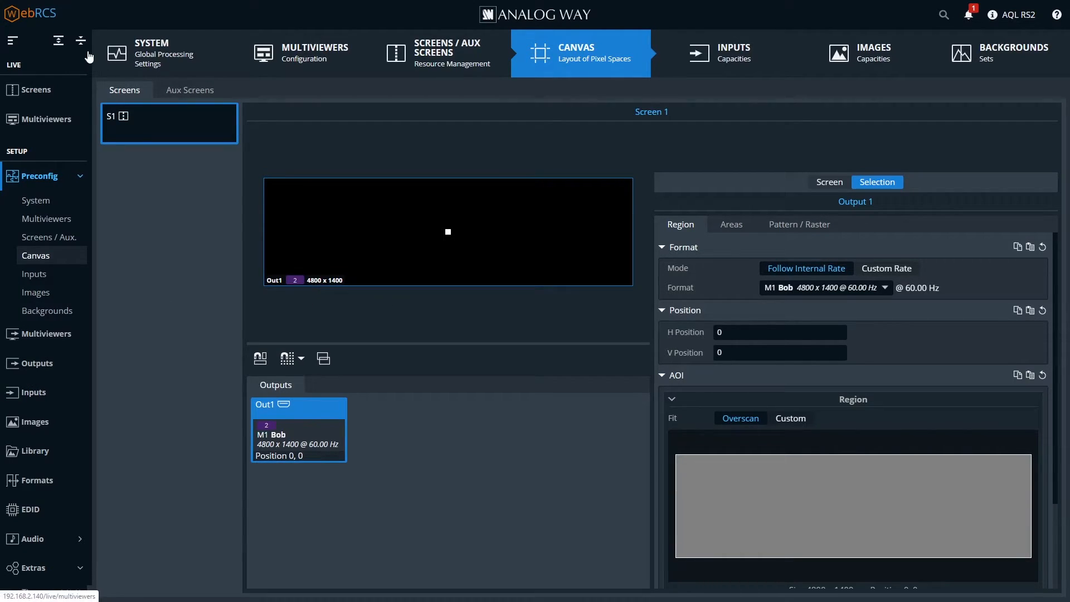
Step: Set Input 1 to capacity 2, apply it, and return to Live Screens
left_click(34, 90)
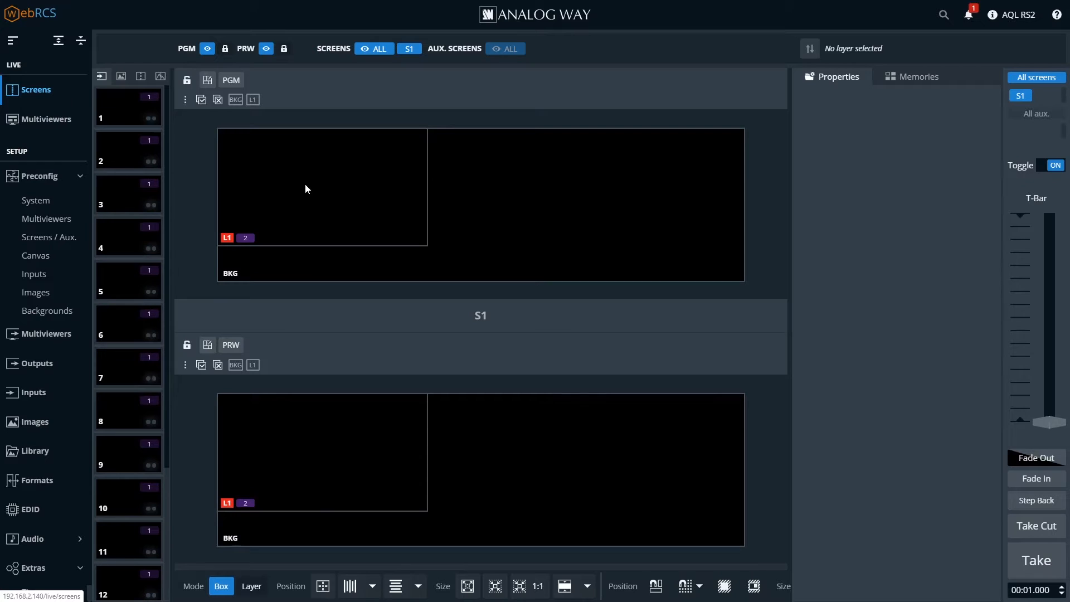
mouse_move(323, 227)
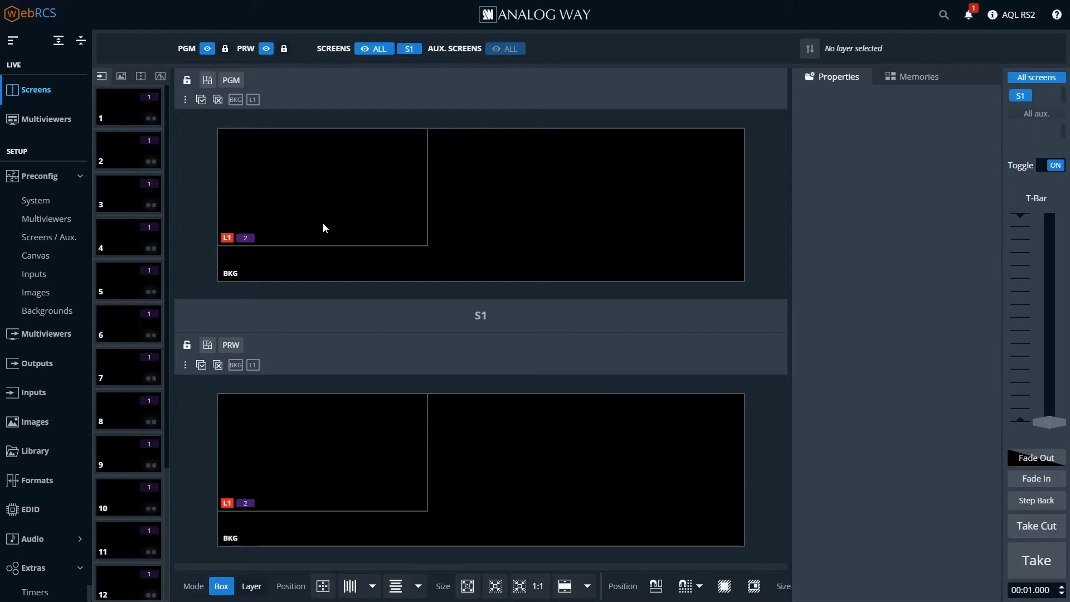
mouse_move(368, 340)
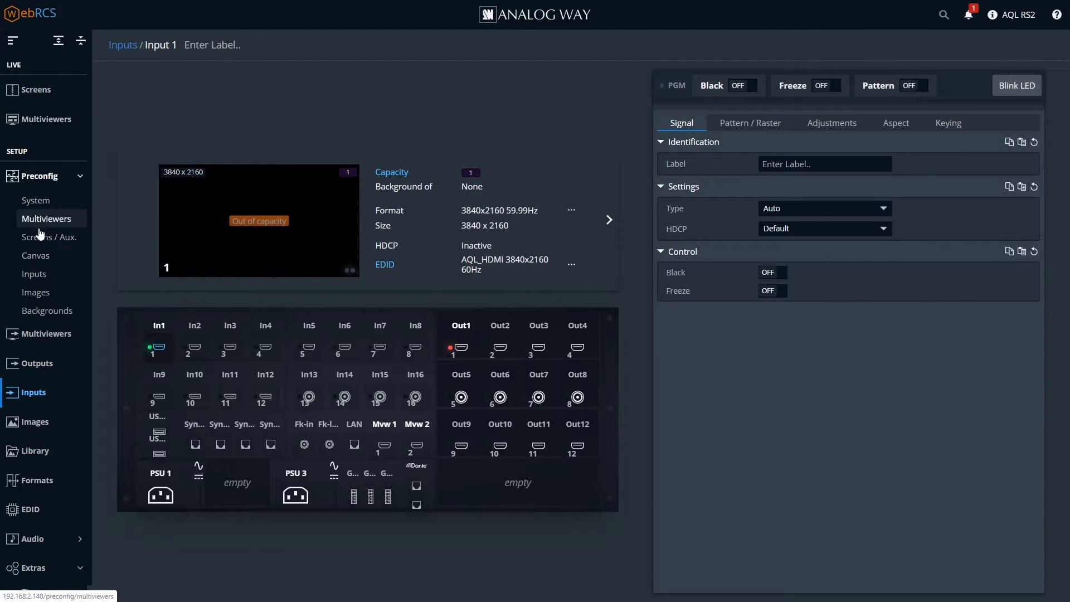
left_click(34, 274)
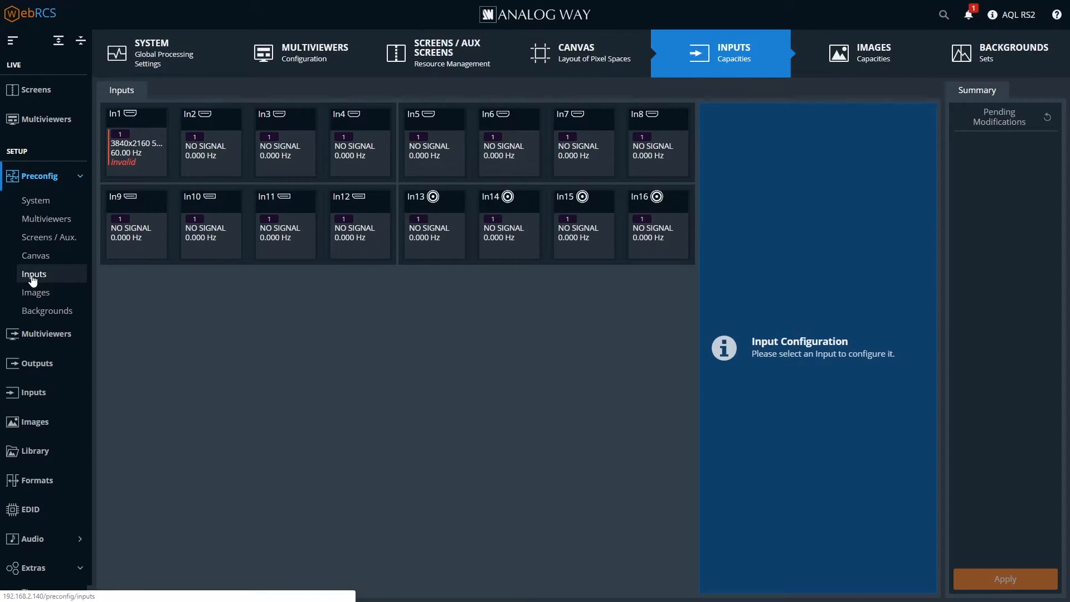
left_click(136, 140)
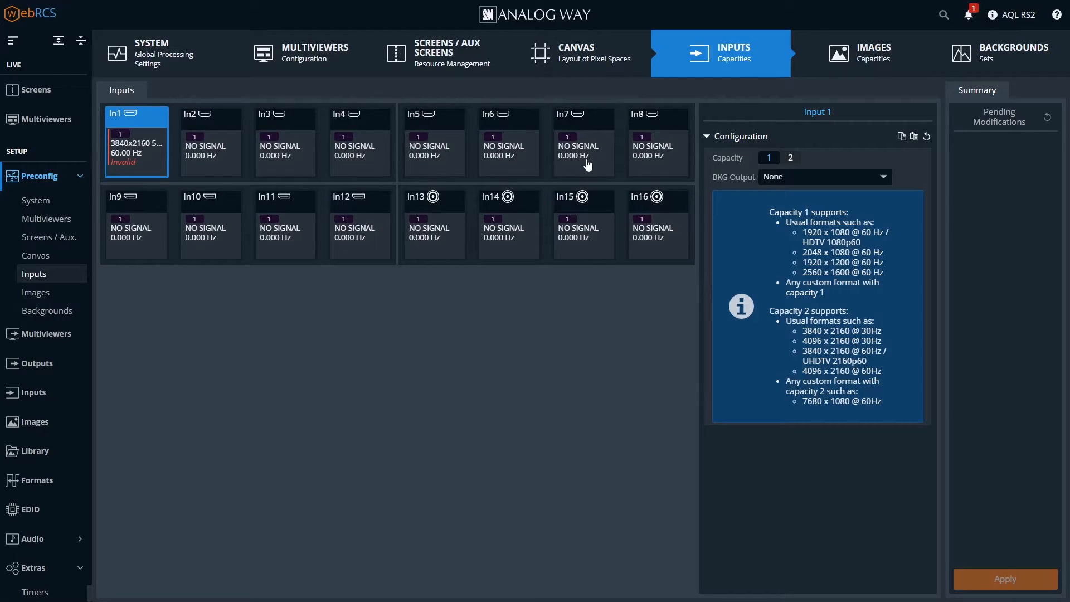
left_click(790, 157)
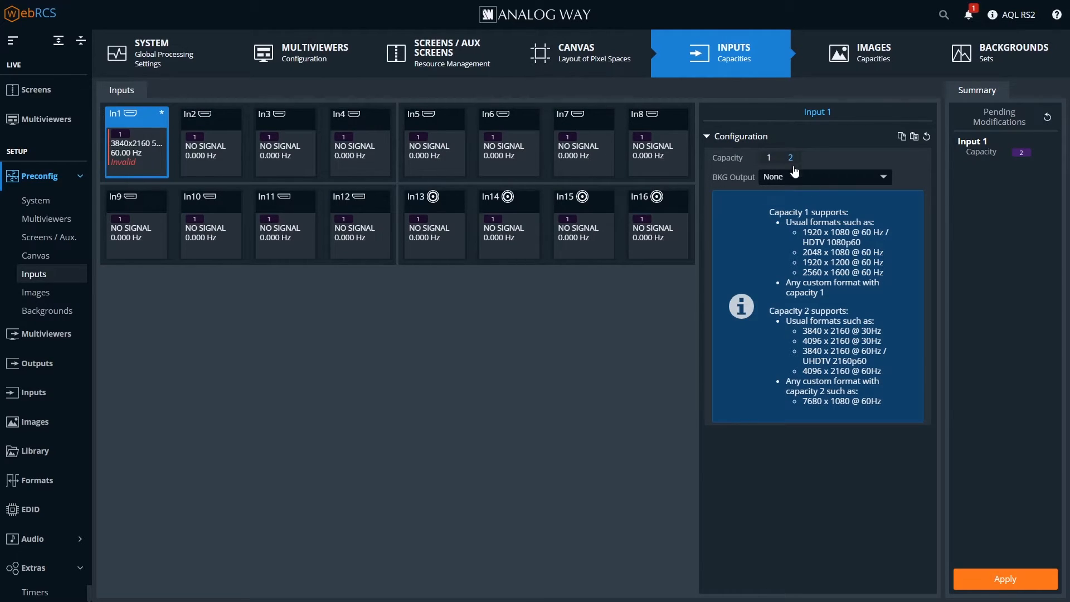
left_click(789, 157)
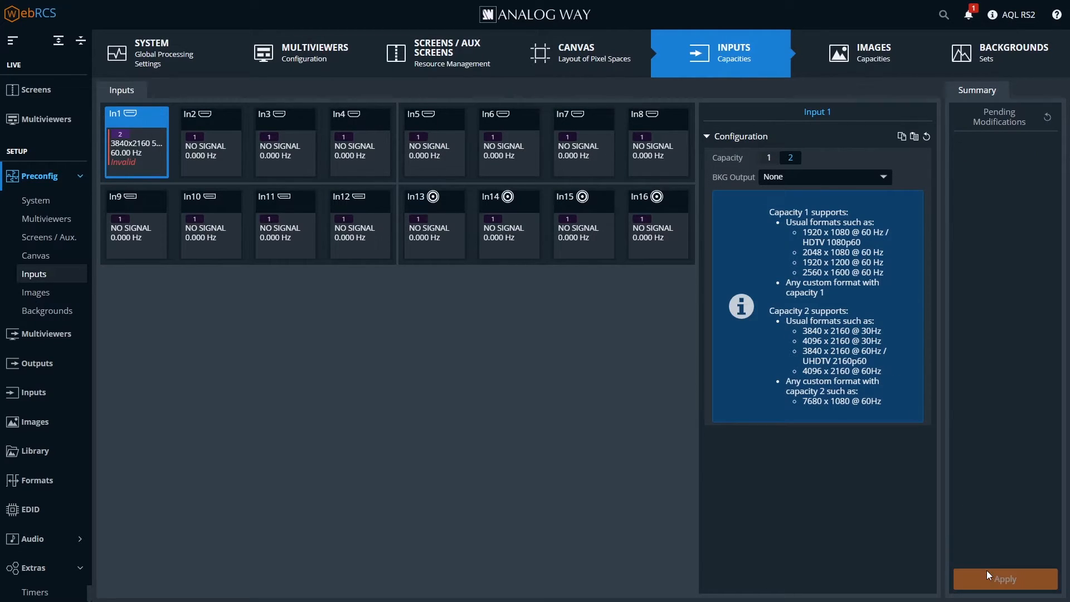
left_click(1004, 578)
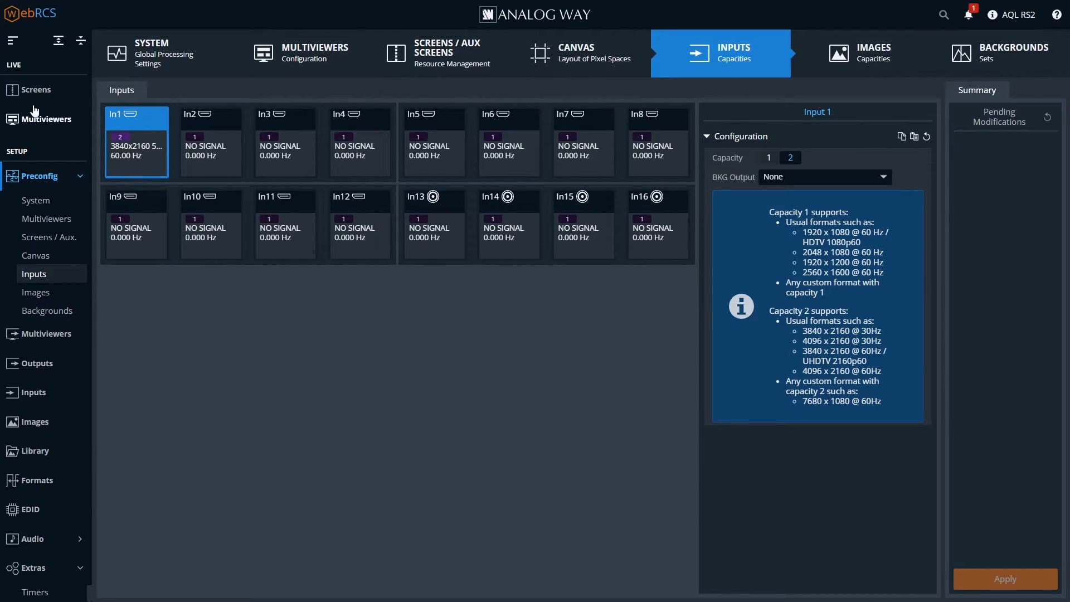
left_click(37, 89)
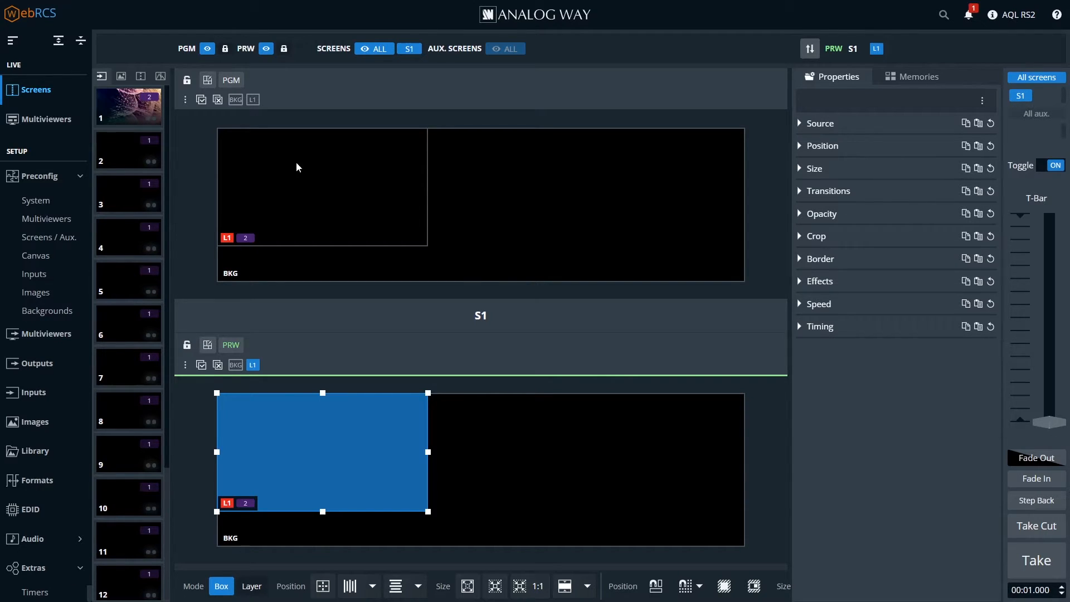
mouse_move(347, 192)
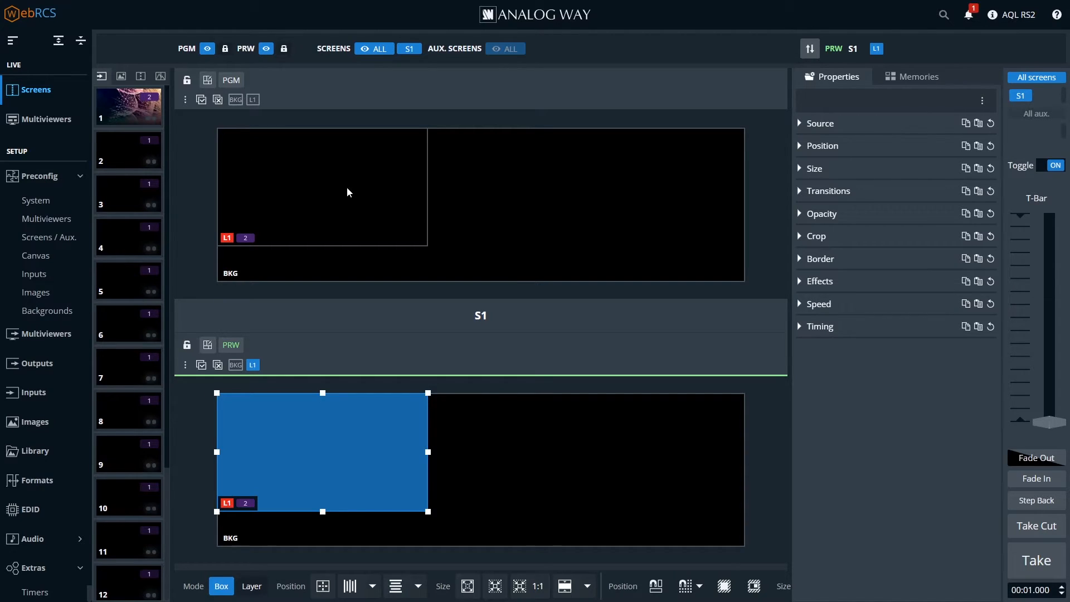
mouse_move(220, 205)
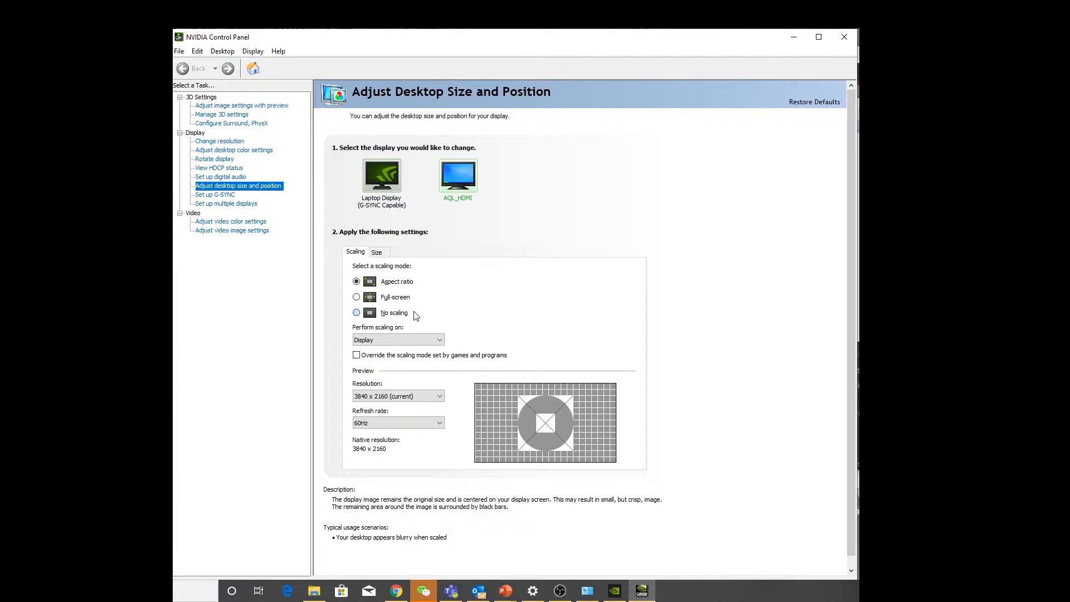
Step: Start creating a custom resolution for the HDMI display and accept the disclaimer
left_click(398, 395)
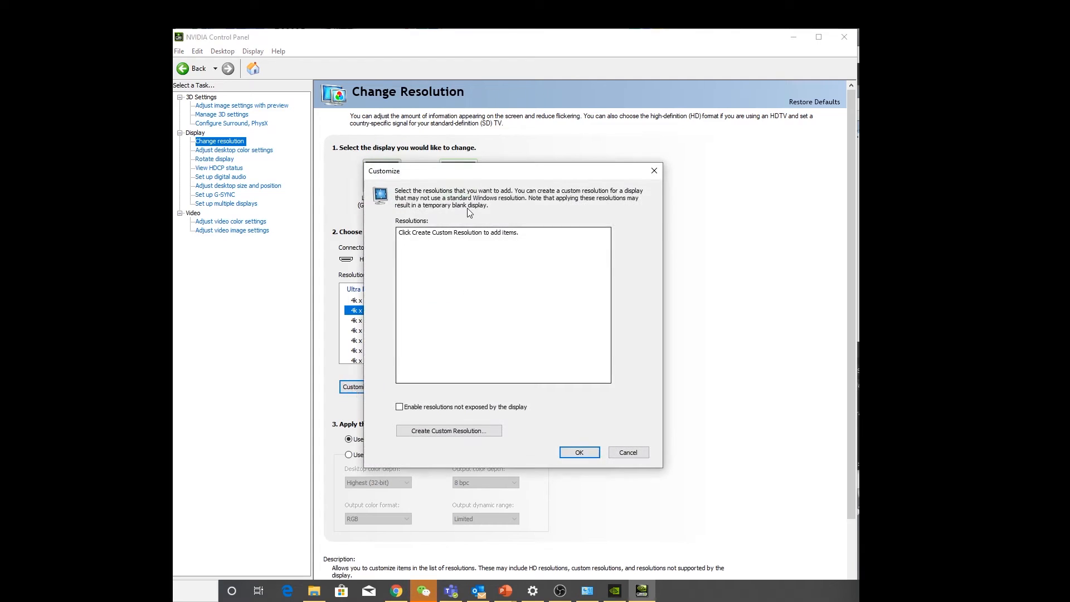
mouse_move(417, 390)
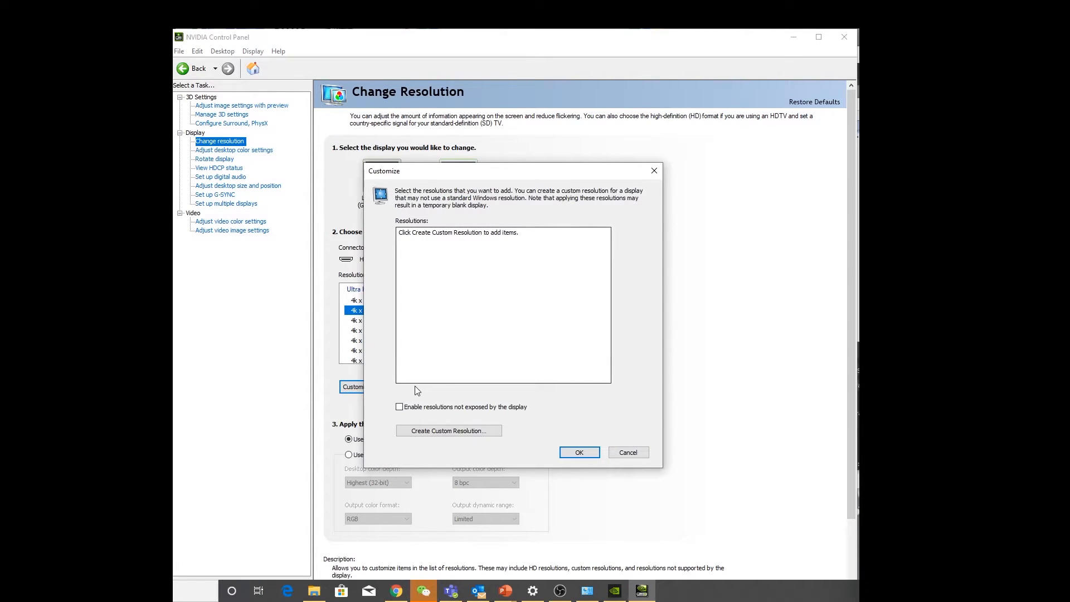
left_click(399, 406)
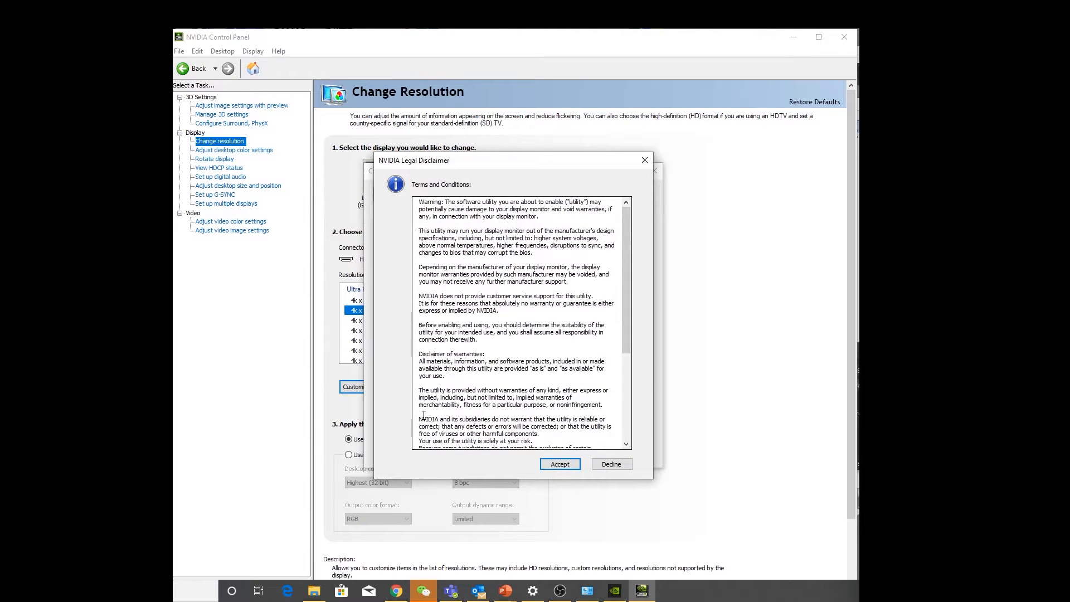
left_click(559, 464)
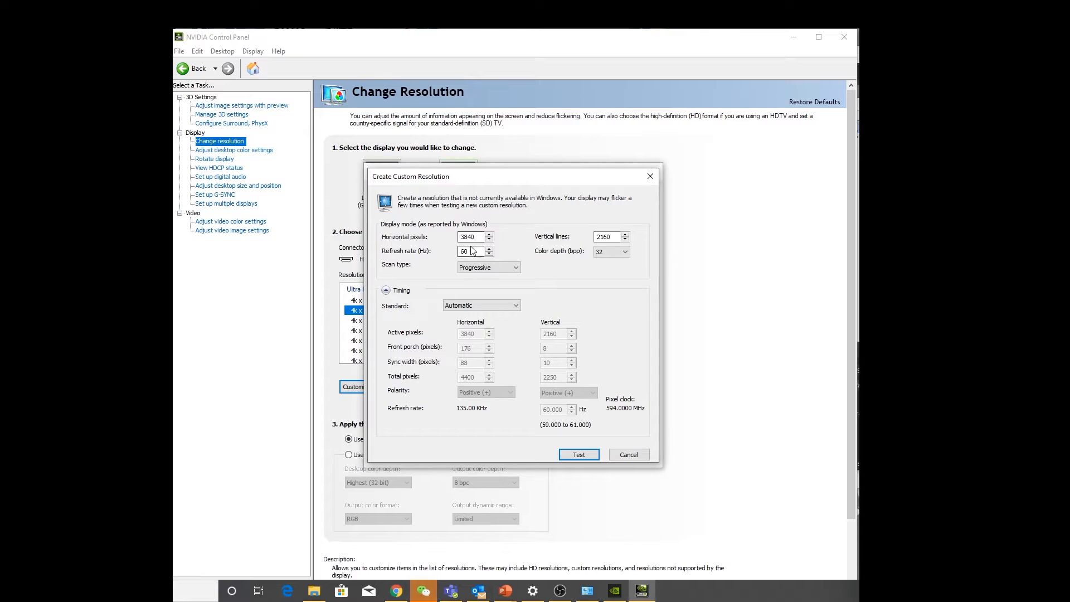
Step: Create a 4800×1400 60 Hz custom resolution with CVT reduced blank timing, then test and save it
left_click(469, 237)
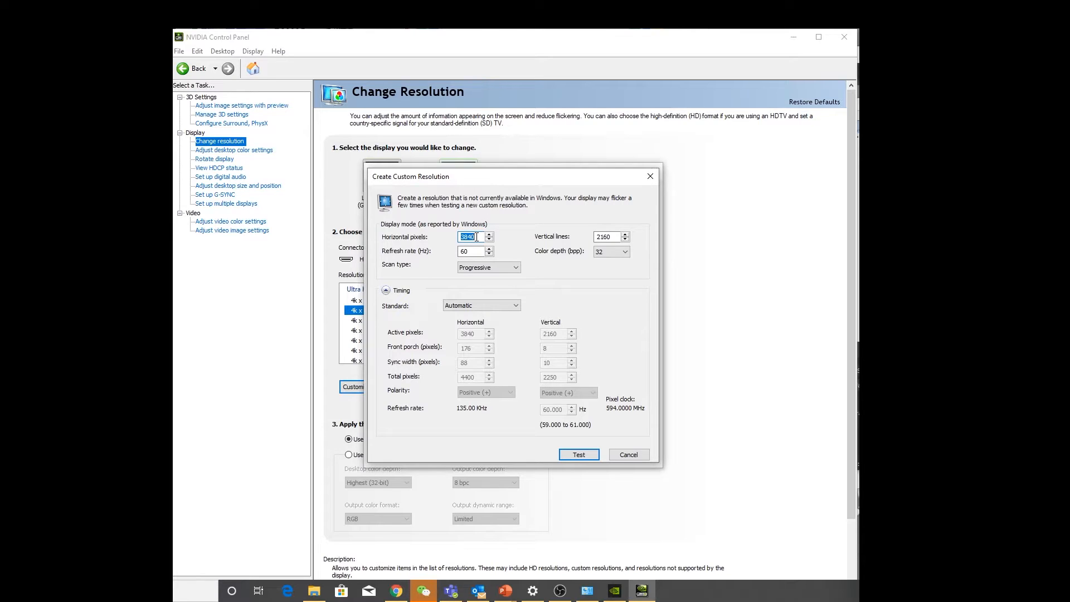
mouse_move(541, 267)
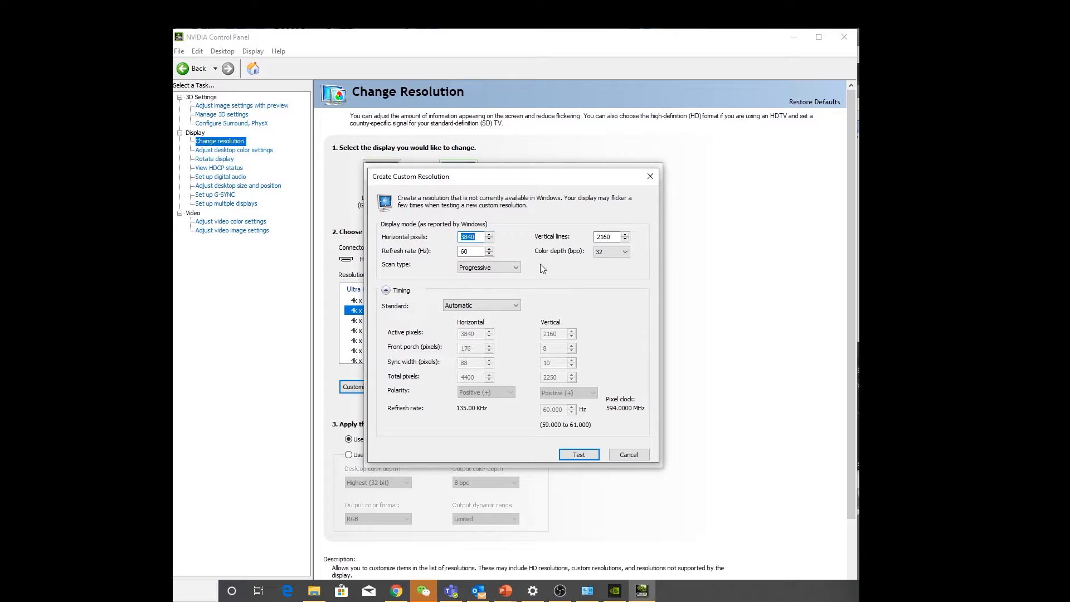
type("4800")
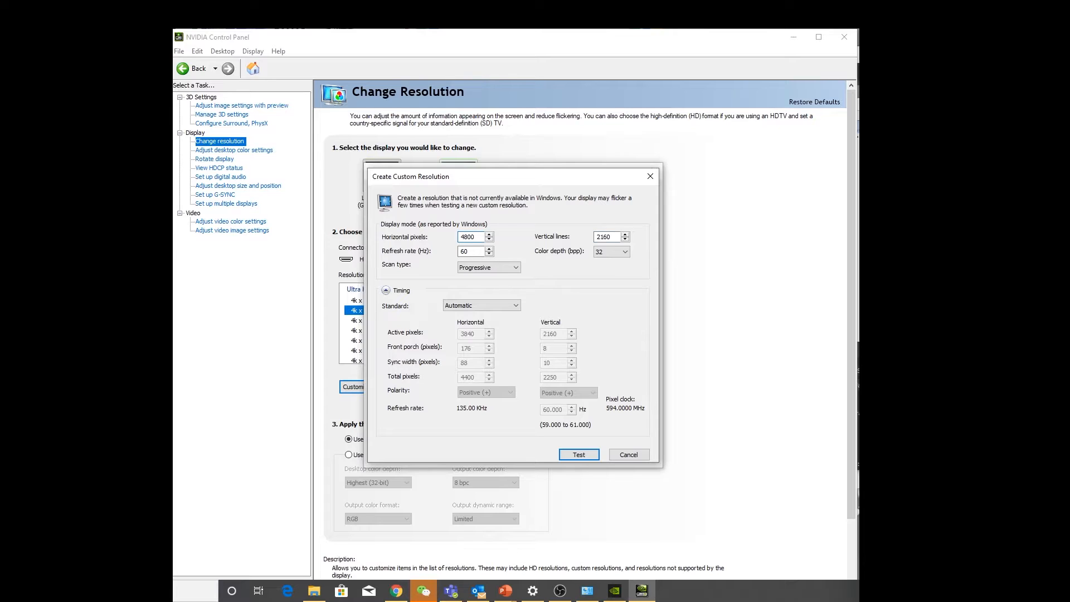
type("1400")
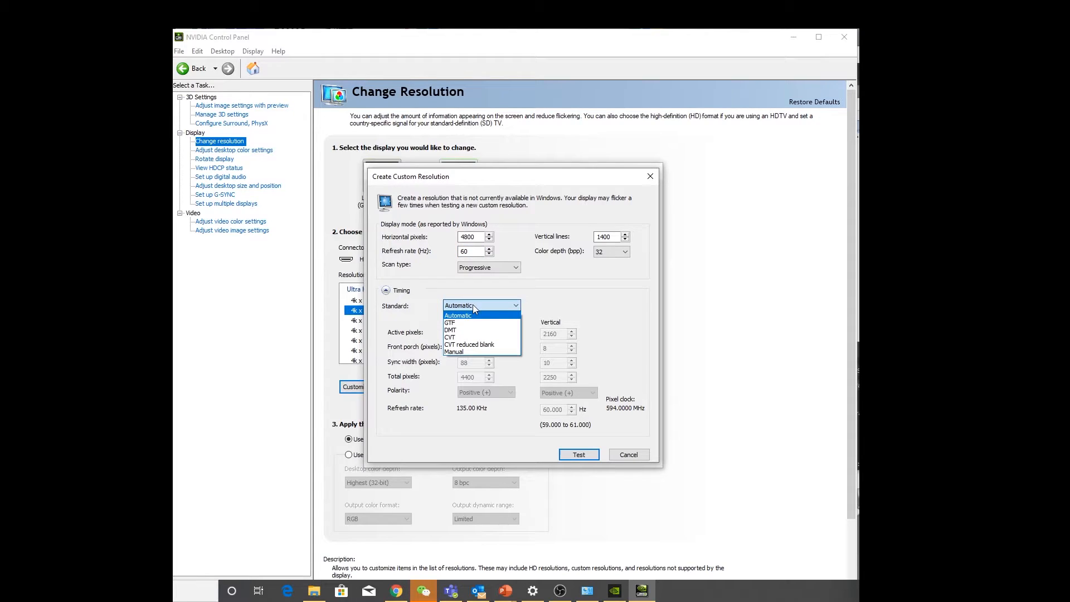
left_click(469, 344)
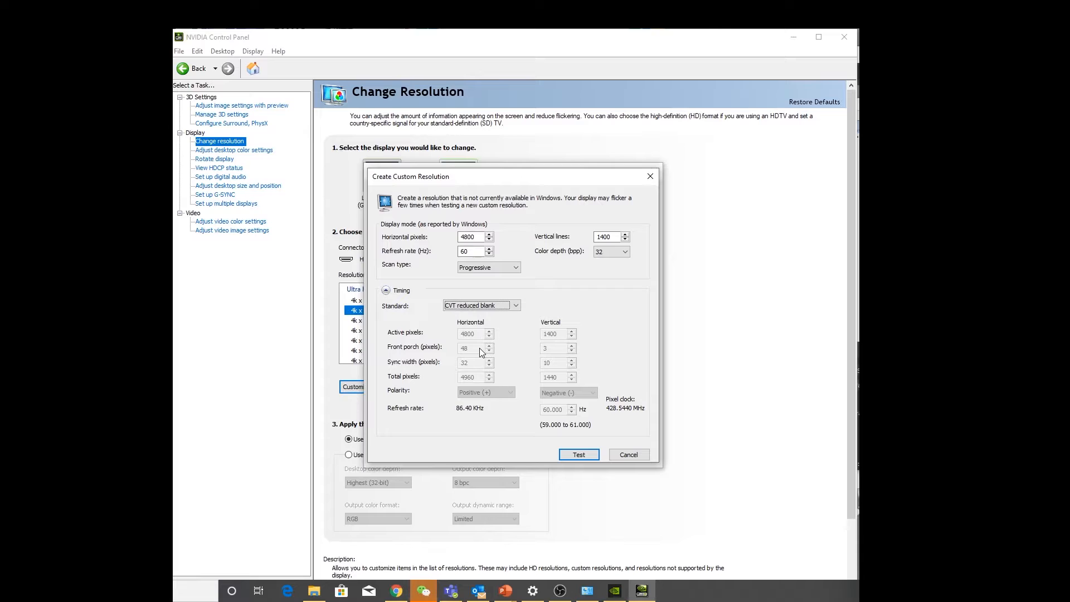
mouse_move(550, 376)
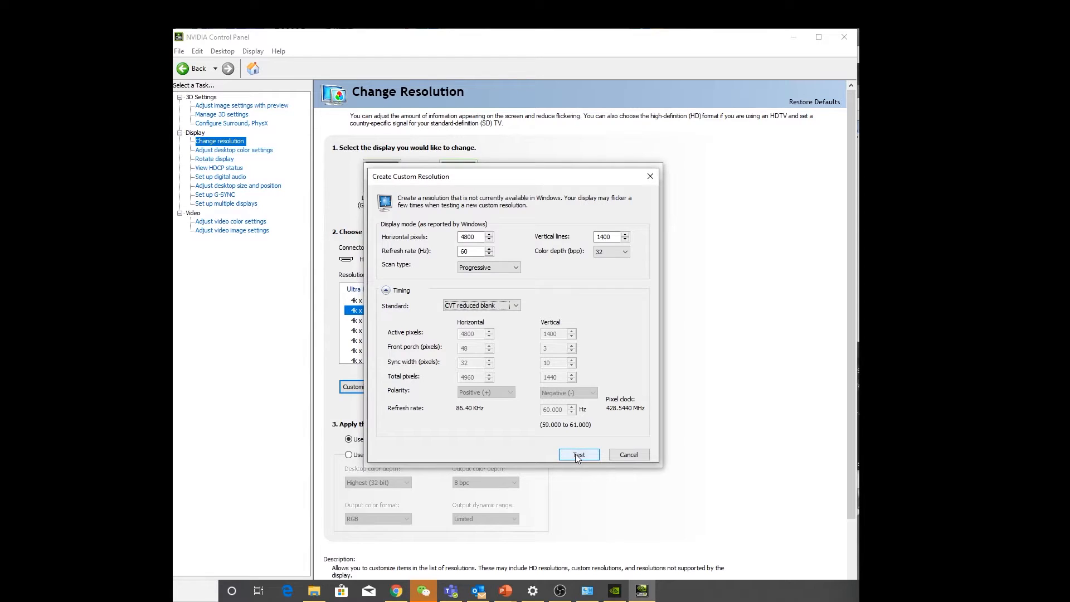
left_click(578, 454)
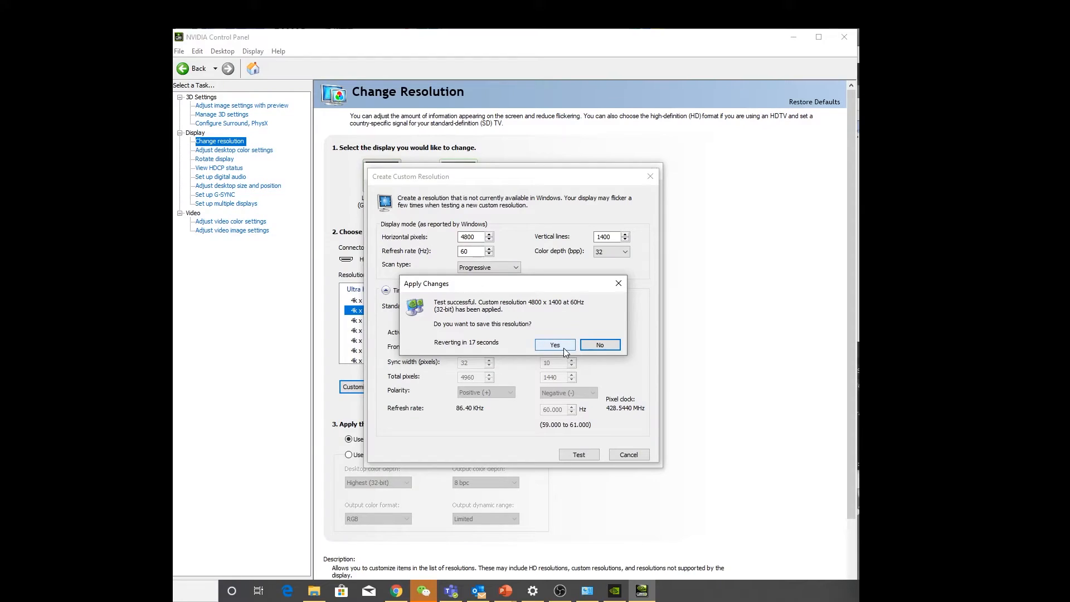
left_click(553, 344)
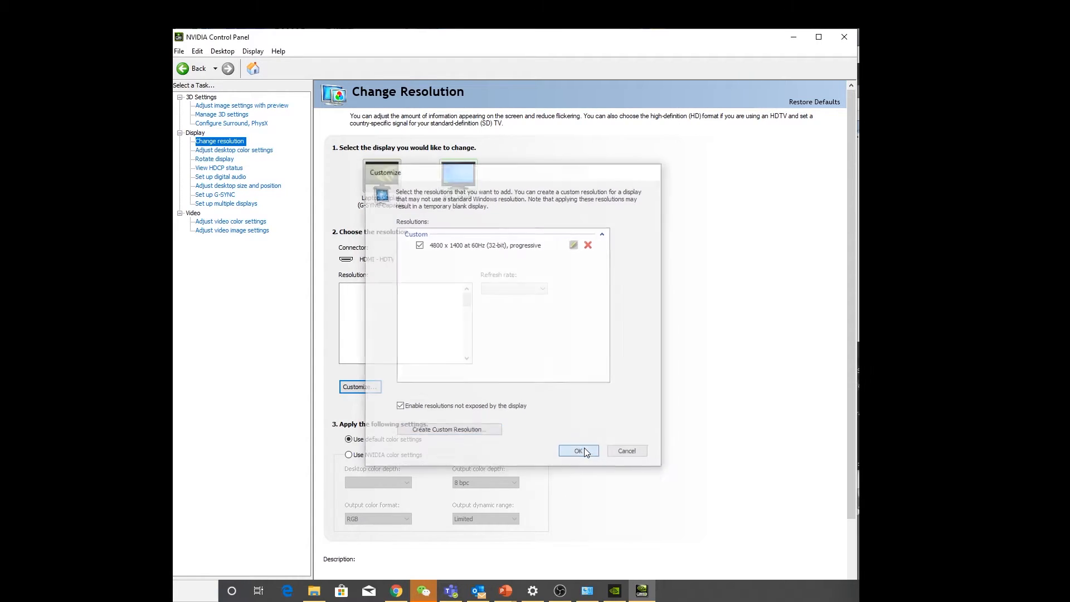
Step: Apply the 4800×1400 custom resolution to the HDMI display and keep the new configuration
left_click(578, 450)
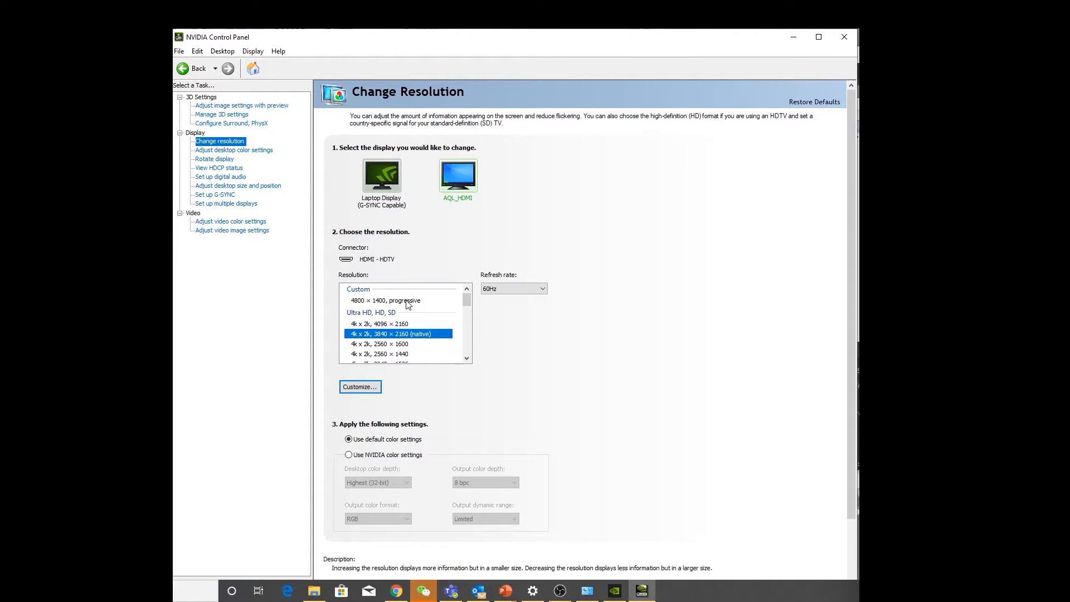
left_click(386, 301)
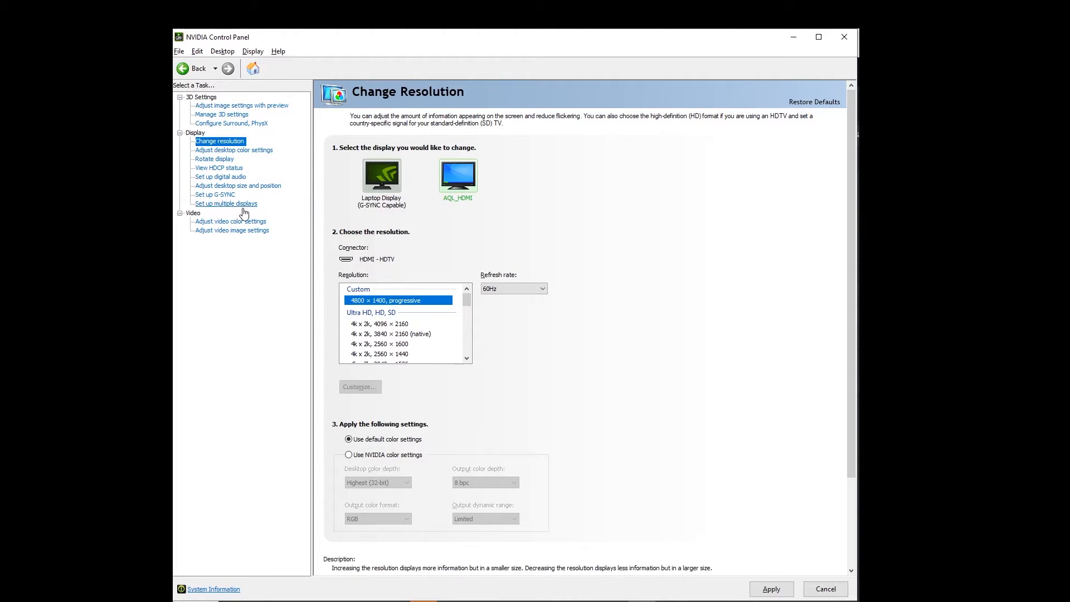
mouse_move(535, 251)
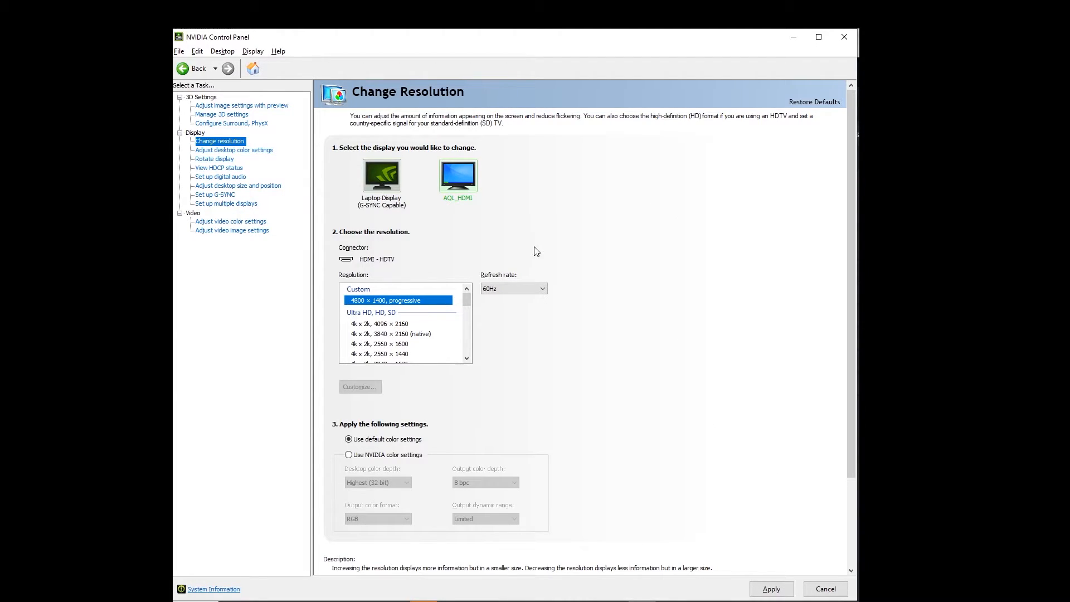
scroll("down", 3)
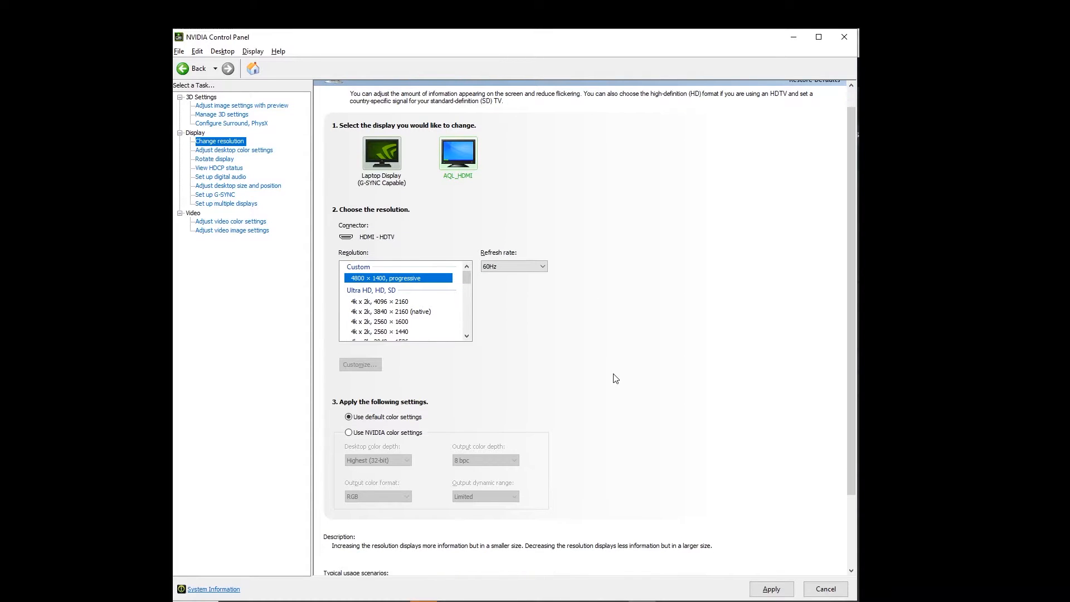
scroll("down", 3)
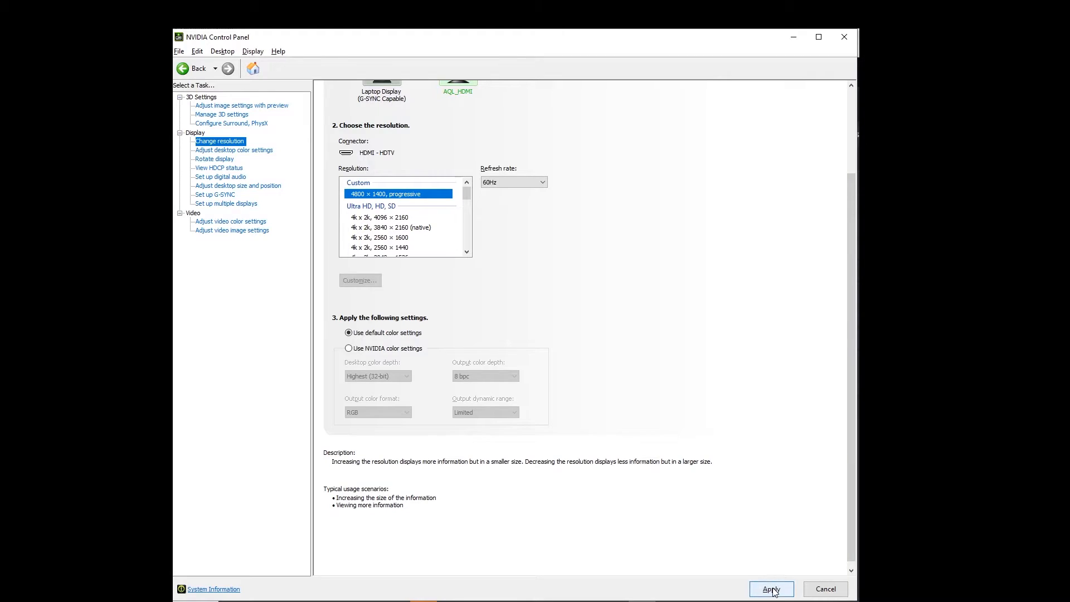
left_click(771, 589)
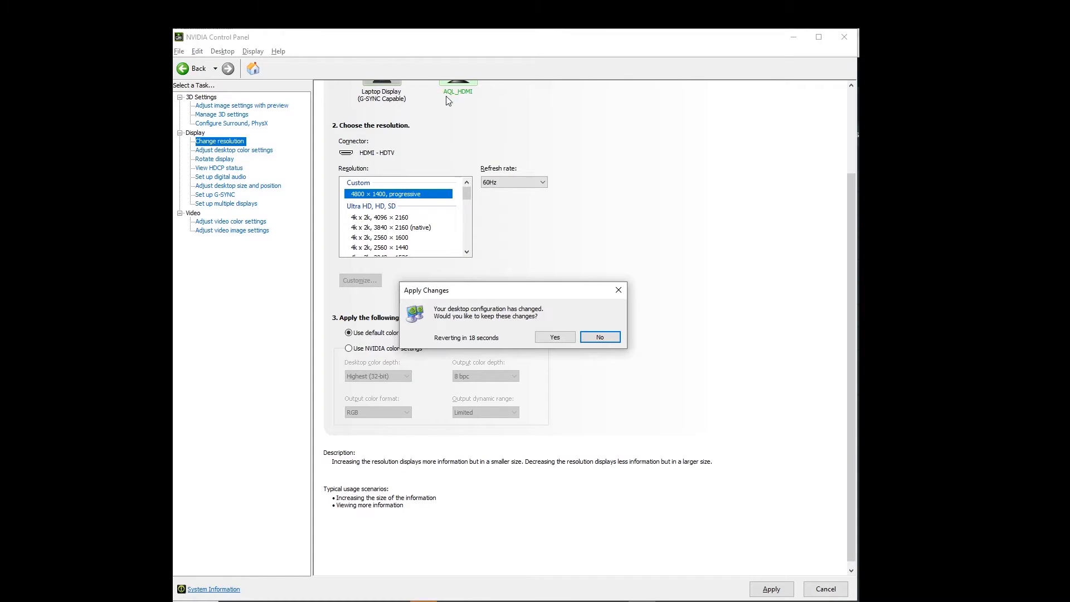
left_click(554, 337)
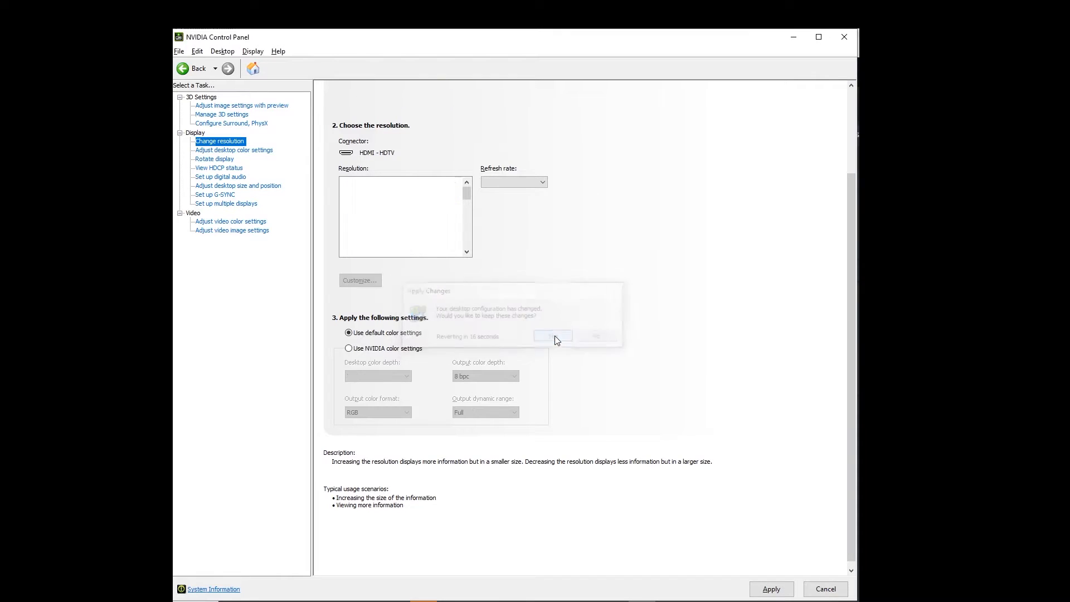
left_click(553, 336)
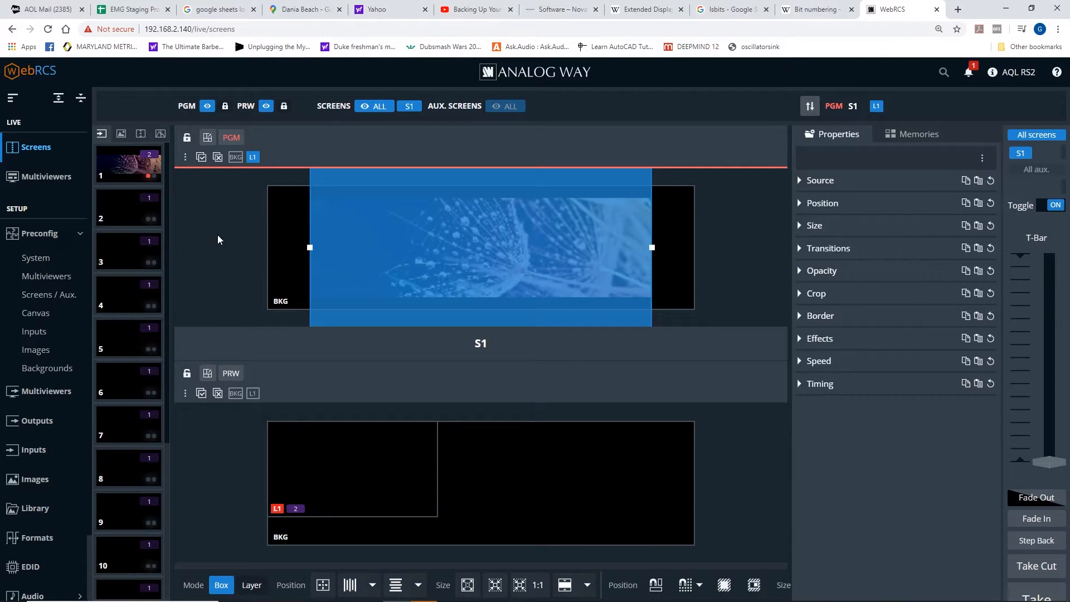
mouse_move(529, 584)
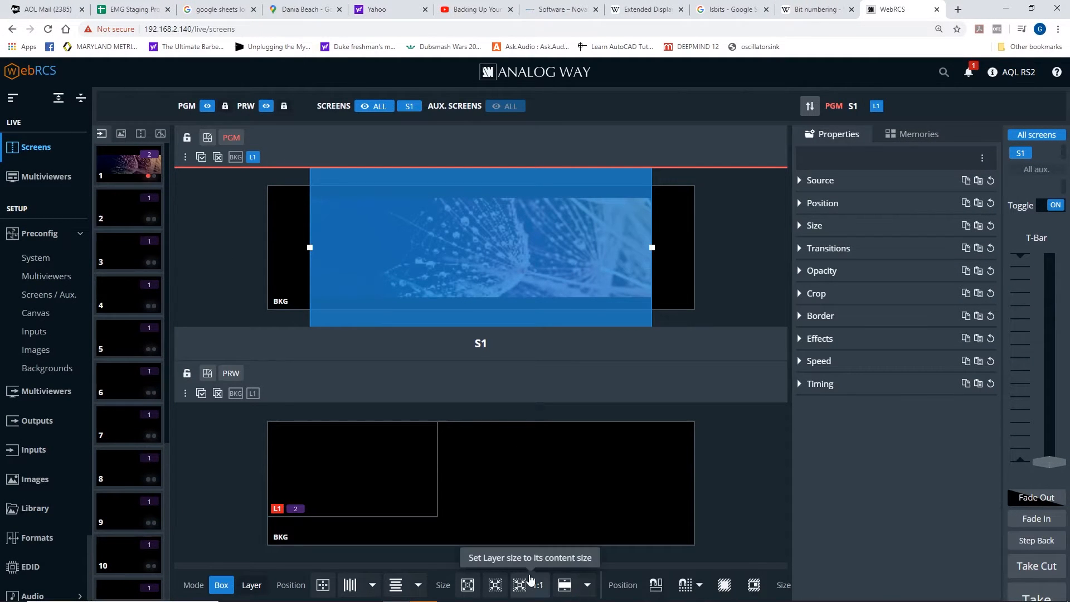
Step: Size layer L1 on screen S1 to its content's native 1:1 size
left_click(529, 585)
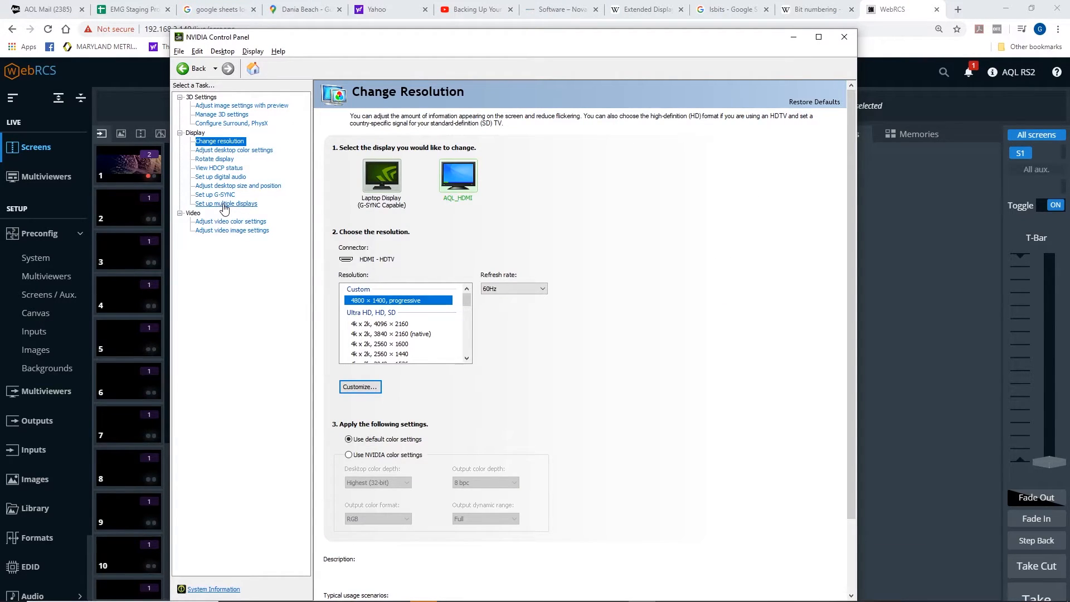
Step: Check the two-display arrangement in NVIDIA Control Panel, then bring WebRCS back to the front
left_click(226, 203)
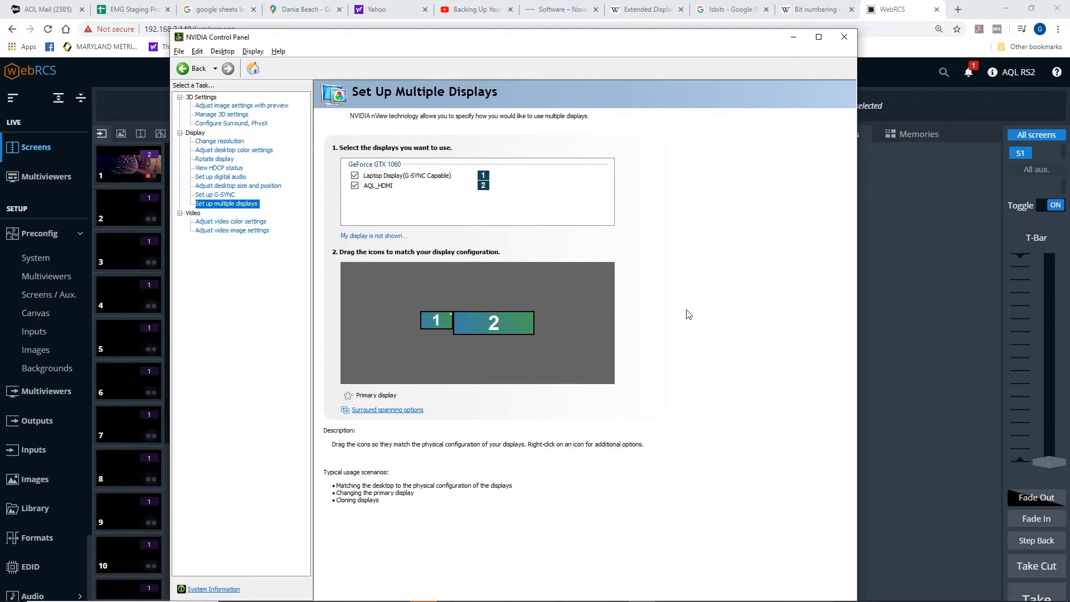
mouse_move(897, 222)
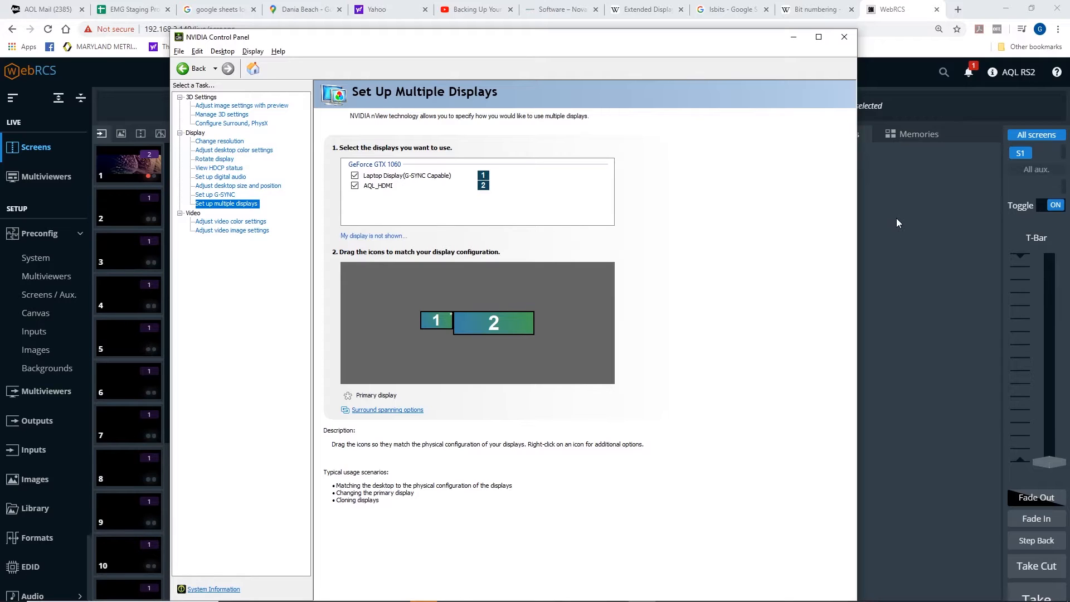
mouse_move(947, 258)
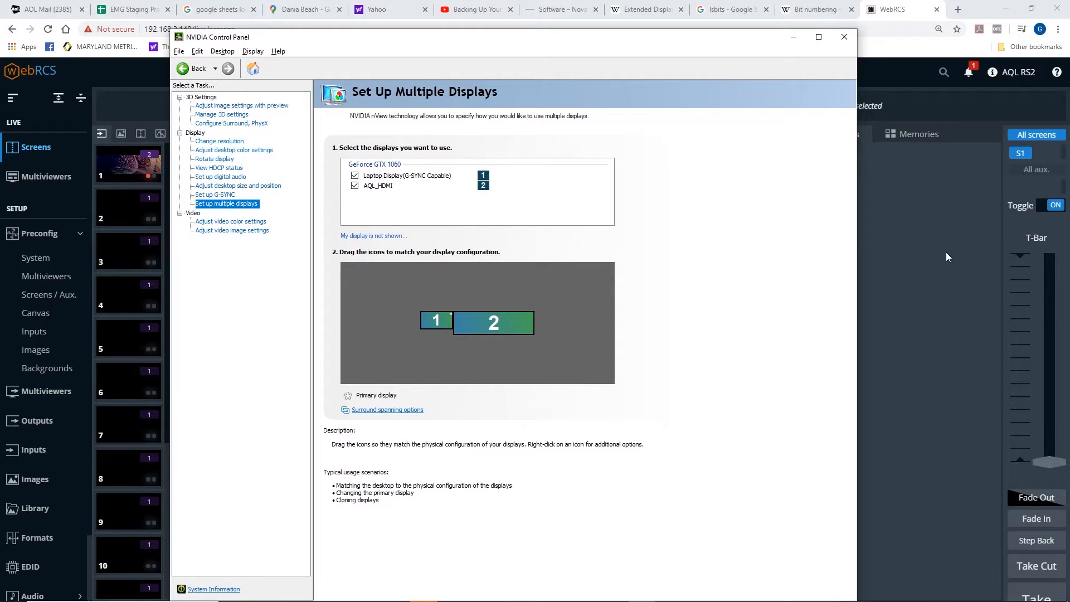
left_click(843, 37)
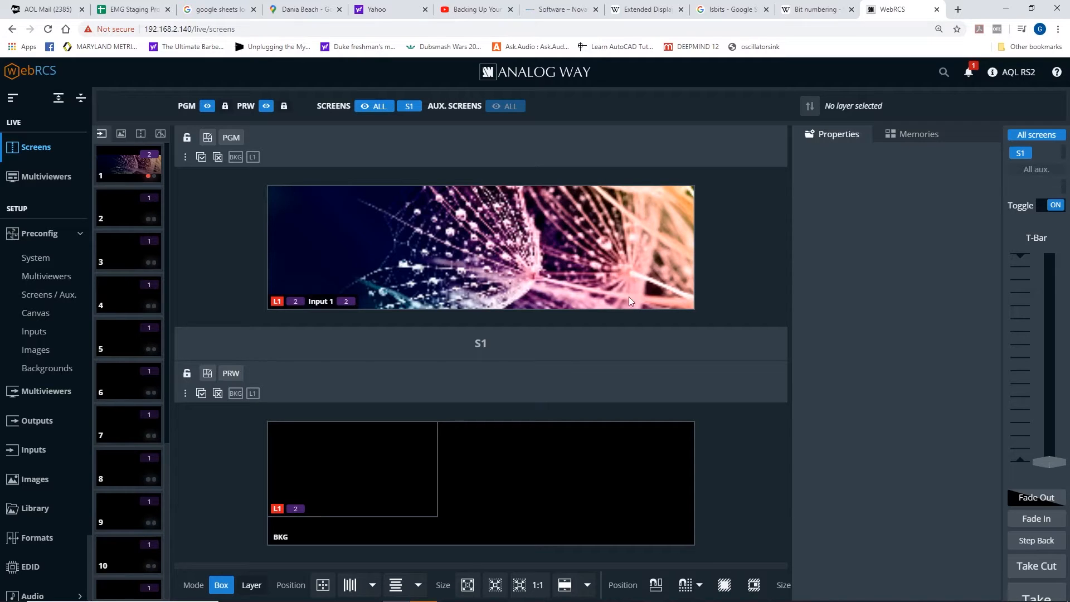
mouse_move(481, 7)
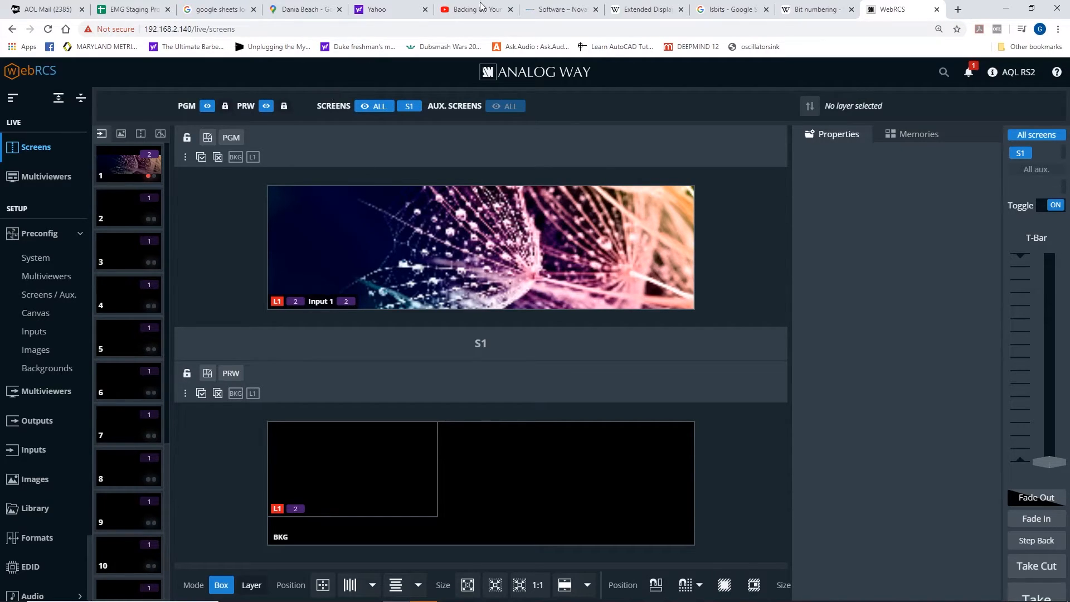
mouse_move(976, 12)
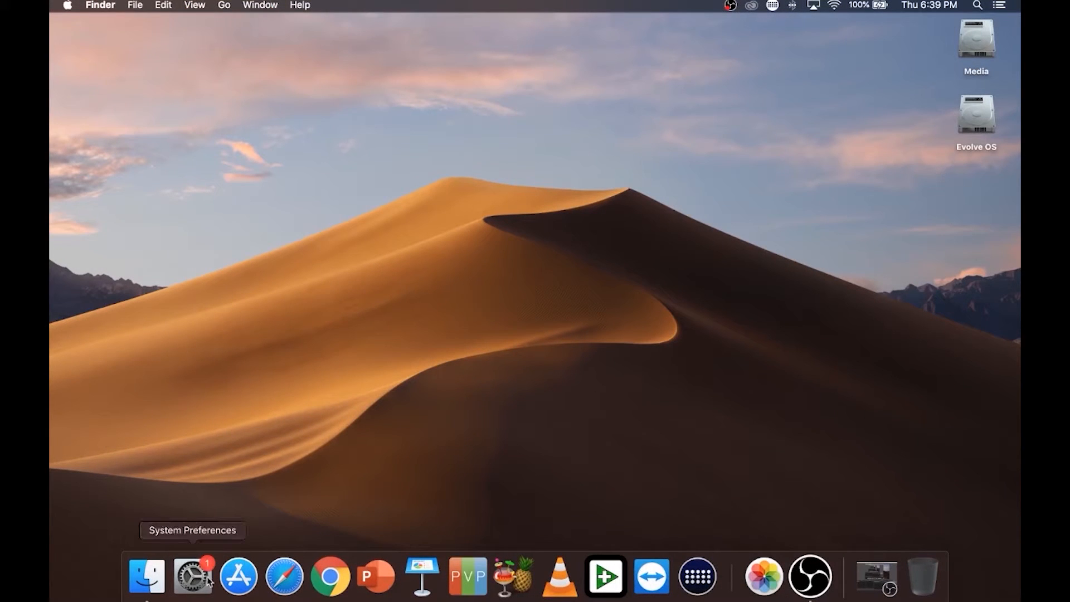
Step: Review SwitchResX's AQL_HDMI display, General Settings and About info, closing the Displays window
left_click(192, 576)
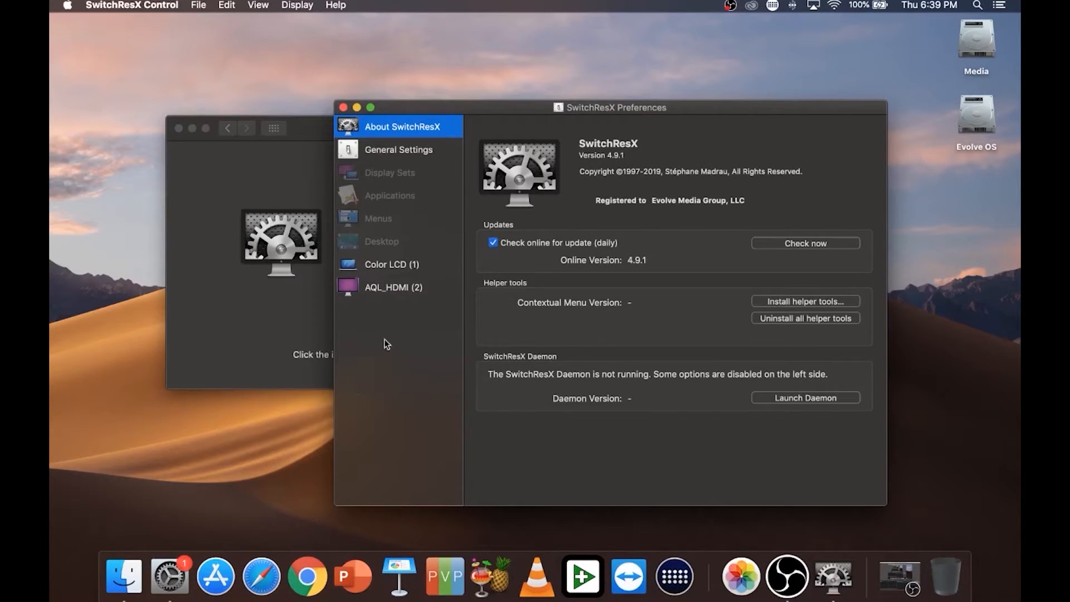
left_click(394, 286)
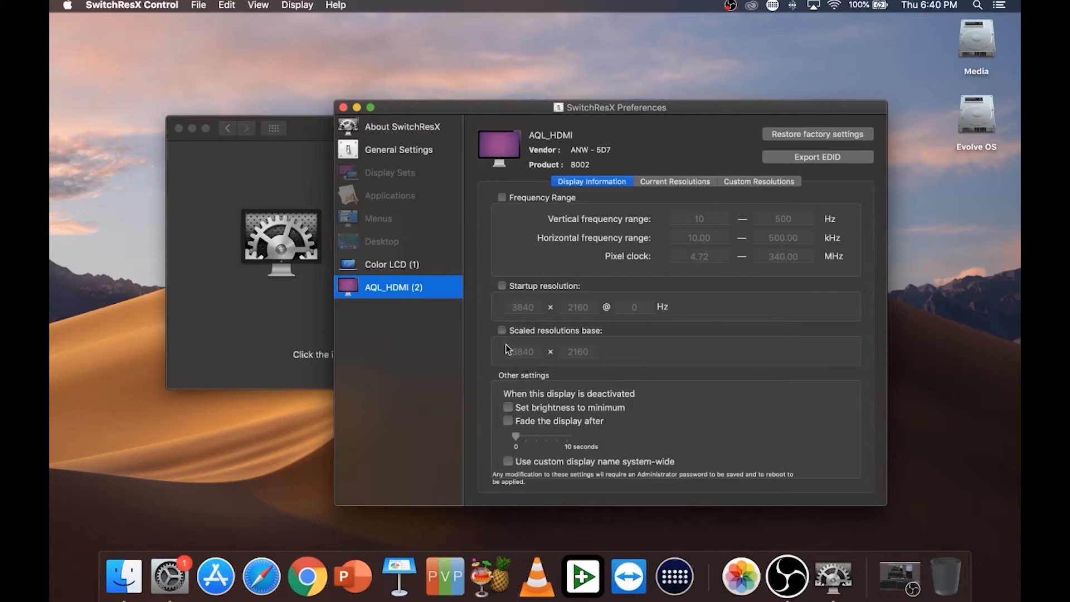
mouse_move(593, 312)
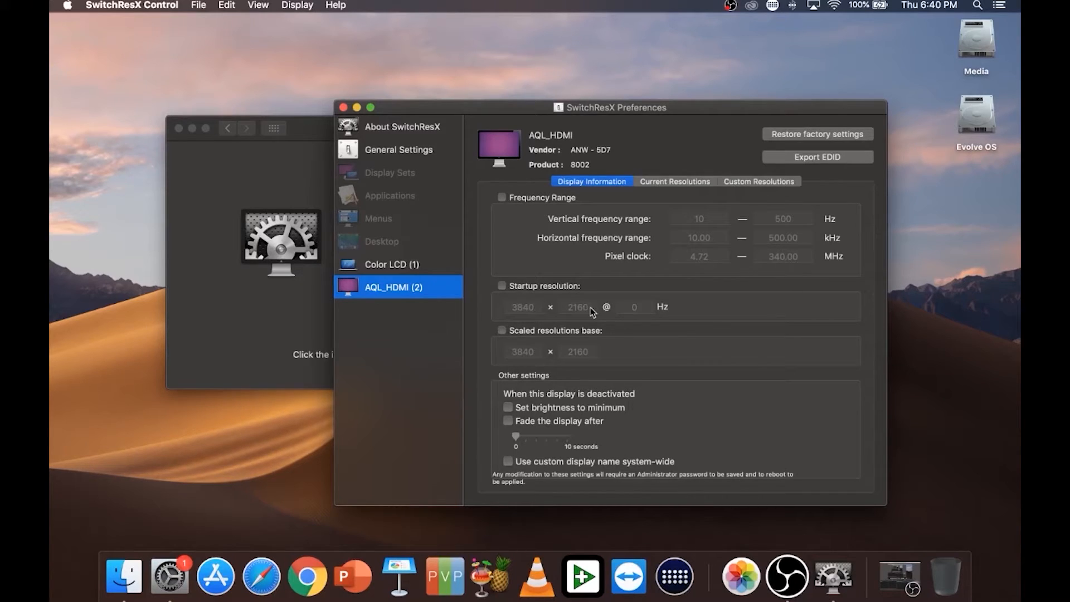
mouse_move(692, 167)
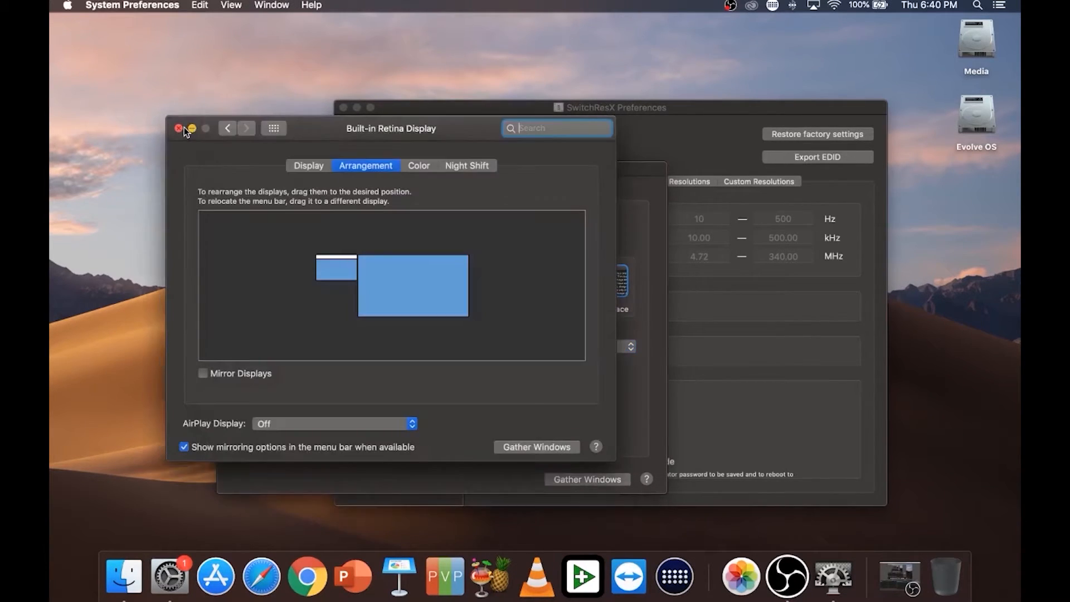
left_click(179, 128)
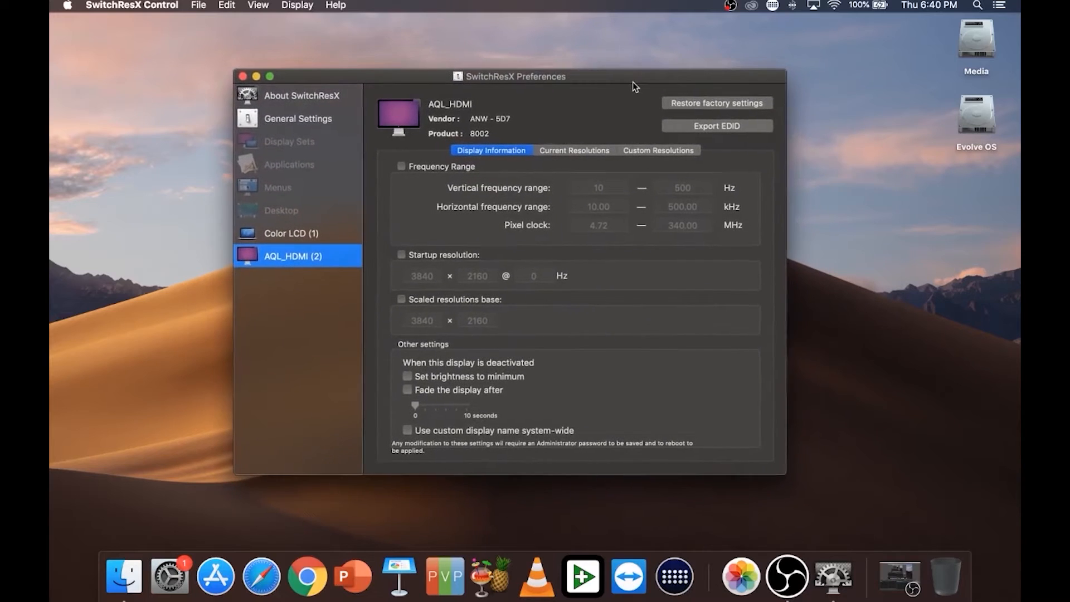
mouse_move(295, 113)
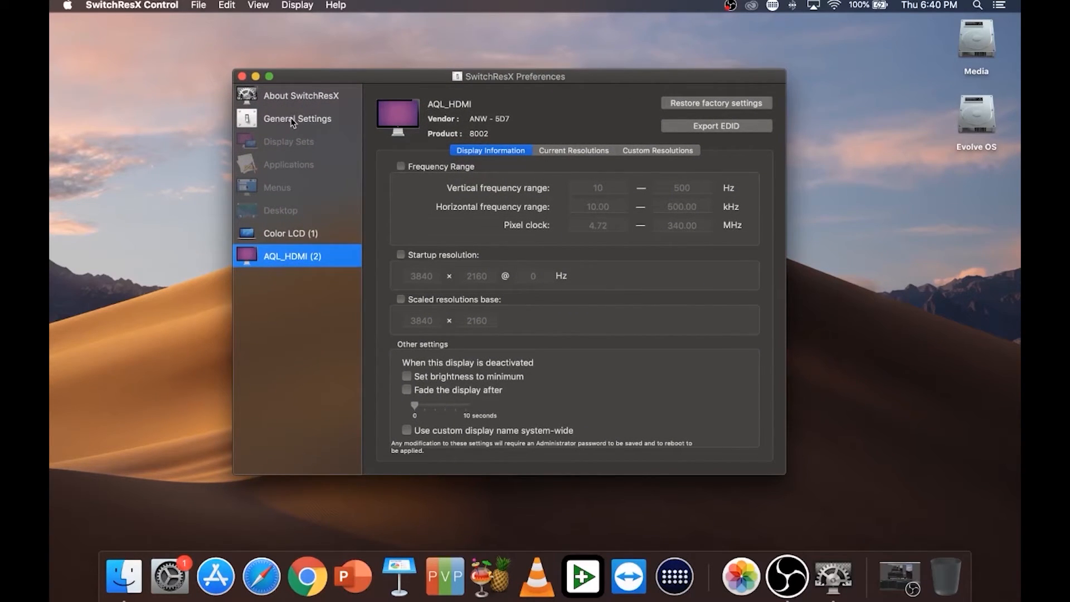
left_click(297, 118)
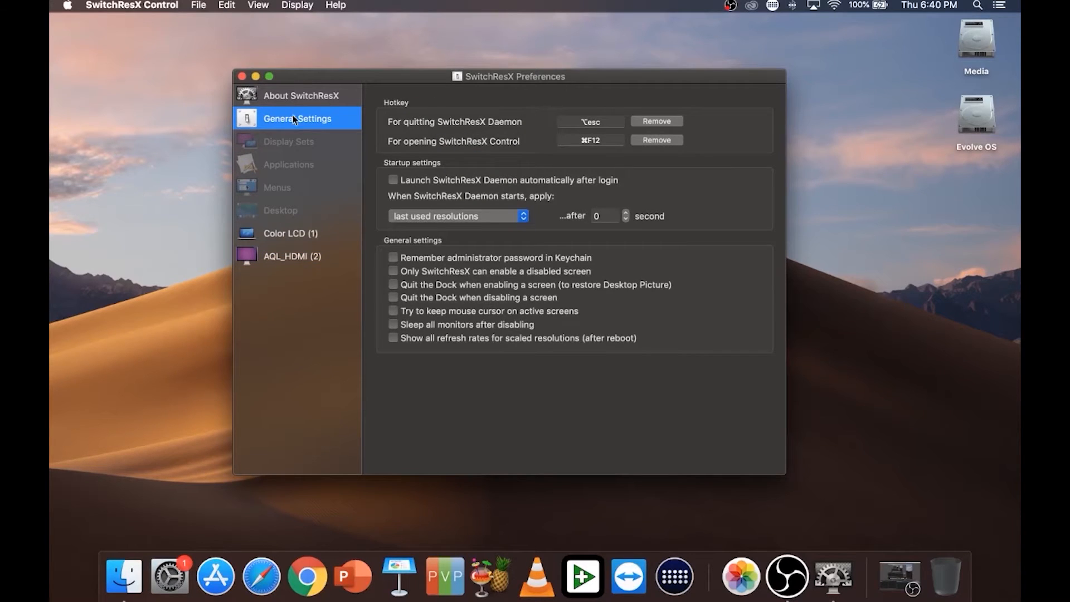
left_click(301, 96)
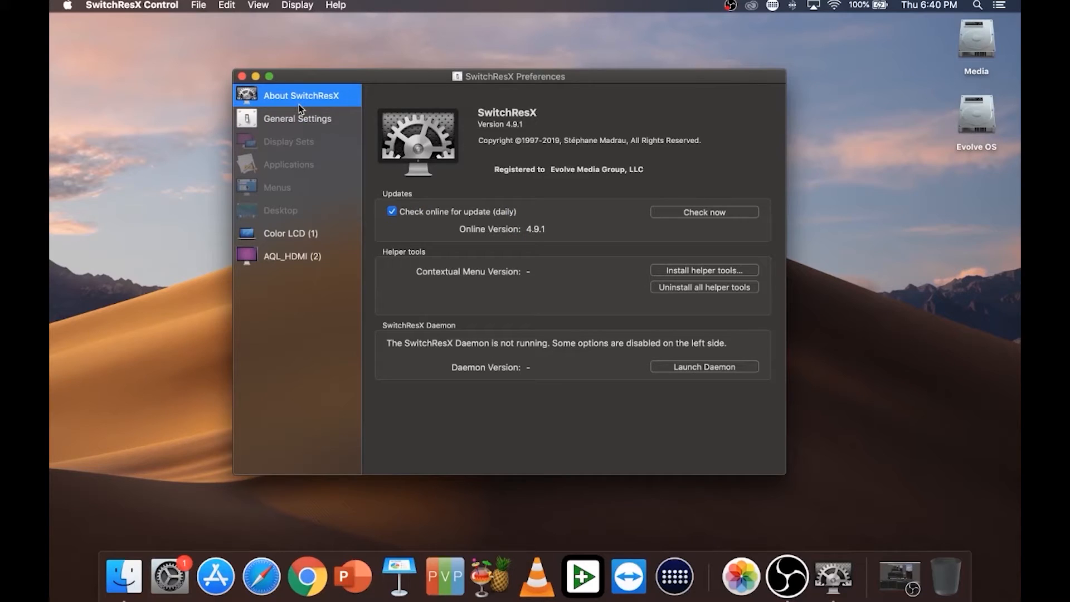
mouse_move(446, 421)
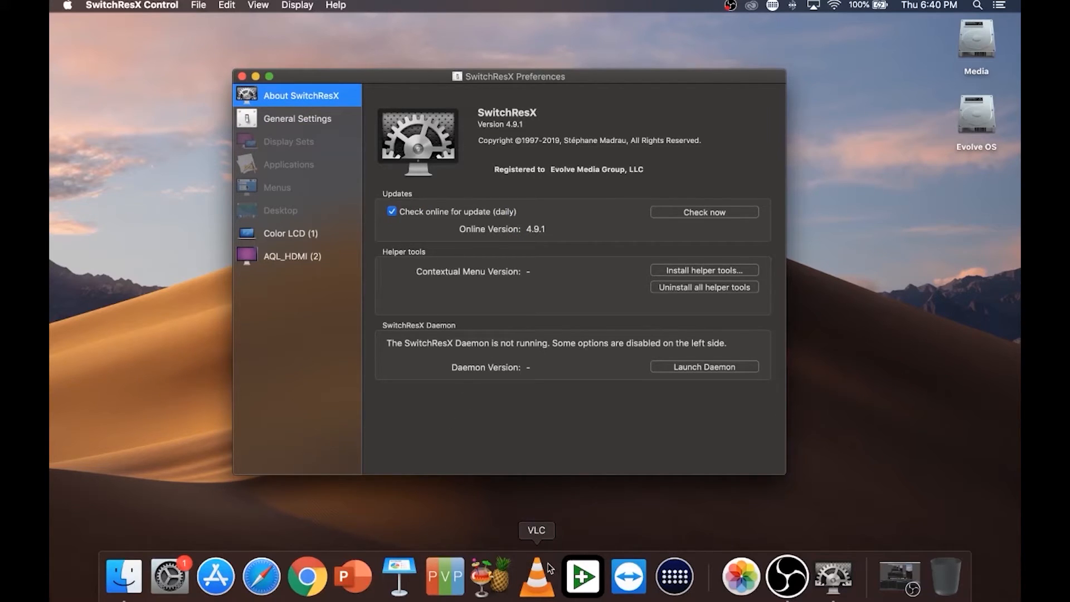
mouse_move(307, 577)
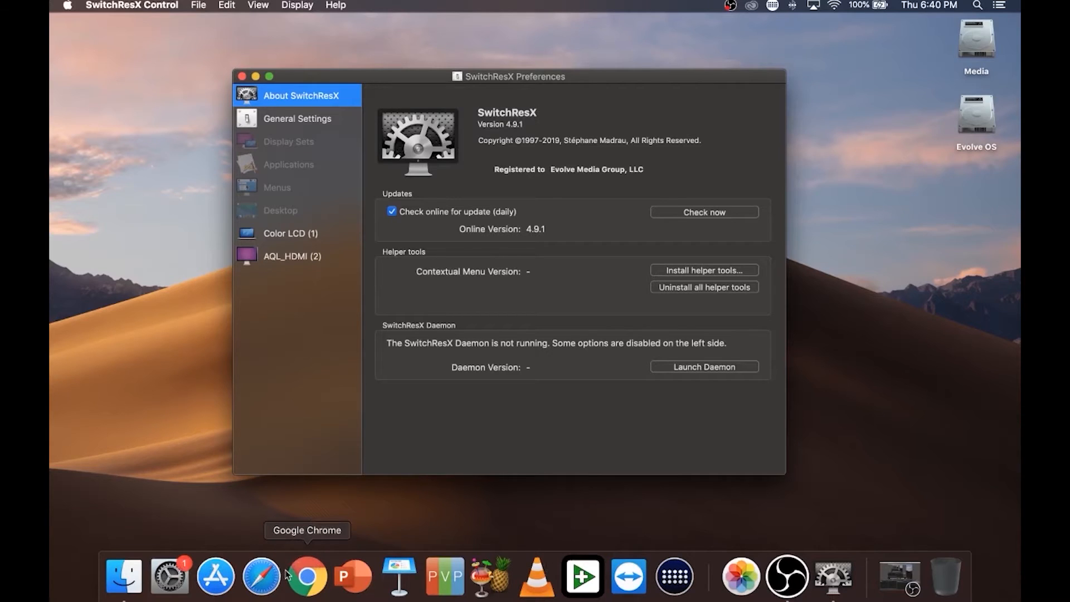
Step: Search Chrome for SwitchResX and open its System Integrity Protection support article
left_click(306, 577)
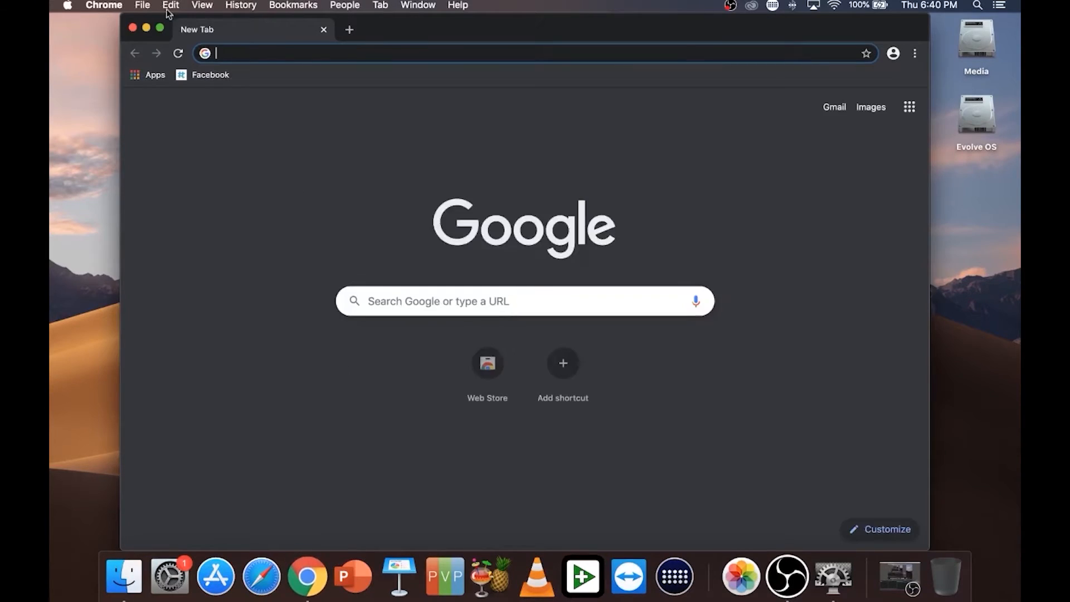
type("switchresx")
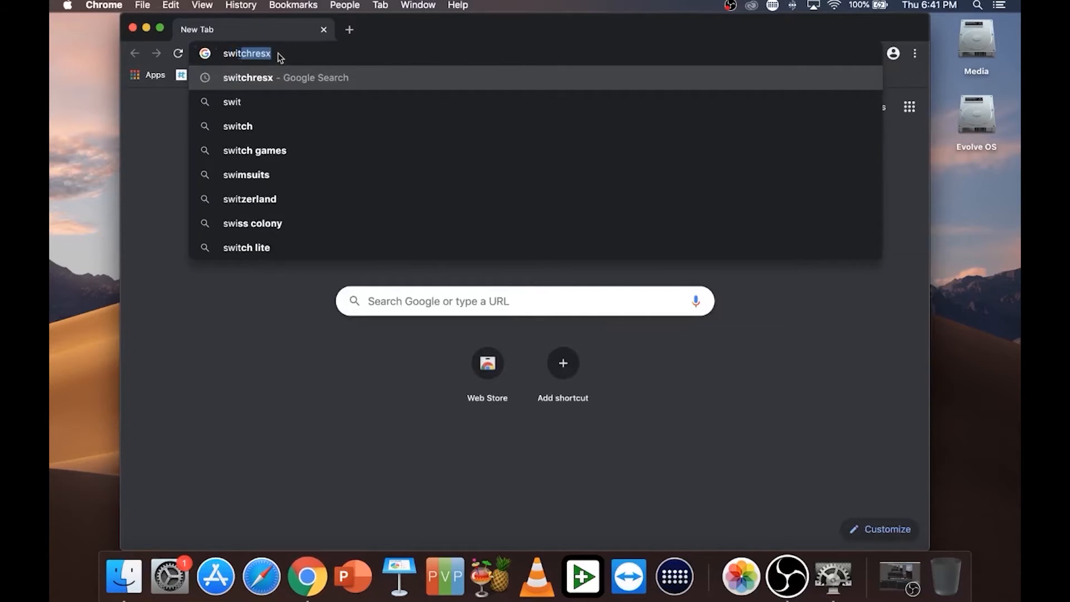
key("enter")
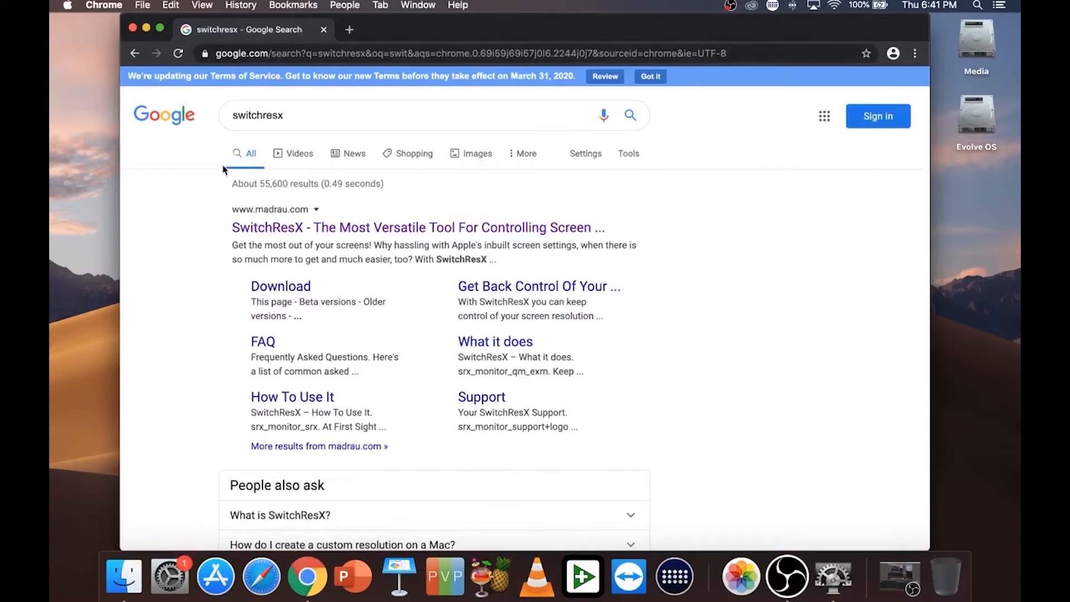
left_click(417, 227)
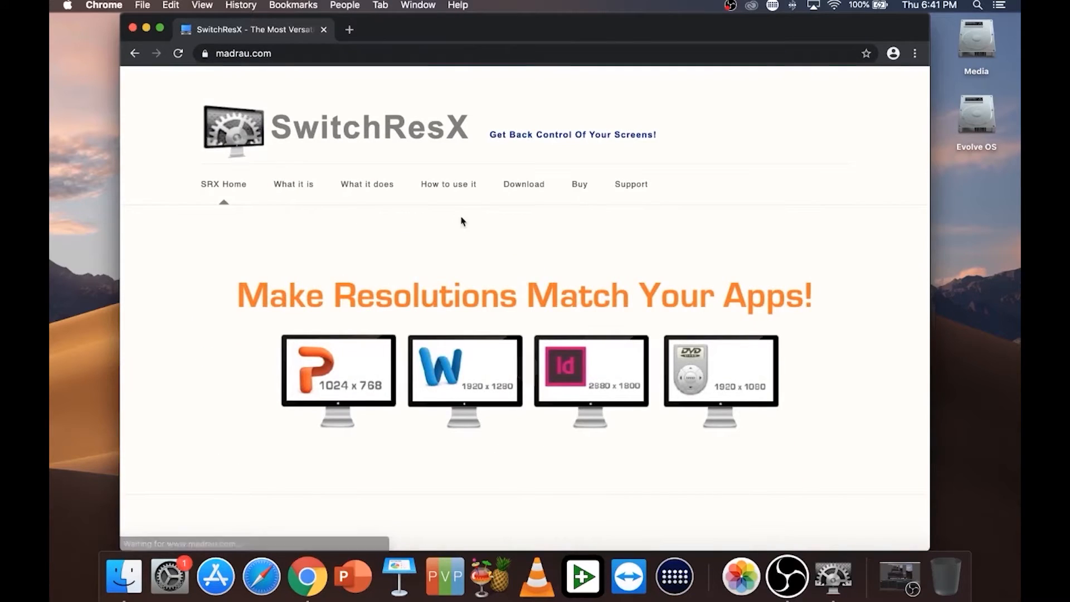
left_click(630, 184)
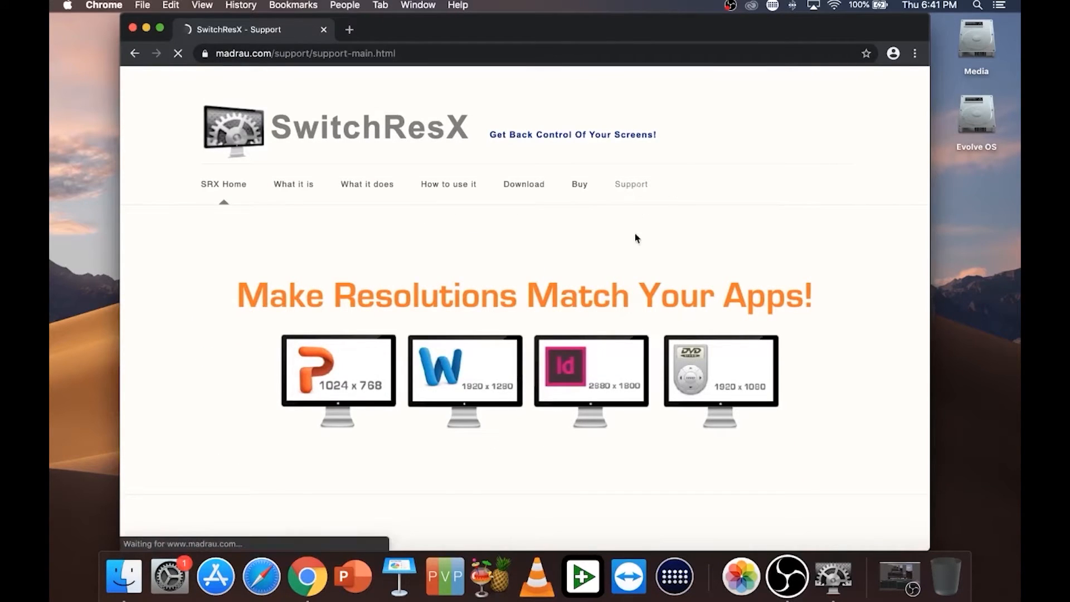
left_click(630, 183)
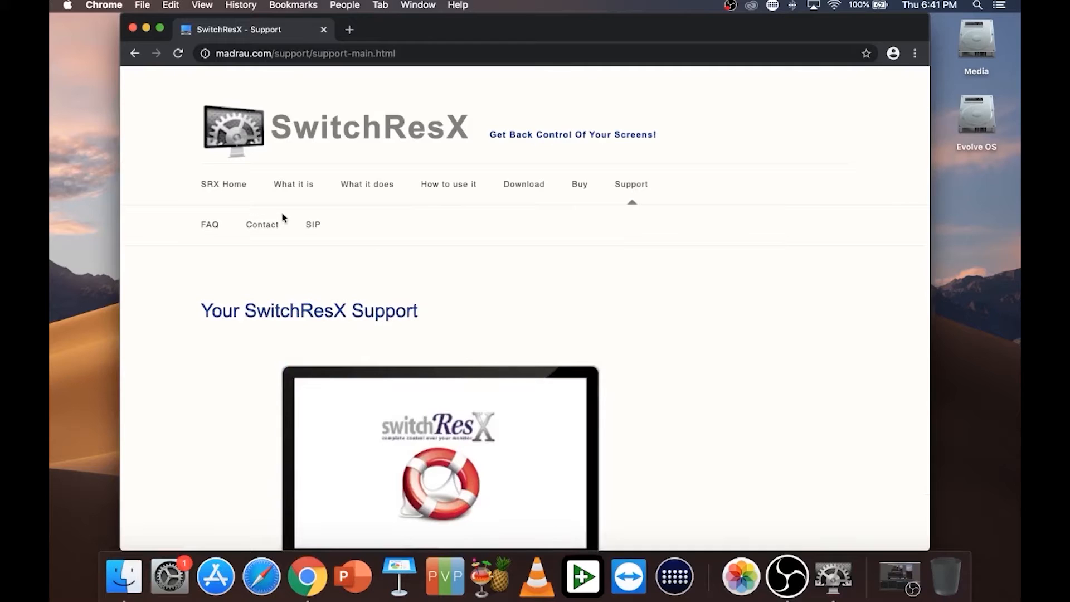
left_click(312, 224)
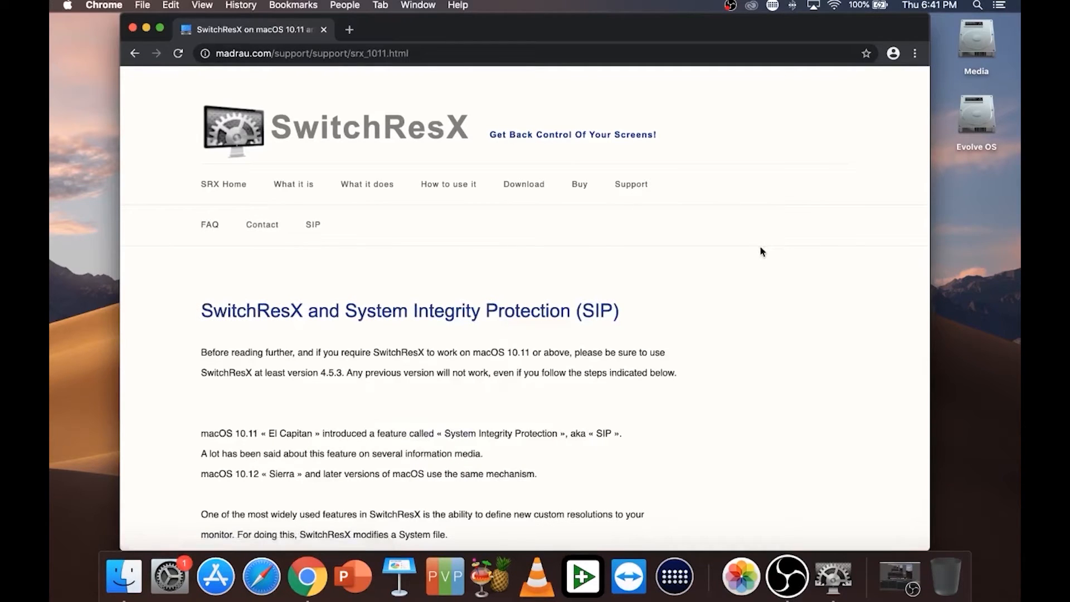
Step: Read down the article to the csrutil disable instructions and Terminal confirmation
scroll("down", 3)
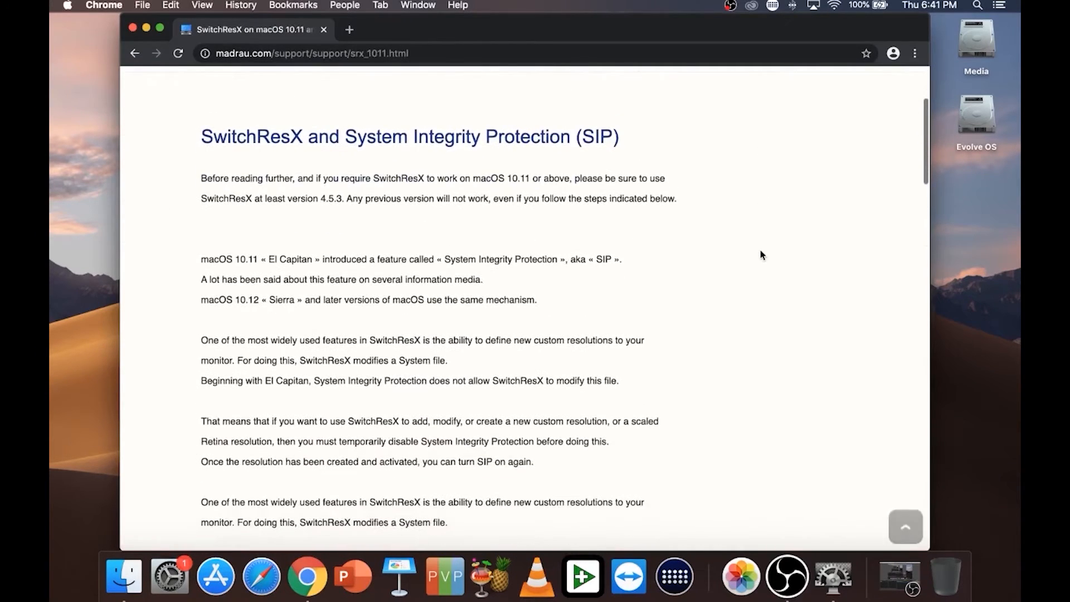
scroll("down", 3)
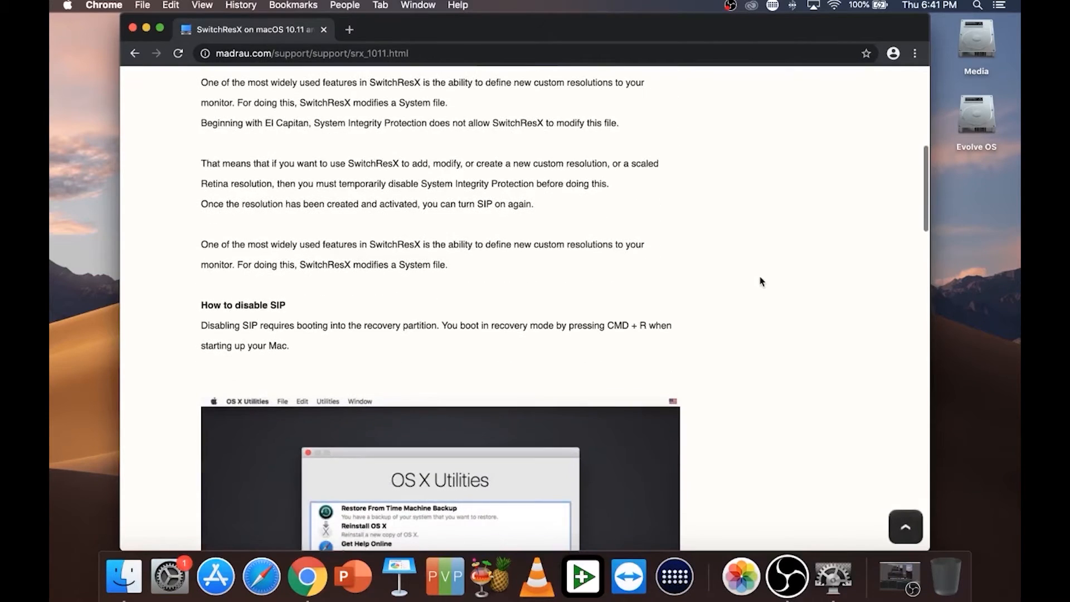
scroll("down", 3)
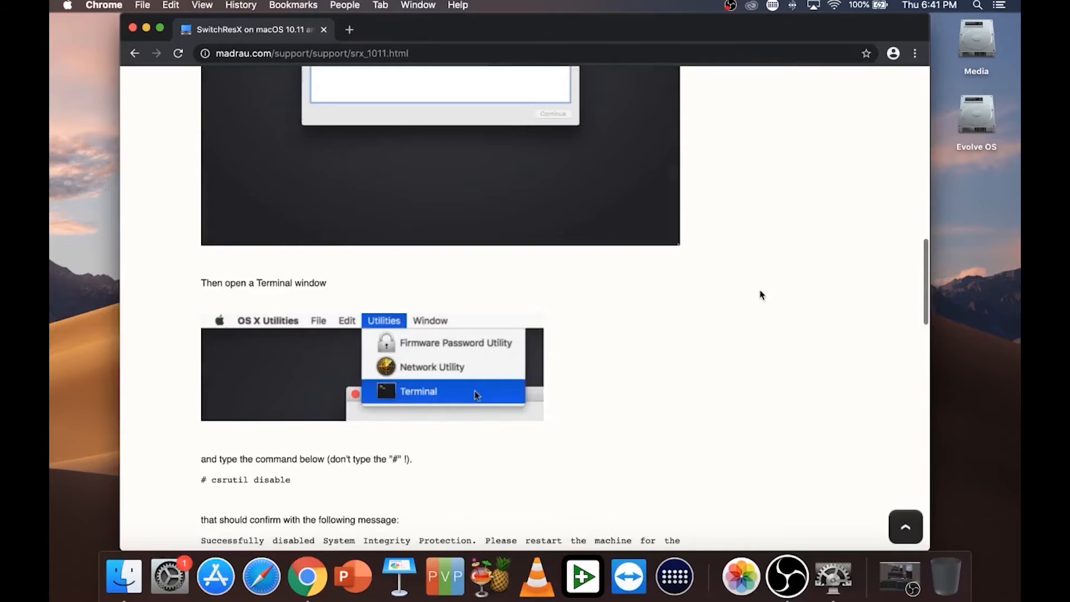
scroll("down", 3)
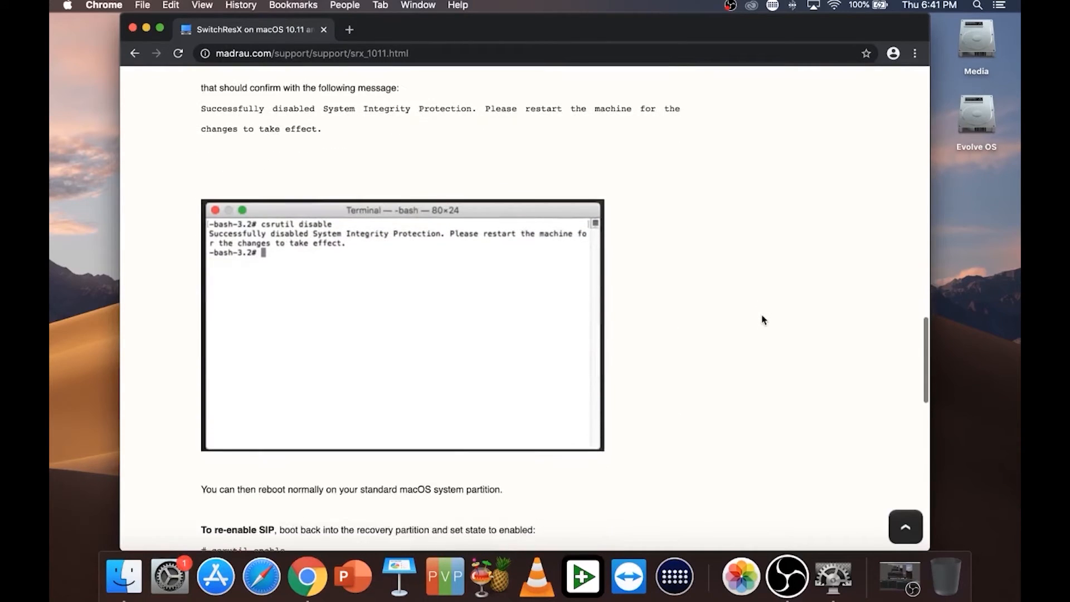
scroll("down", 3)
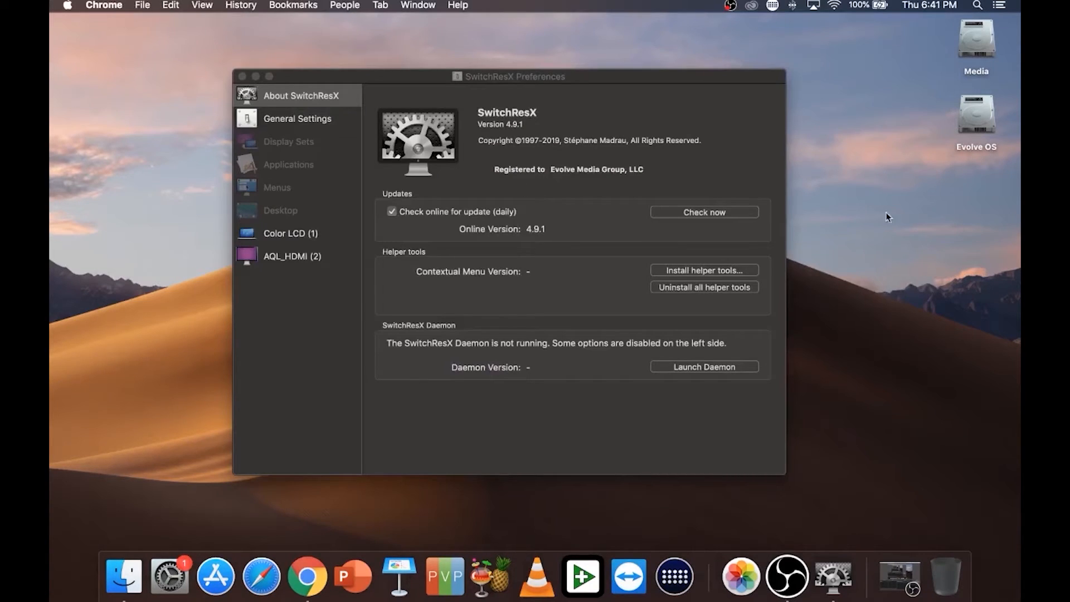
Step: Start a new custom resolution for AQL_HDMI from SwitchResX's Custom Resolutions list
left_click(507, 76)
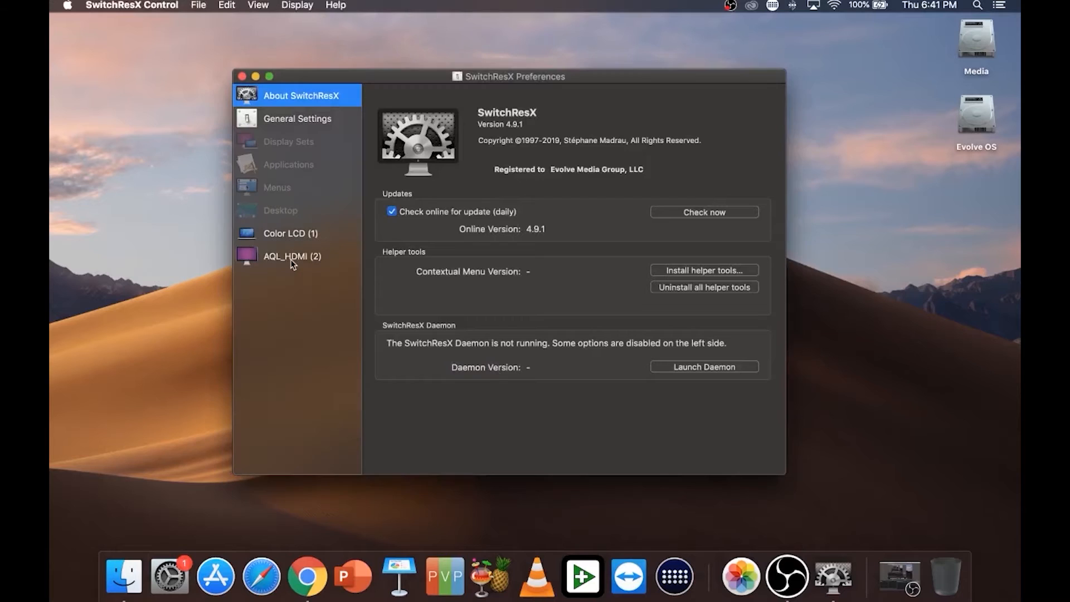
left_click(291, 256)
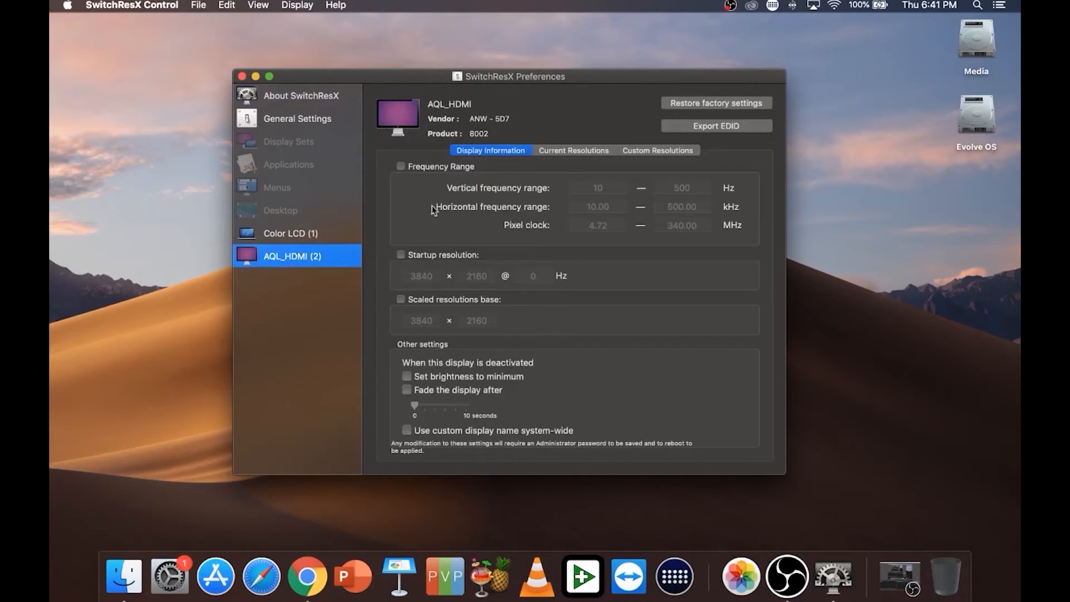
left_click(657, 150)
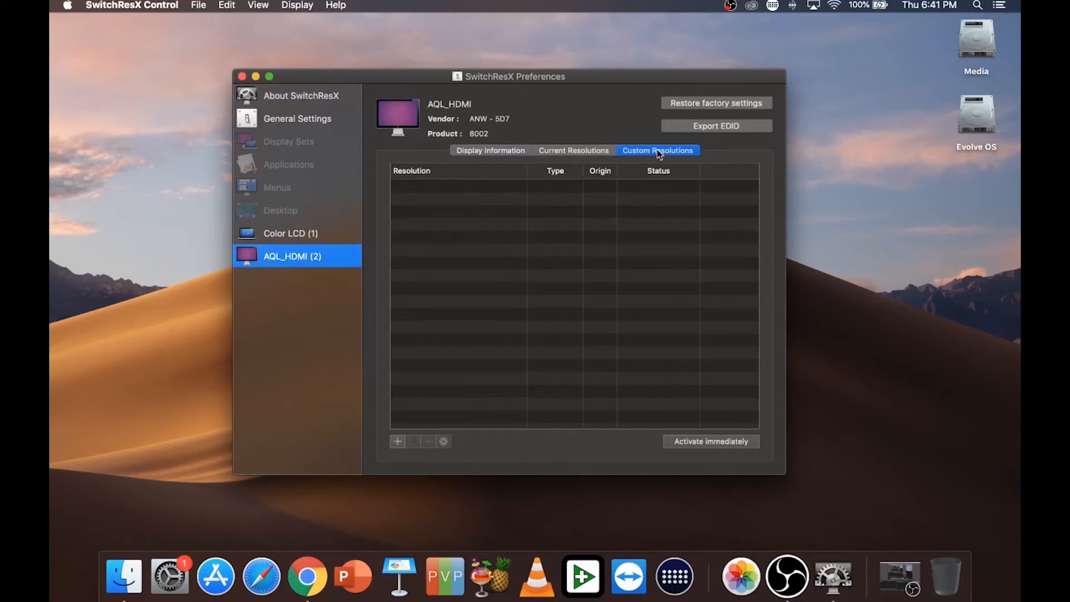
mouse_move(398, 441)
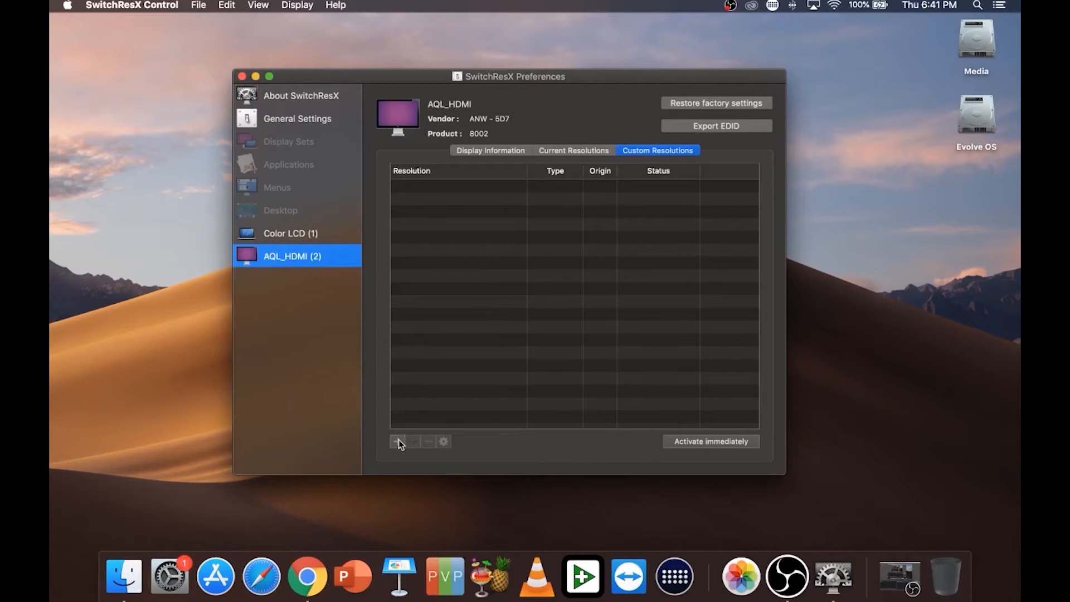
left_click(397, 441)
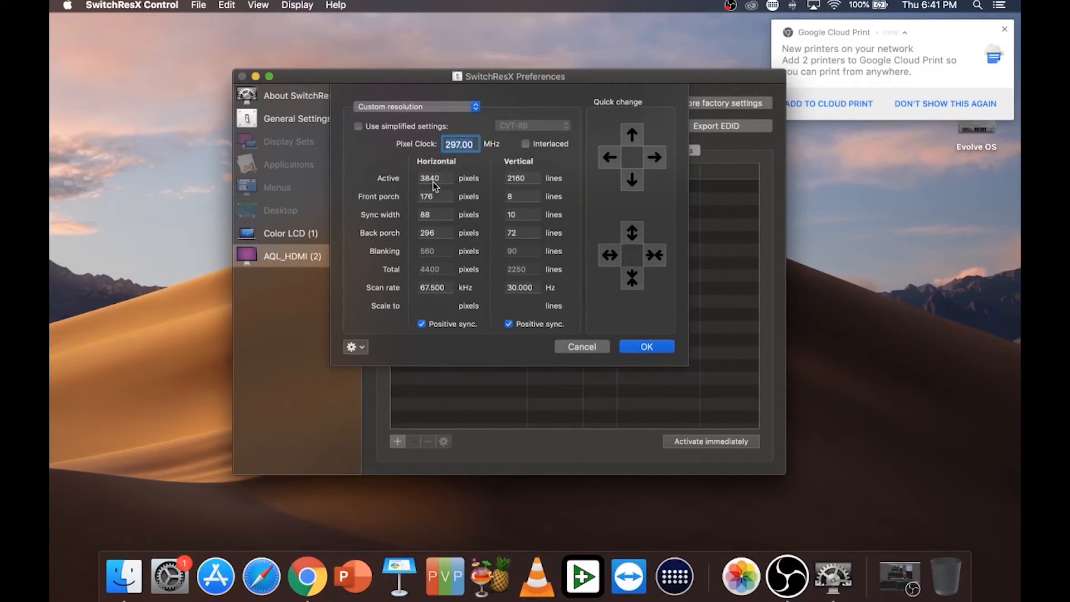
Step: Define a 4800×1400, 30 Hz custom resolution using simplified CVT-RB settings and confirm it
left_click(435, 179)
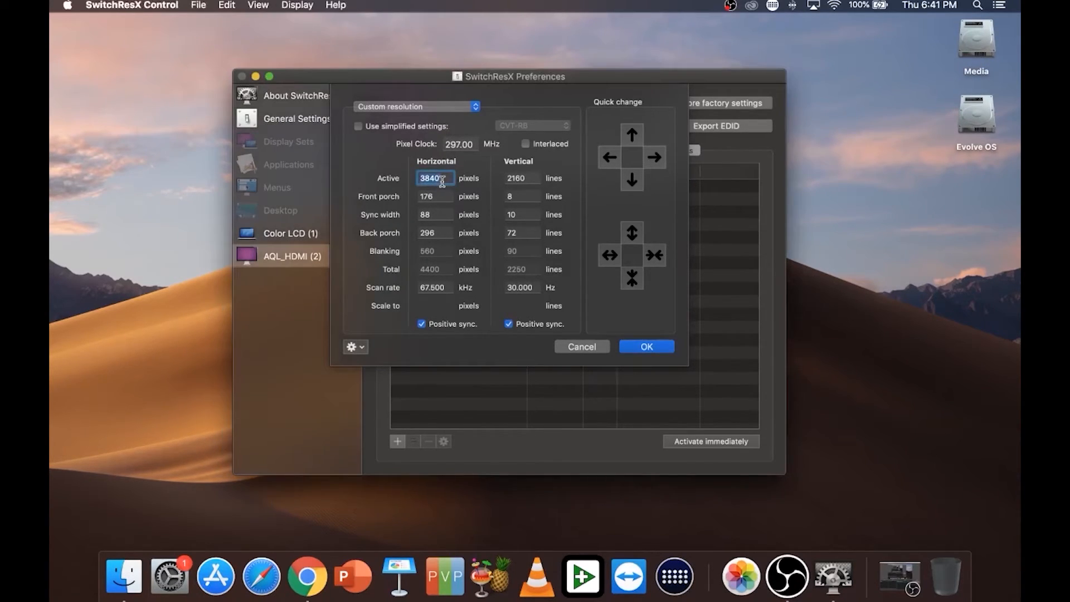
type("4800")
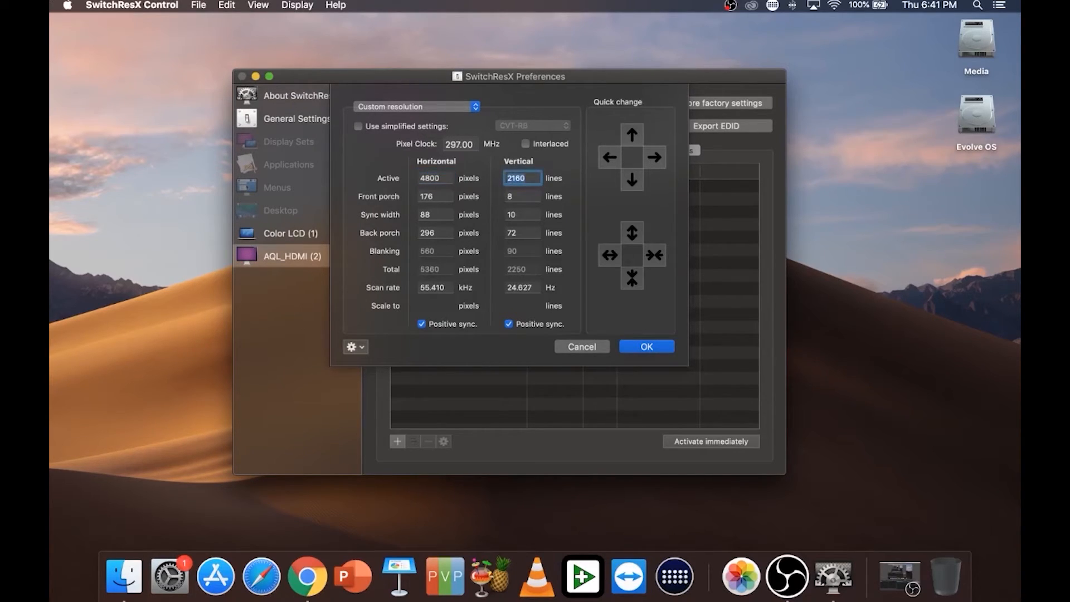
type("1400")
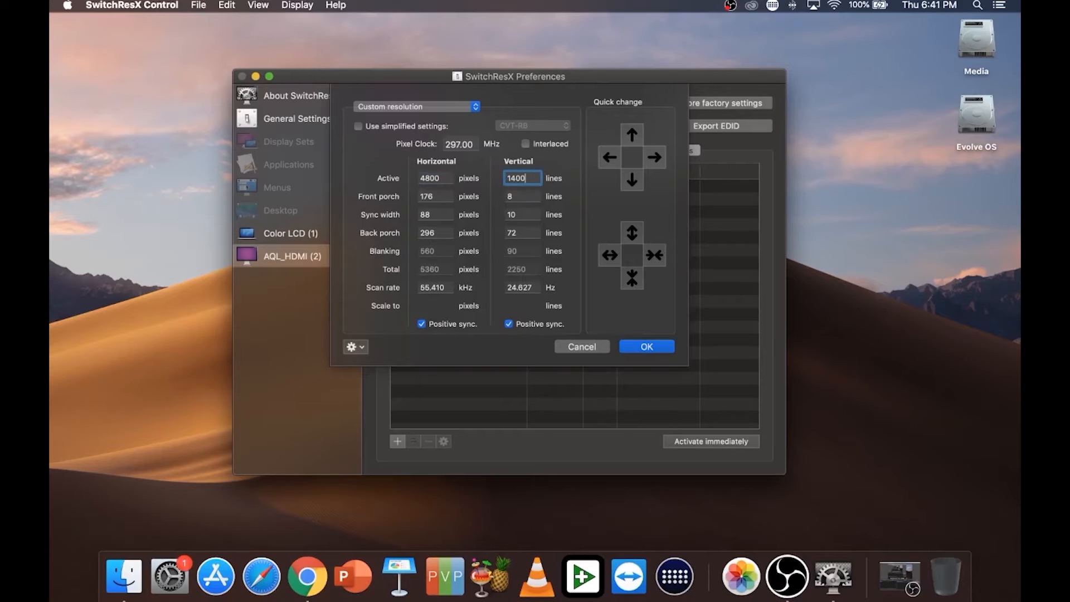
left_click(435, 197)
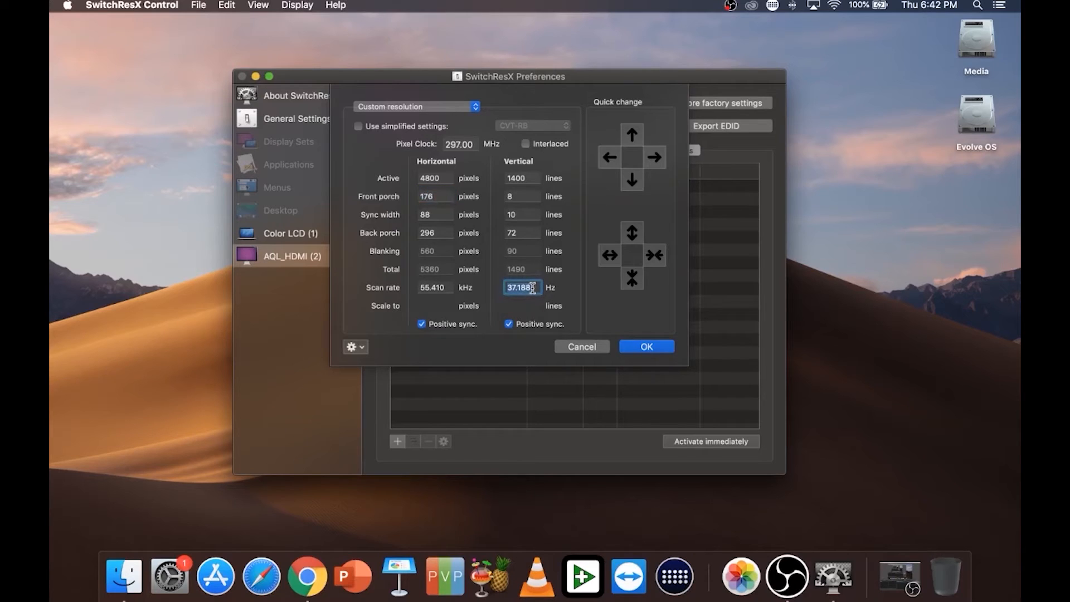
type("30.000")
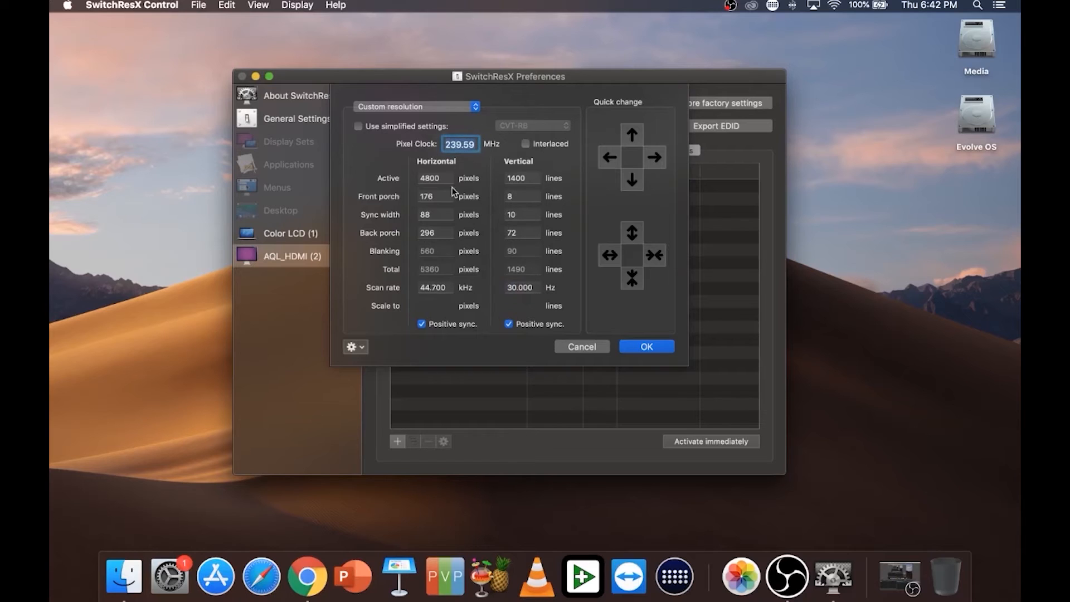
left_click(358, 127)
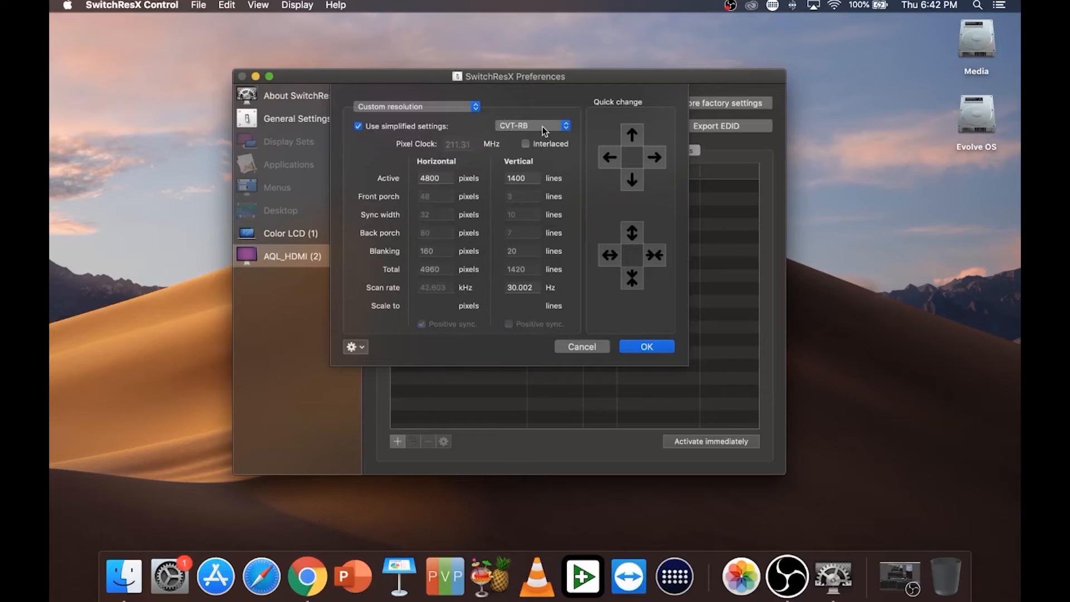
mouse_move(531, 177)
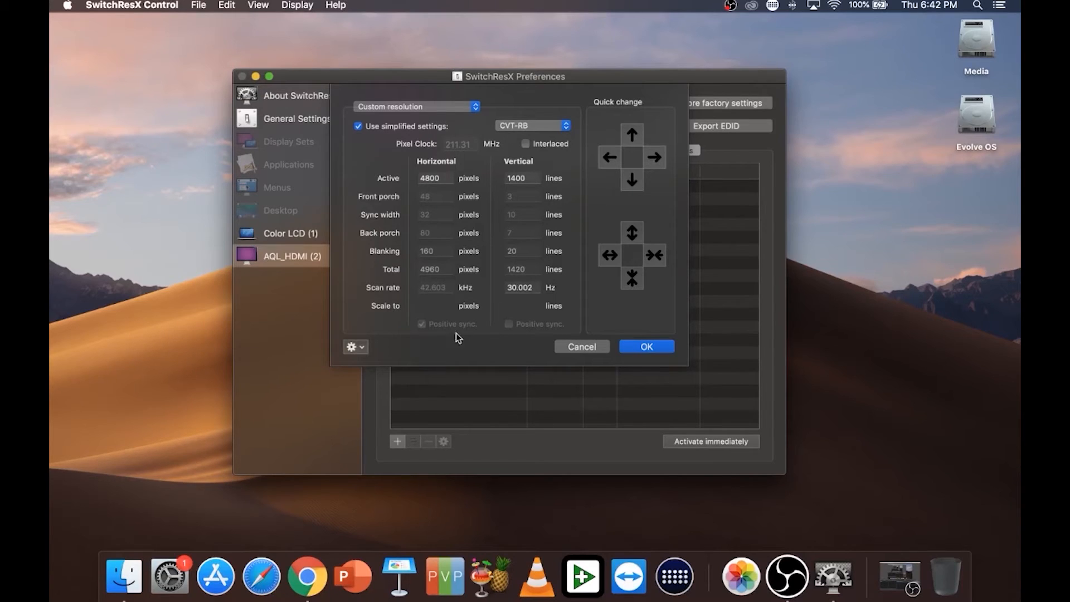
mouse_move(509, 334)
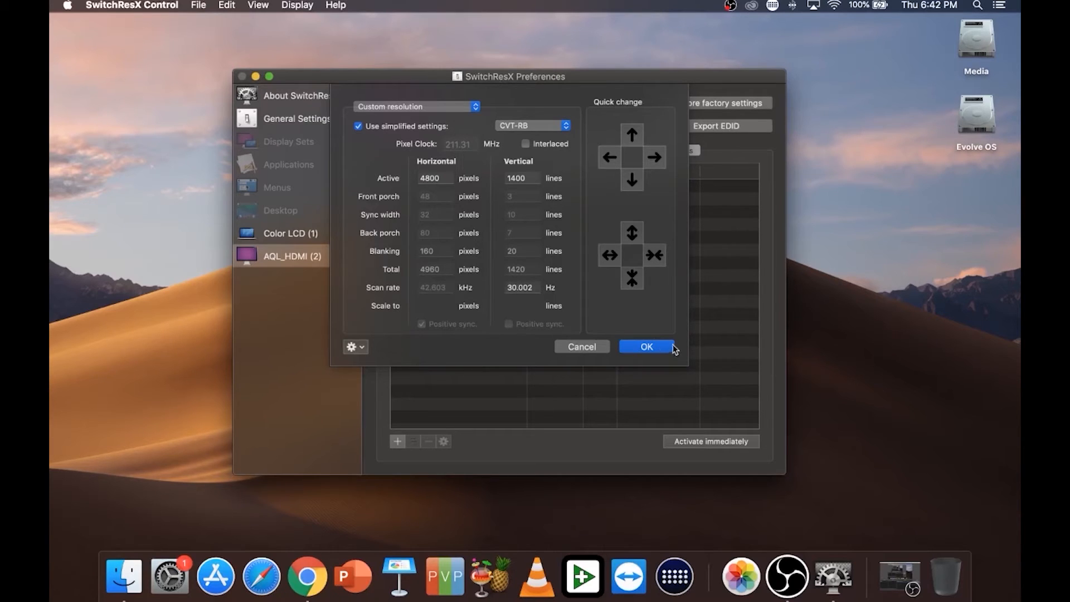
mouse_move(667, 353)
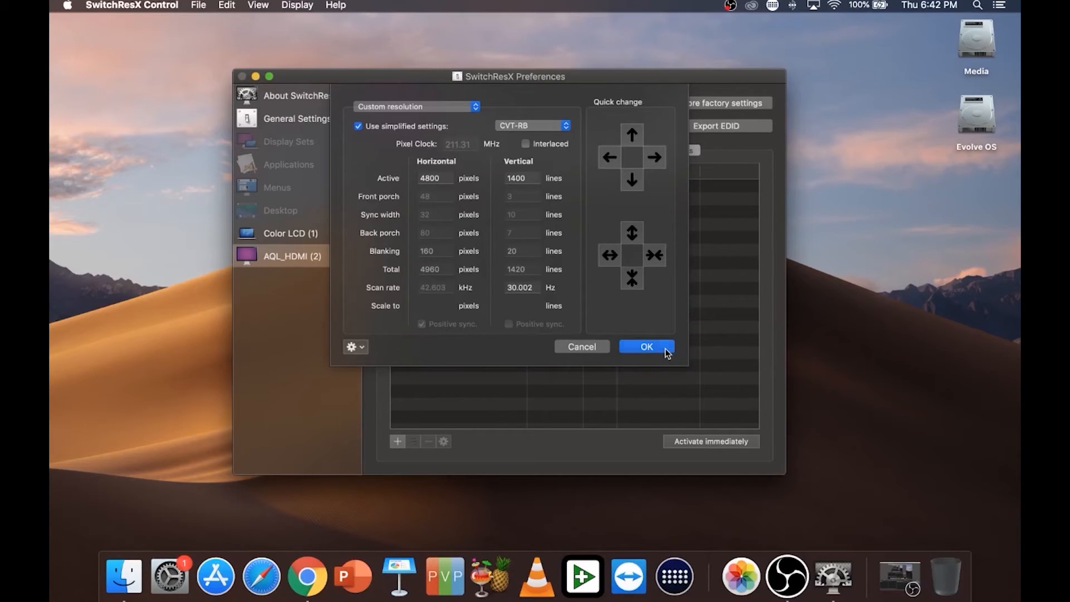
left_click(644, 347)
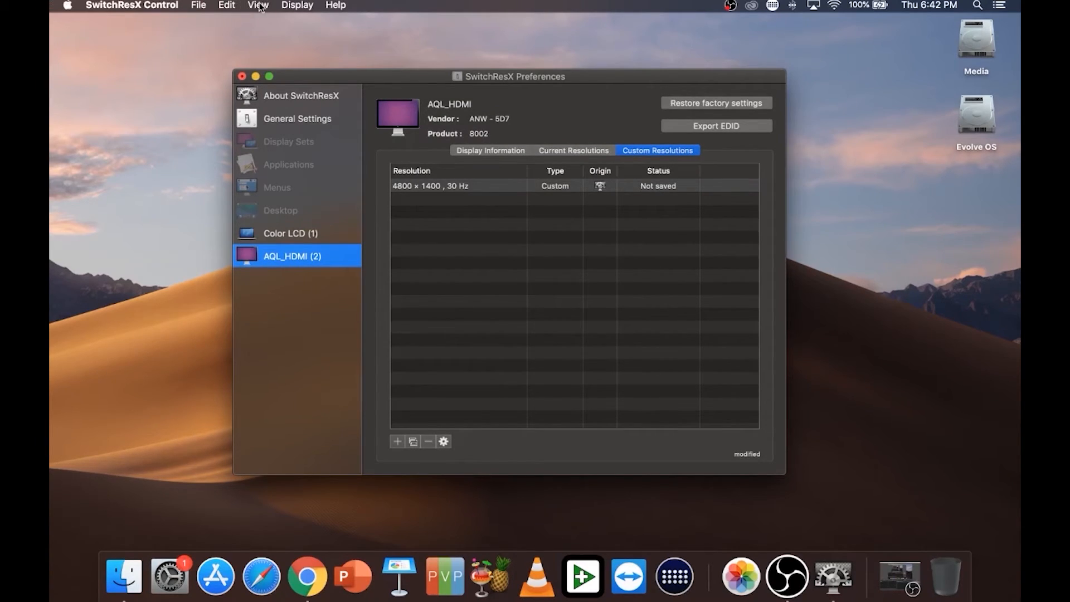
Step: Save the SwitchResX settings, authorizing with the administrator password
left_click(198, 5)
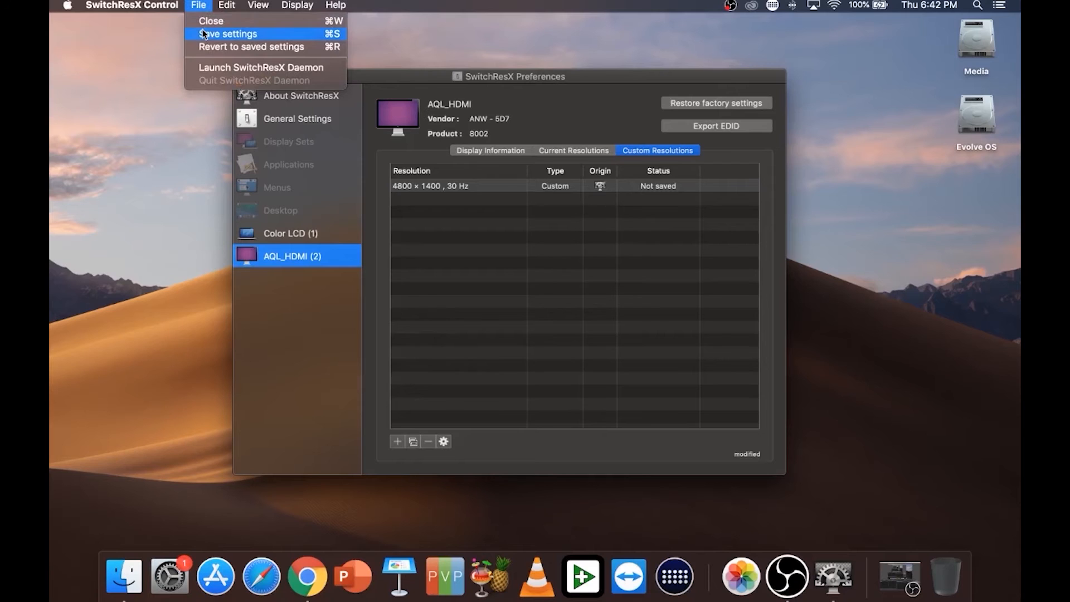
left_click(227, 33)
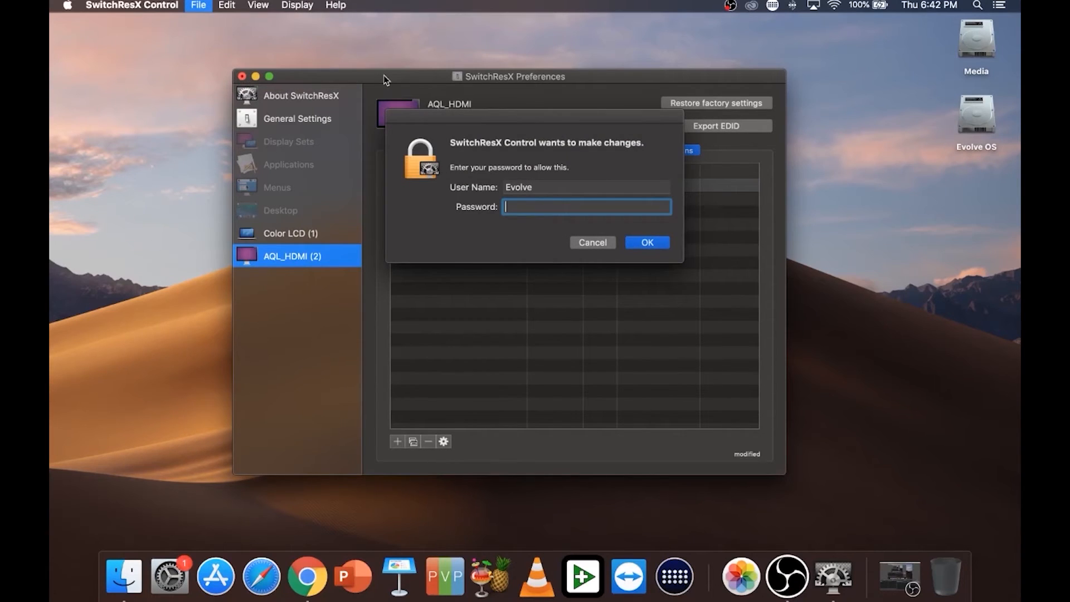
type("••••••")
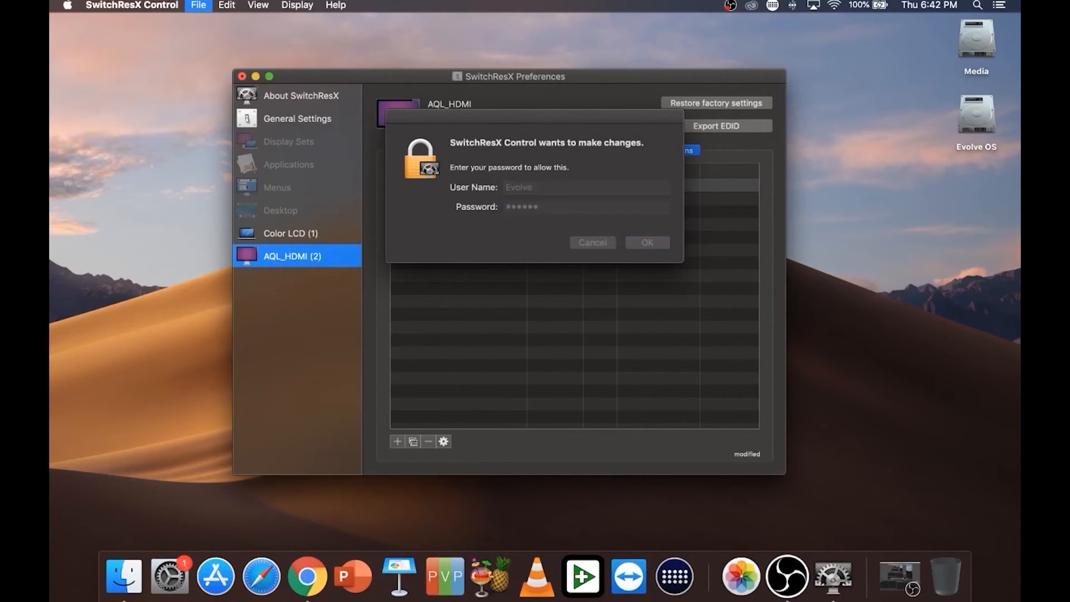
left_click(645, 242)
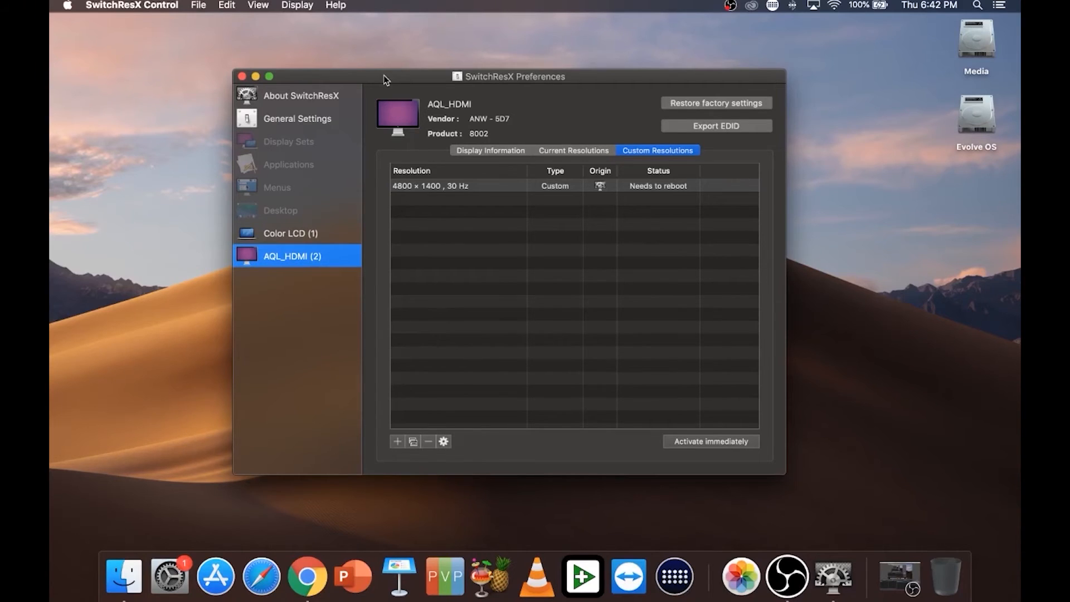
mouse_move(348, 59)
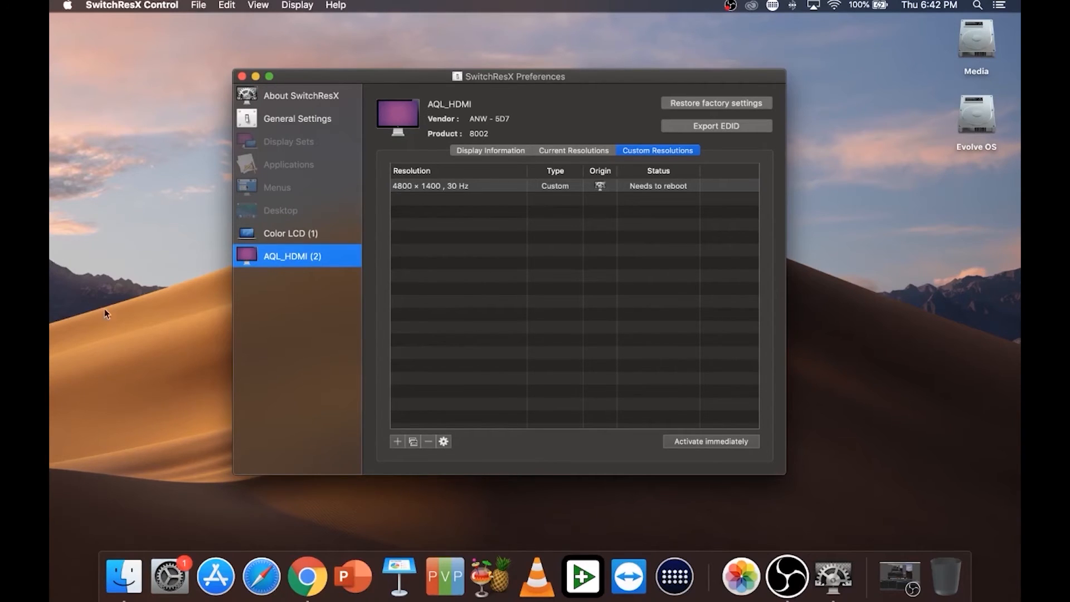
mouse_move(641, 198)
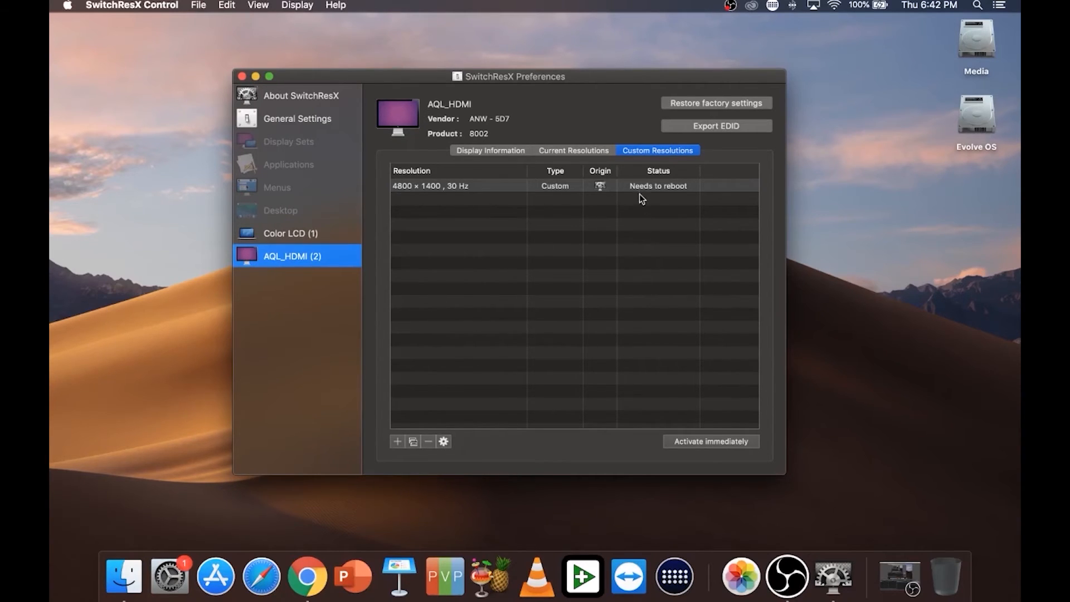
mouse_move(679, 455)
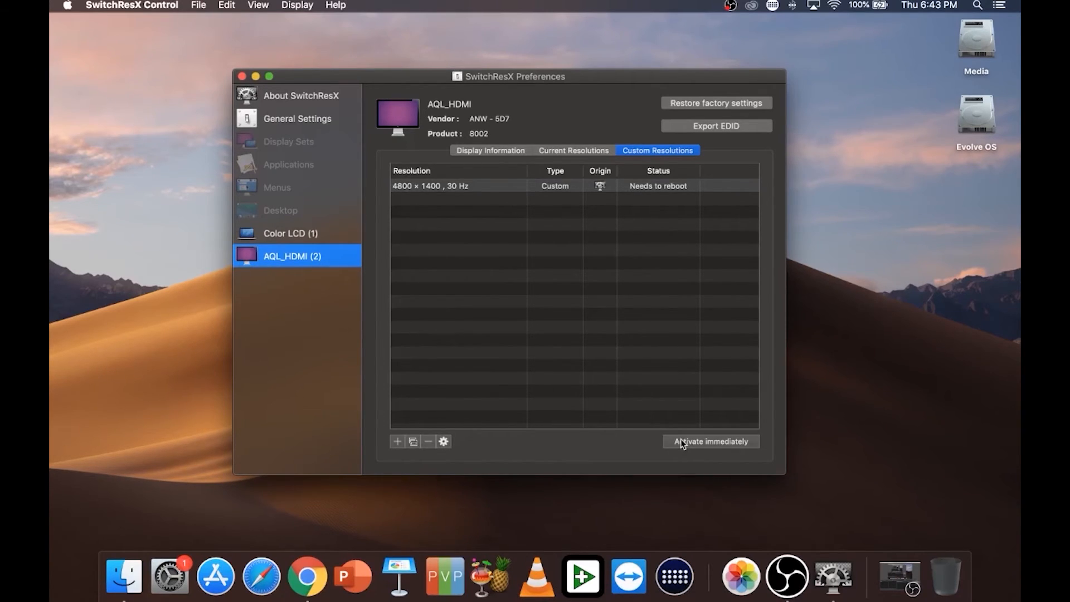
Step: Activate 4800×1400 at 30 Hz for AQL_HDMI from the Current Resolutions list
left_click(489, 150)
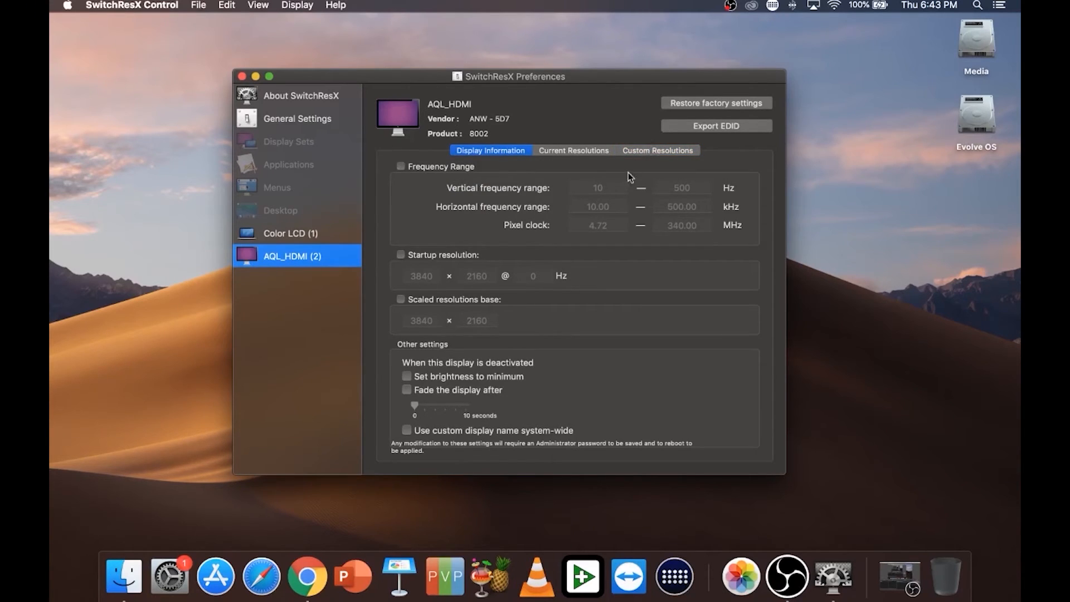
mouse_move(657, 143)
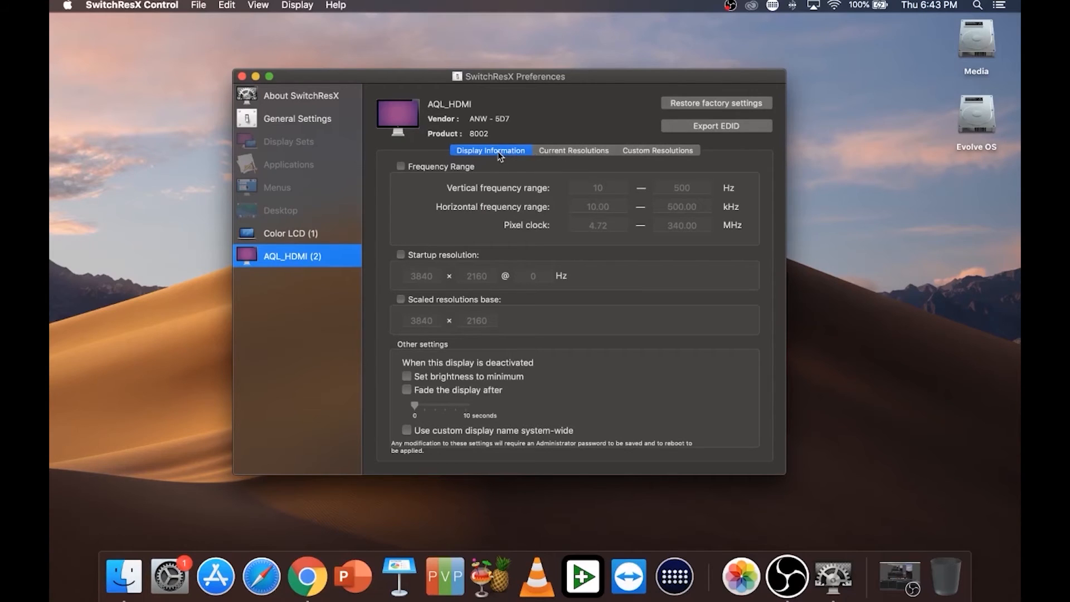
left_click(657, 150)
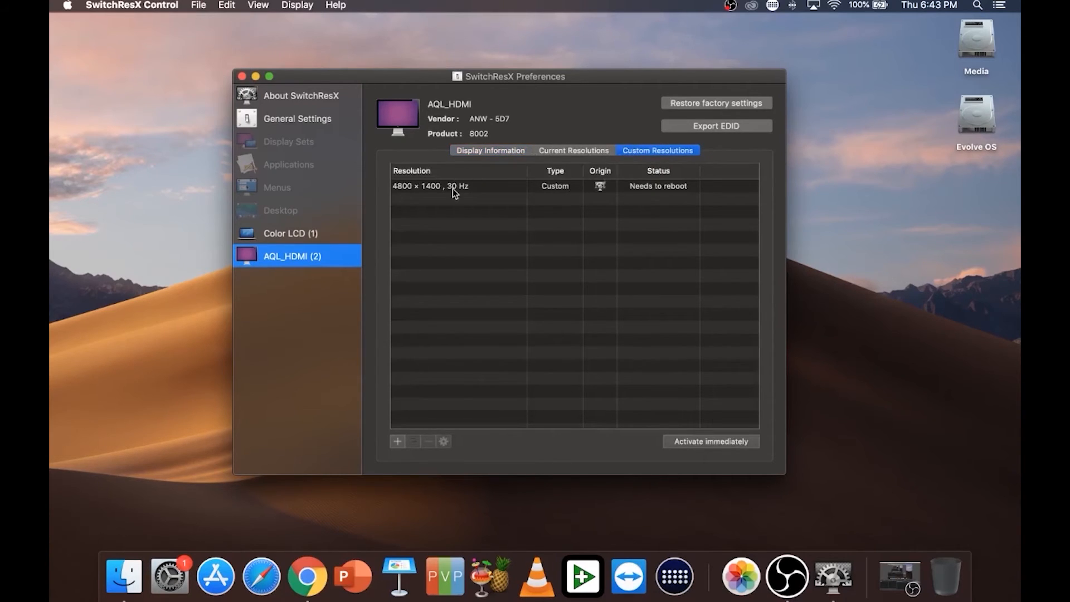
left_click(430, 186)
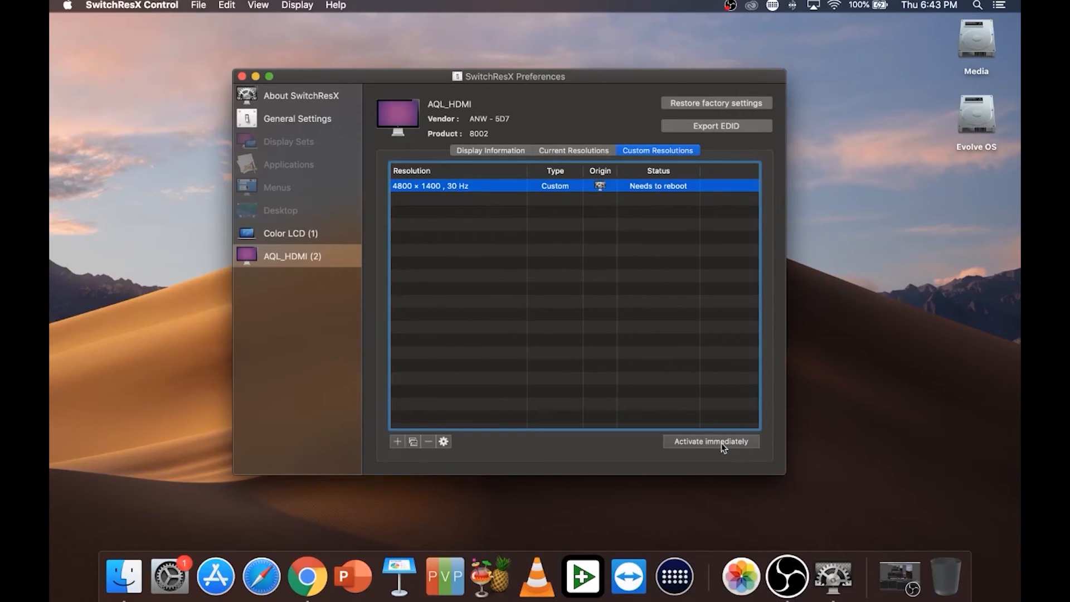
mouse_move(419, 210)
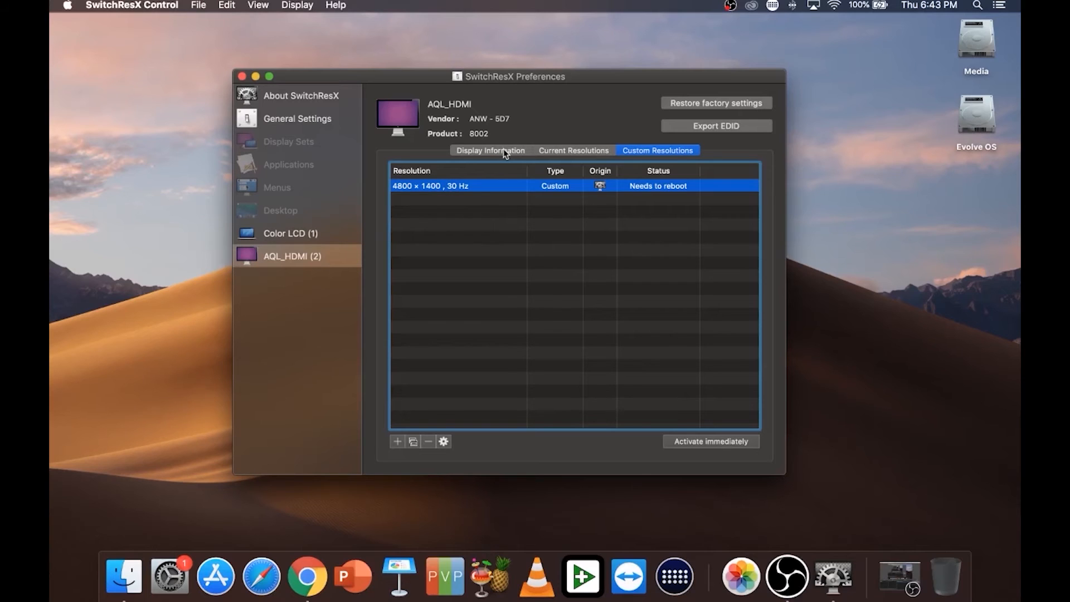
left_click(573, 150)
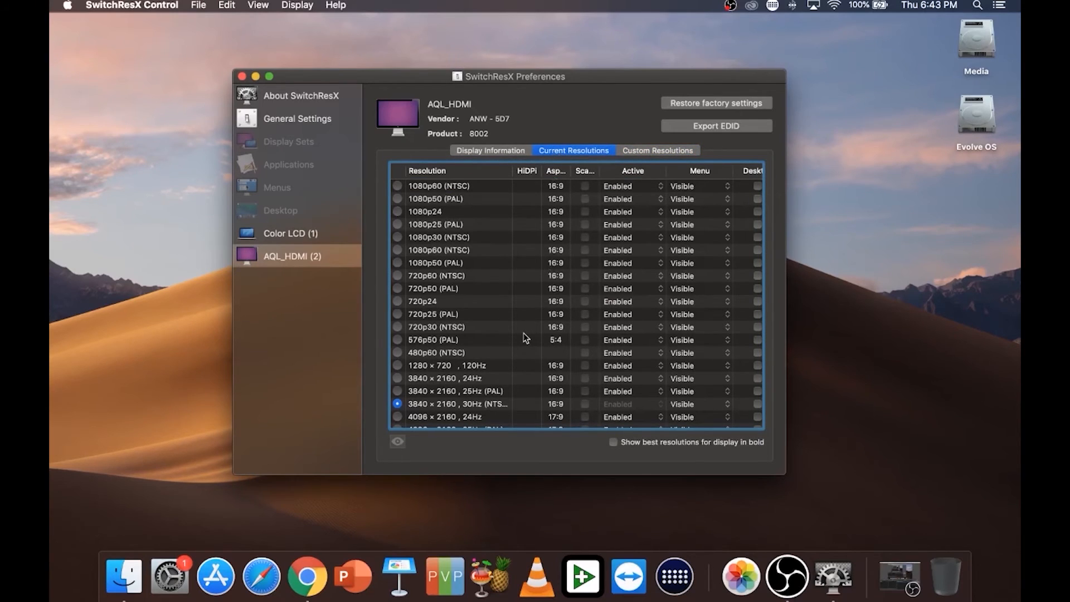
scroll("down", 3)
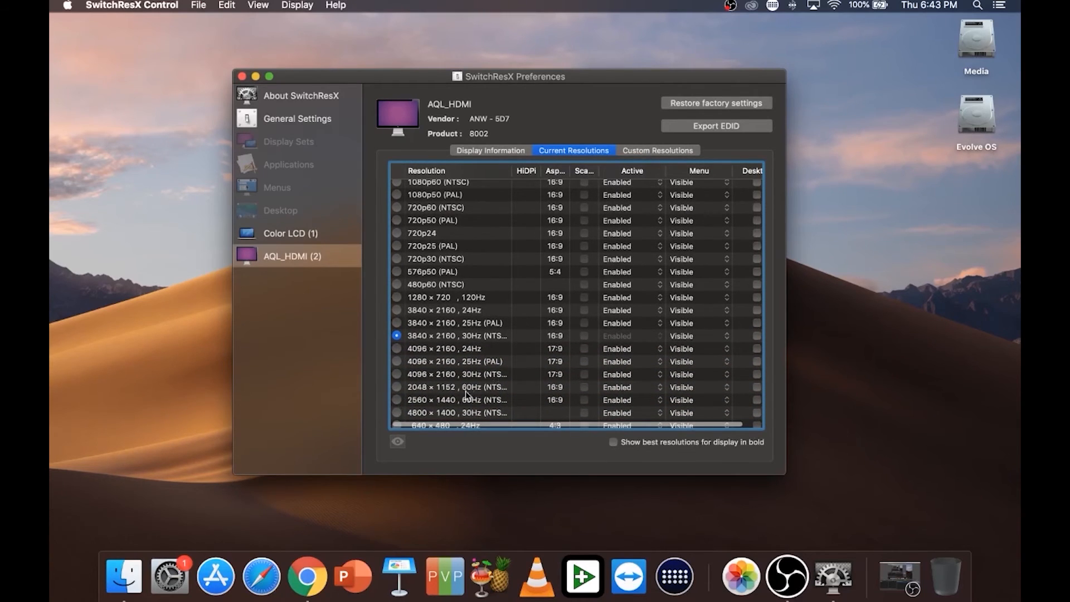
left_click(456, 412)
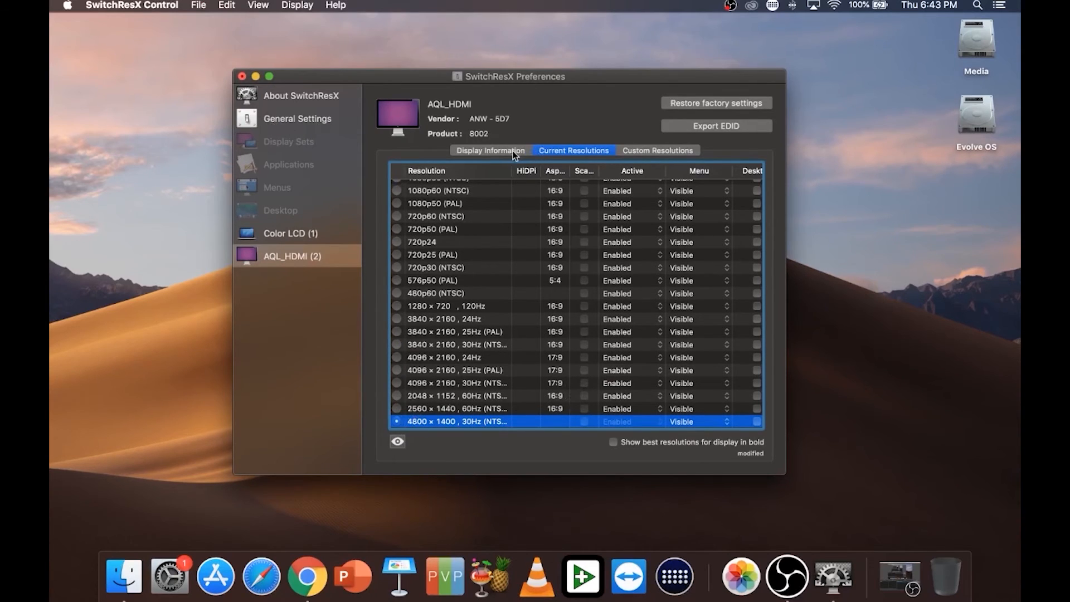
left_click(489, 150)
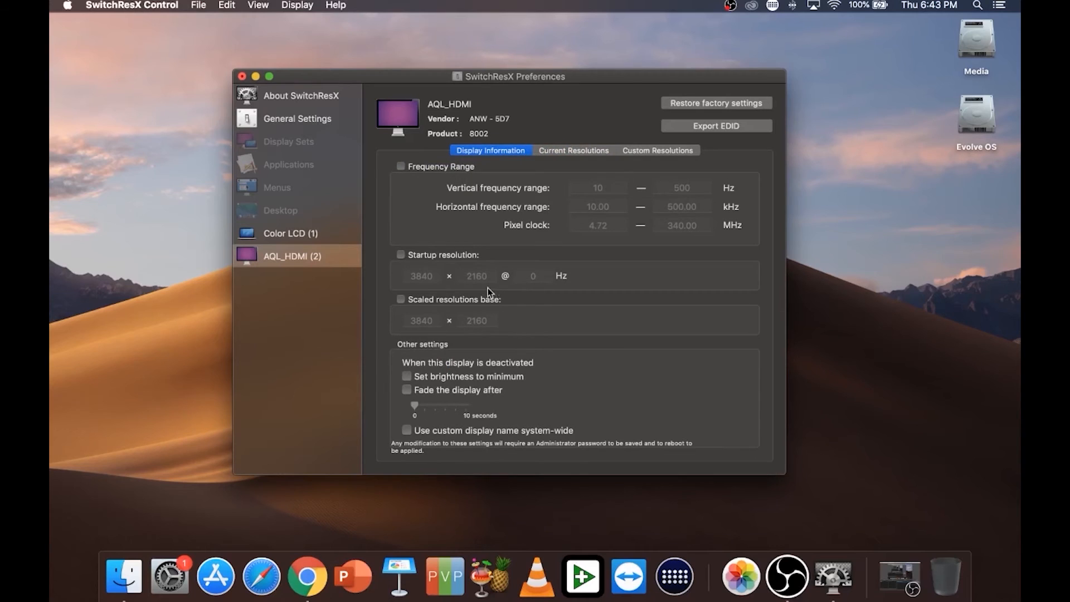
left_click(573, 150)
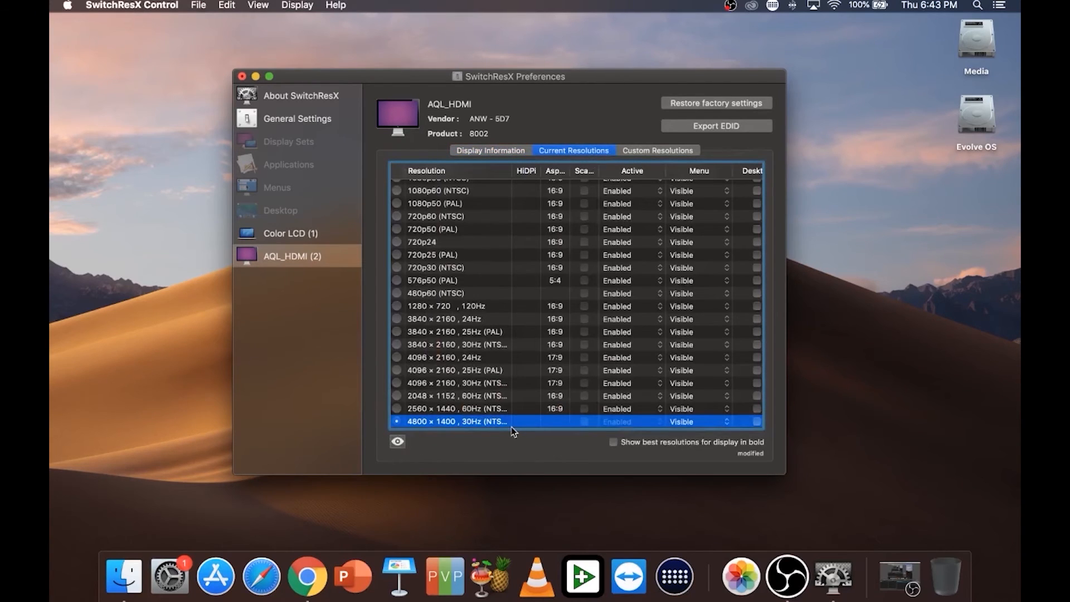
mouse_move(459, 335)
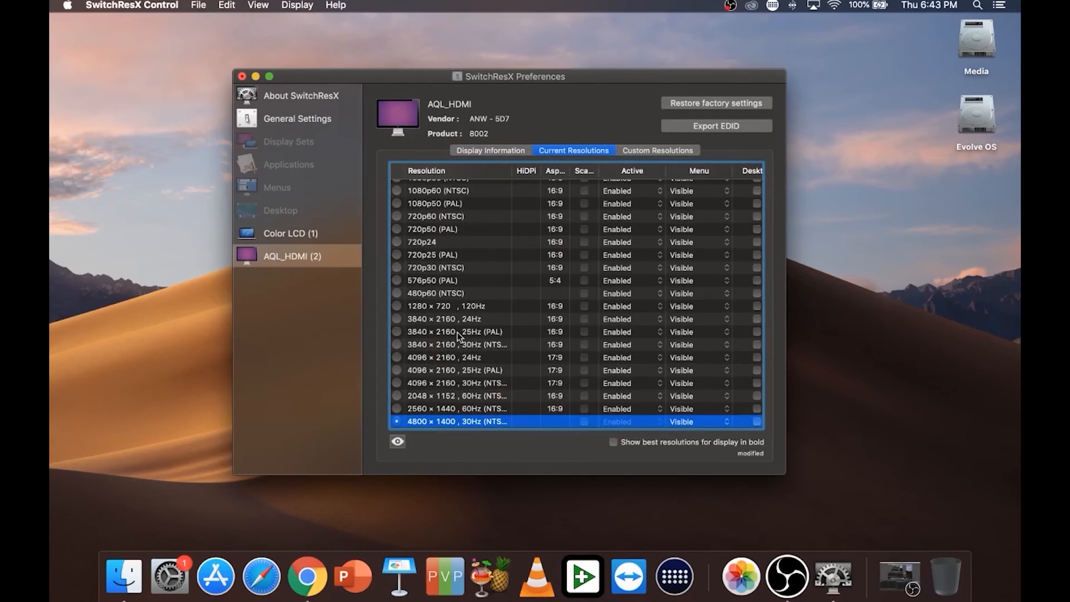
left_click(198, 6)
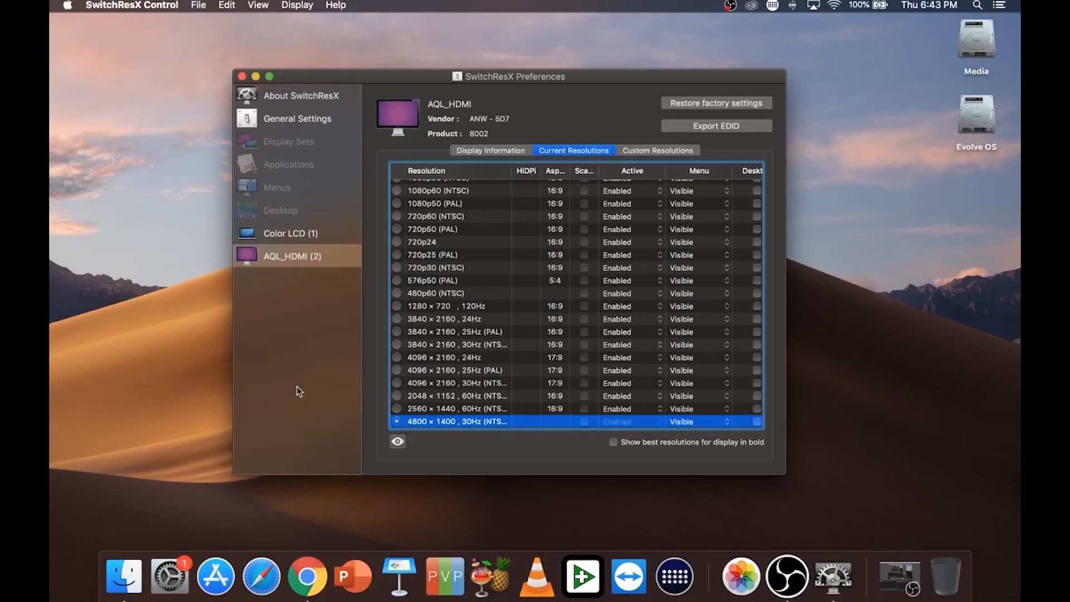
left_click(292, 256)
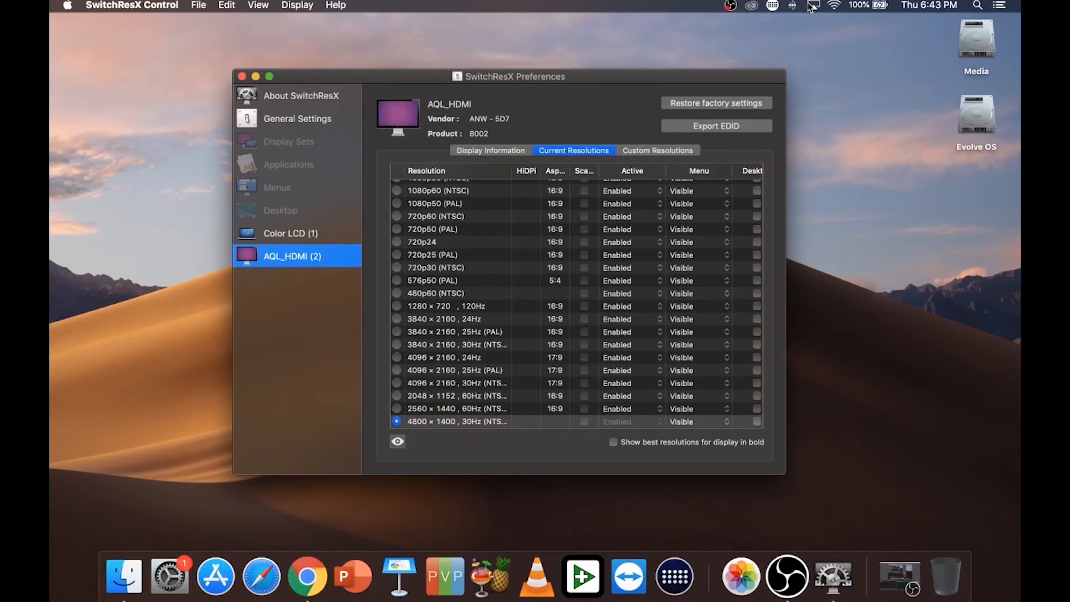
Step: Open Displays Preferences from the mirroring menu and view the Arrangement of both displays
left_click(811, 5)
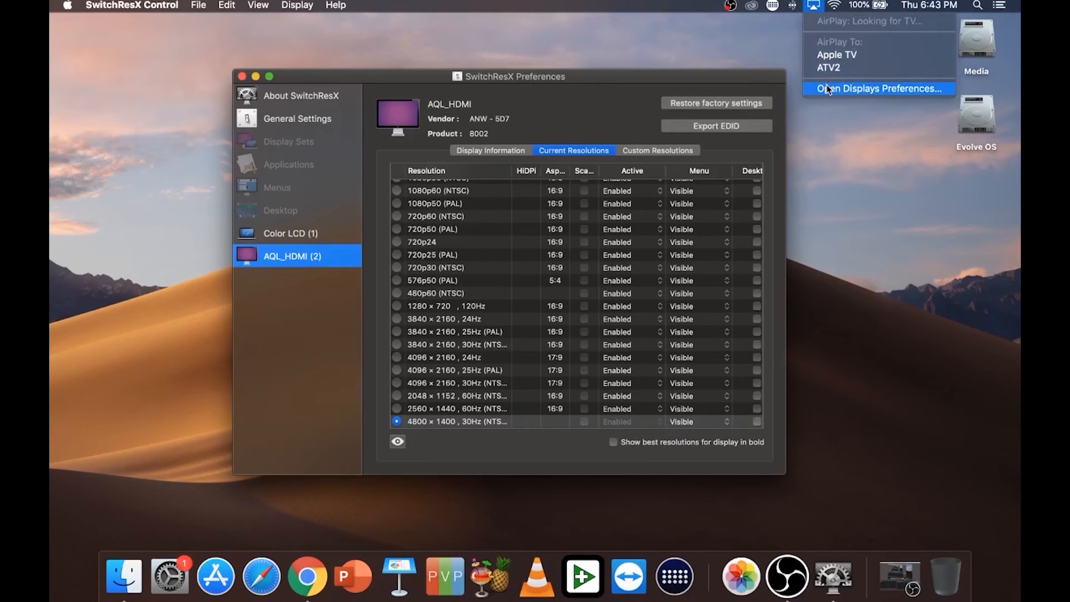
left_click(877, 88)
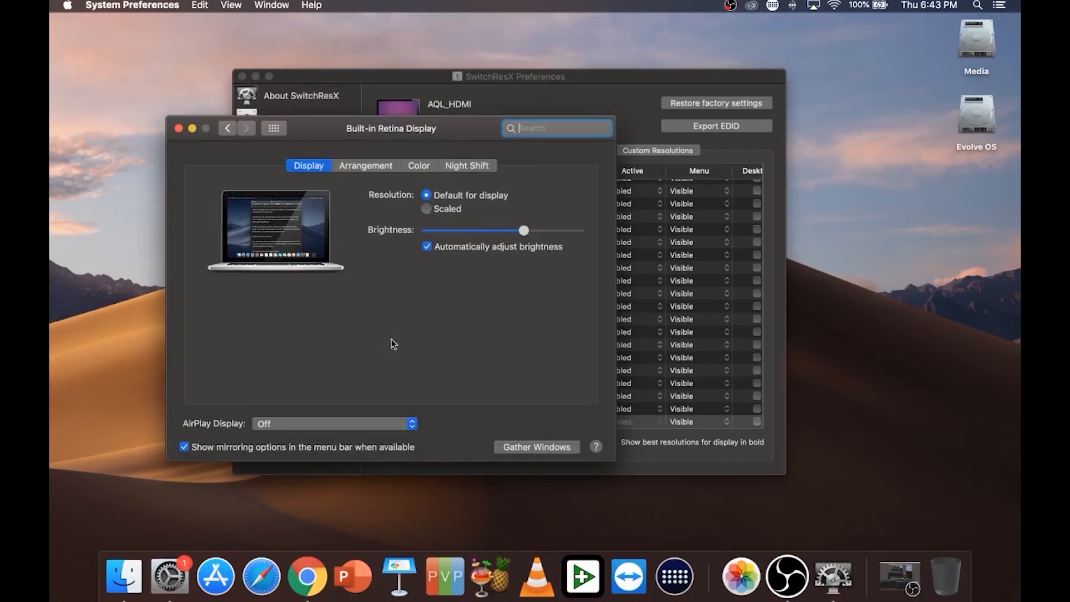
left_click(365, 165)
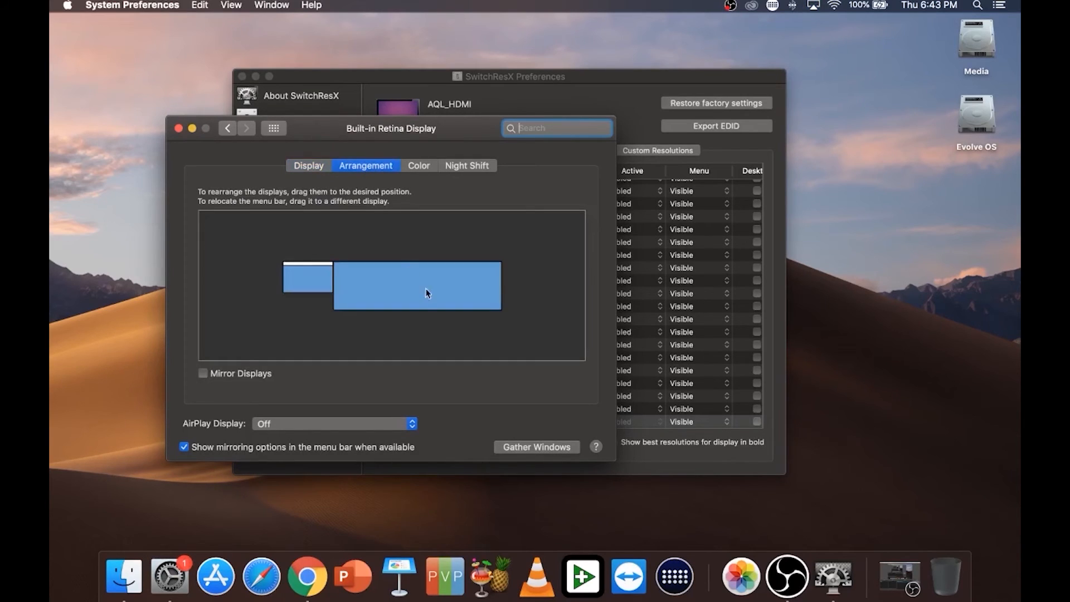
mouse_move(346, 293)
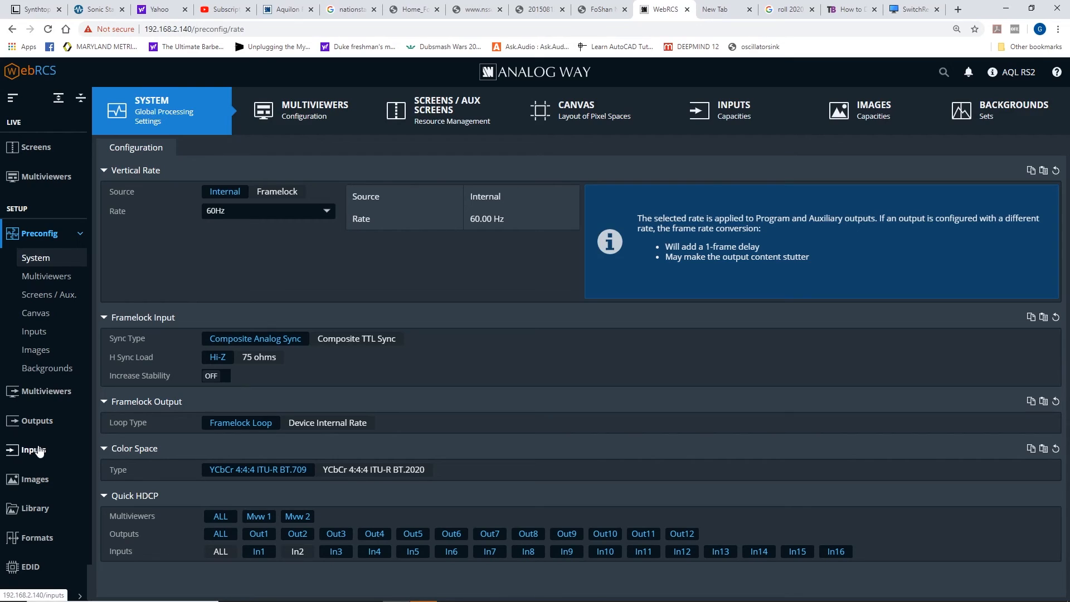
Step: Open Input 2 from the Inputs list to check its 4800x1400 30 Hz signal
left_click(33, 449)
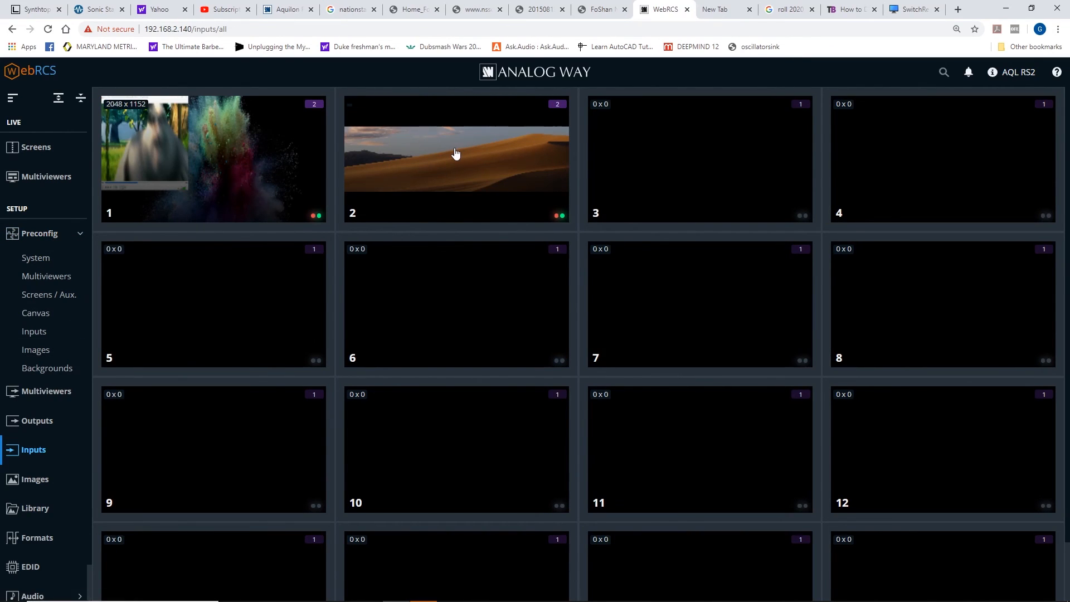
left_click(455, 157)
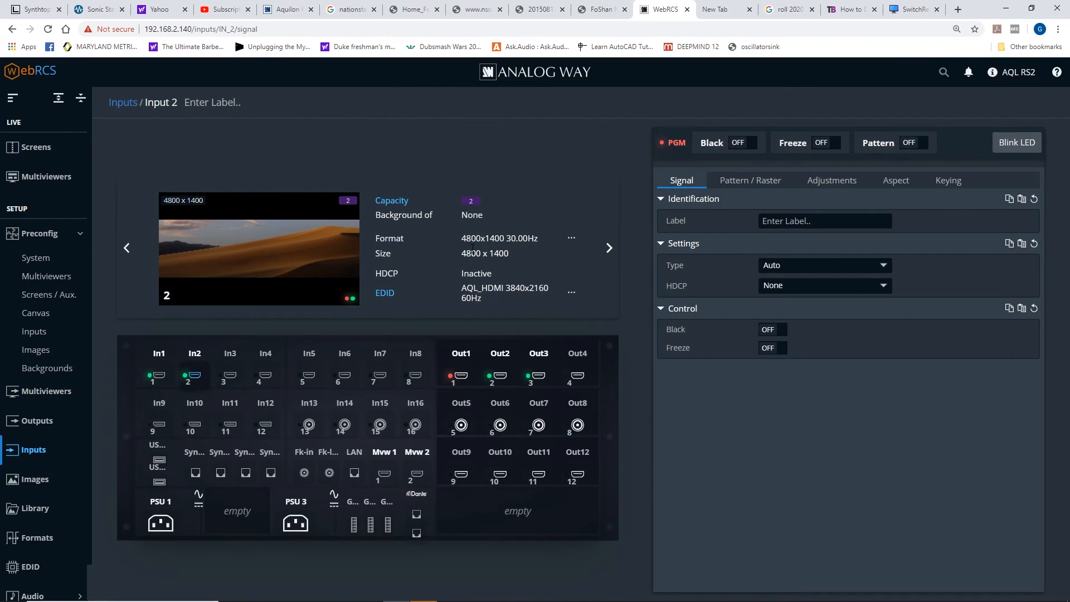
mouse_move(511, 250)
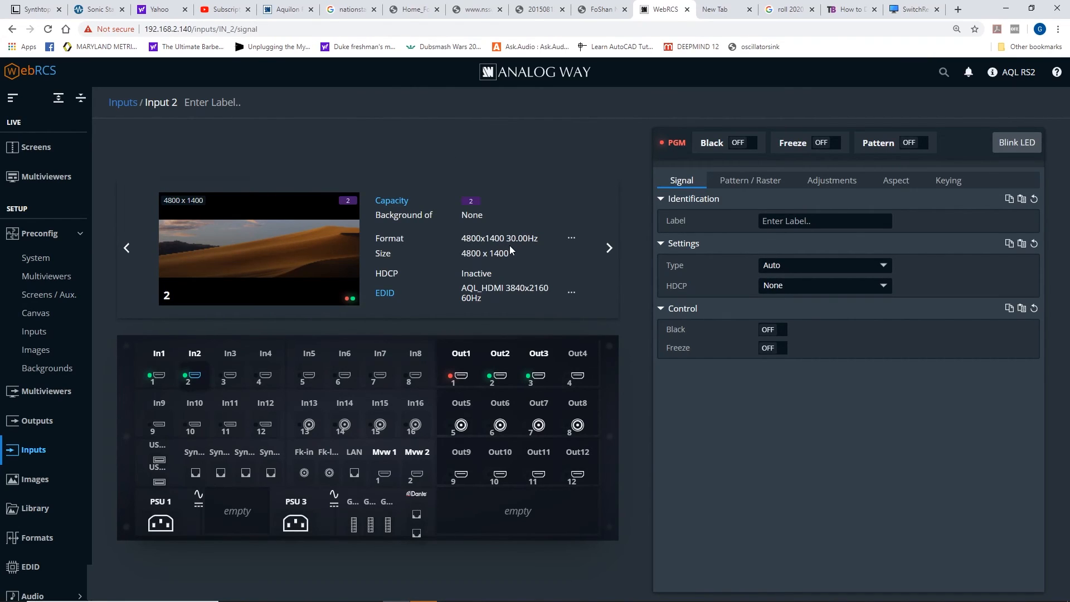
mouse_move(542, 237)
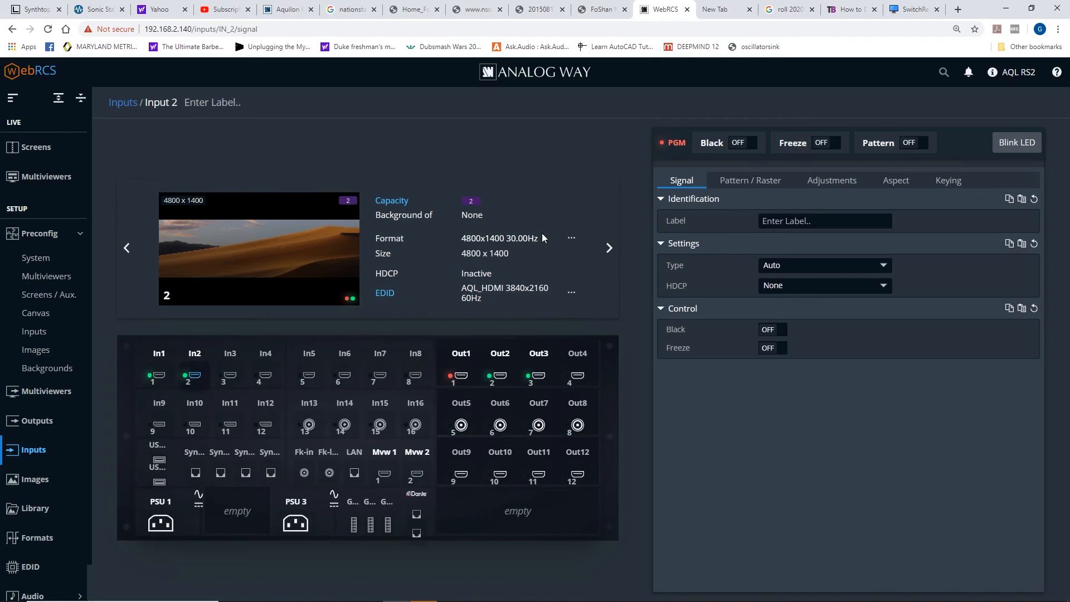
mouse_move(438, 263)
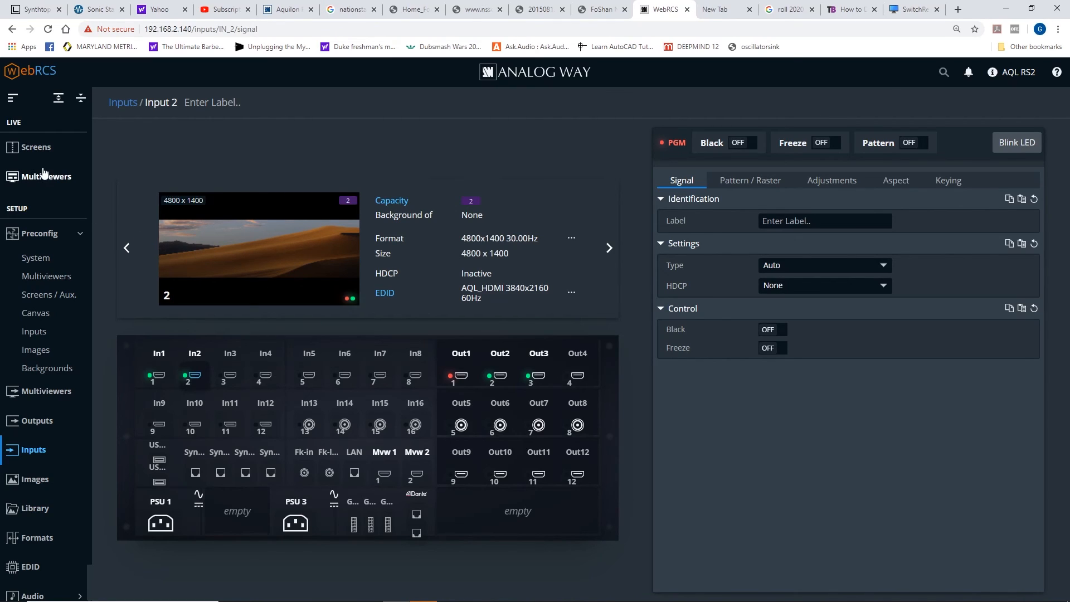
Step: Show all screens and set the Input 2 layer on S1 PGM to full screen
left_click(36, 146)
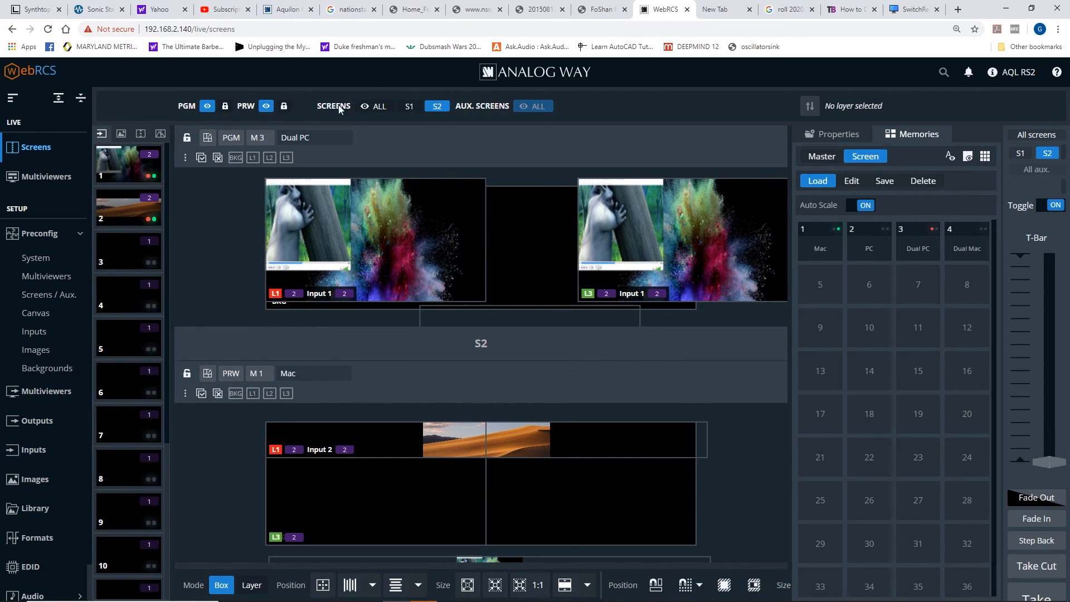
left_click(408, 106)
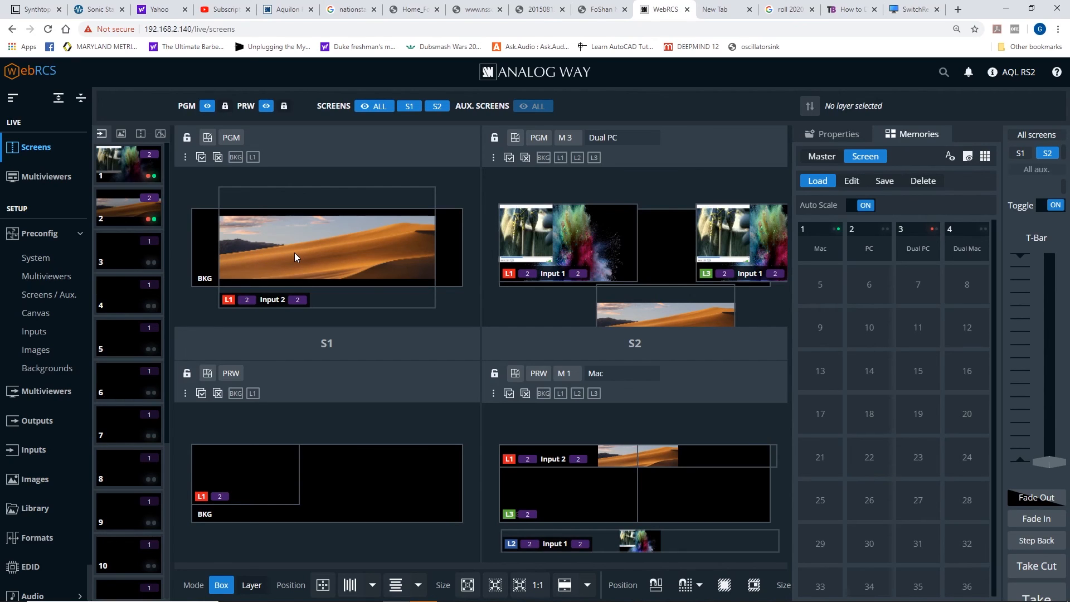
left_click(326, 249)
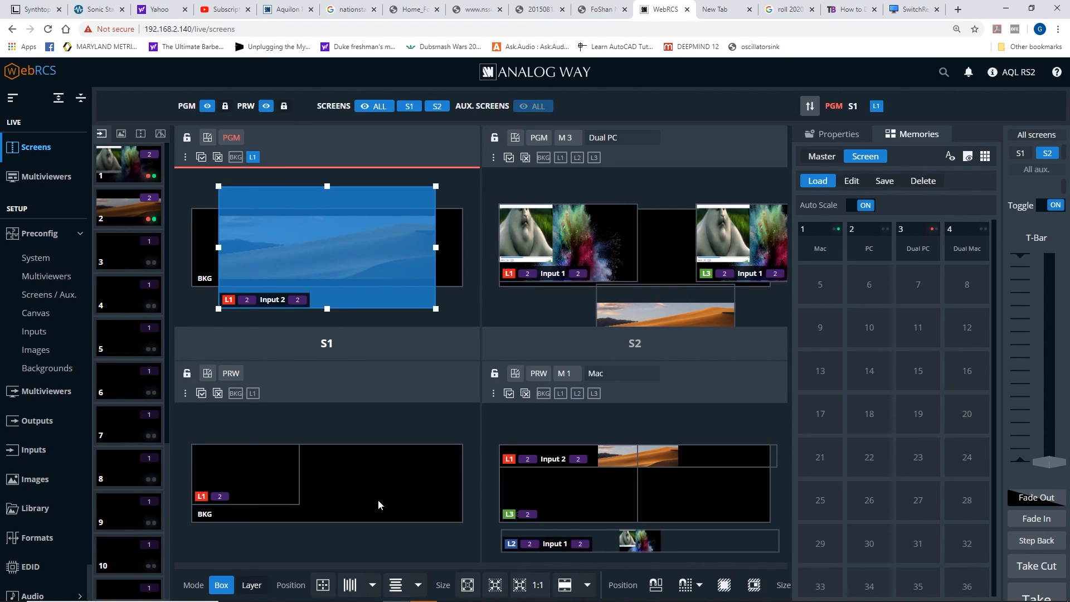
mouse_move(505, 584)
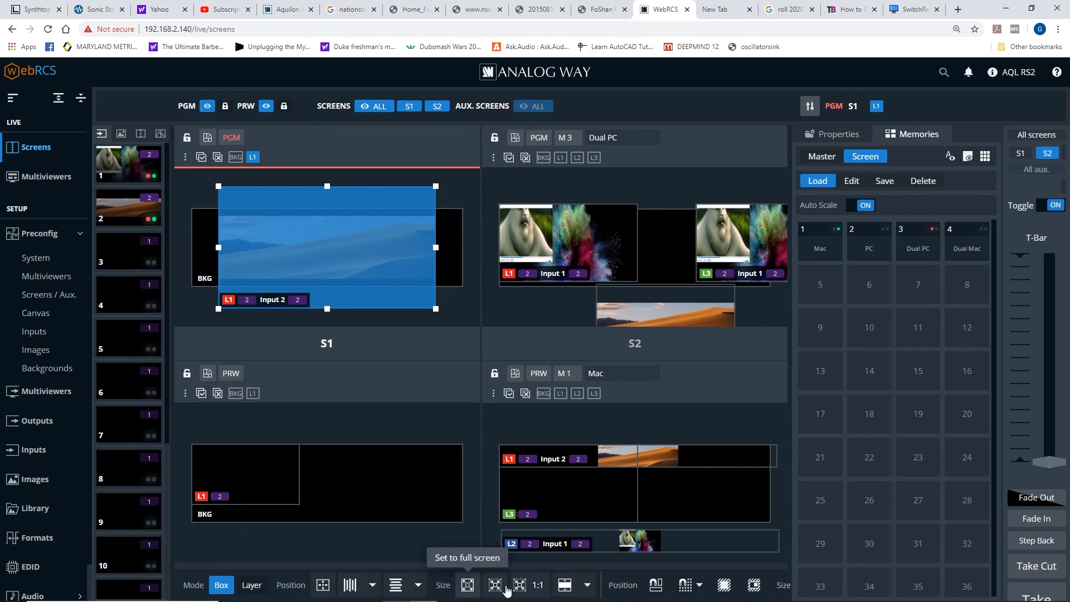
left_click(520, 586)
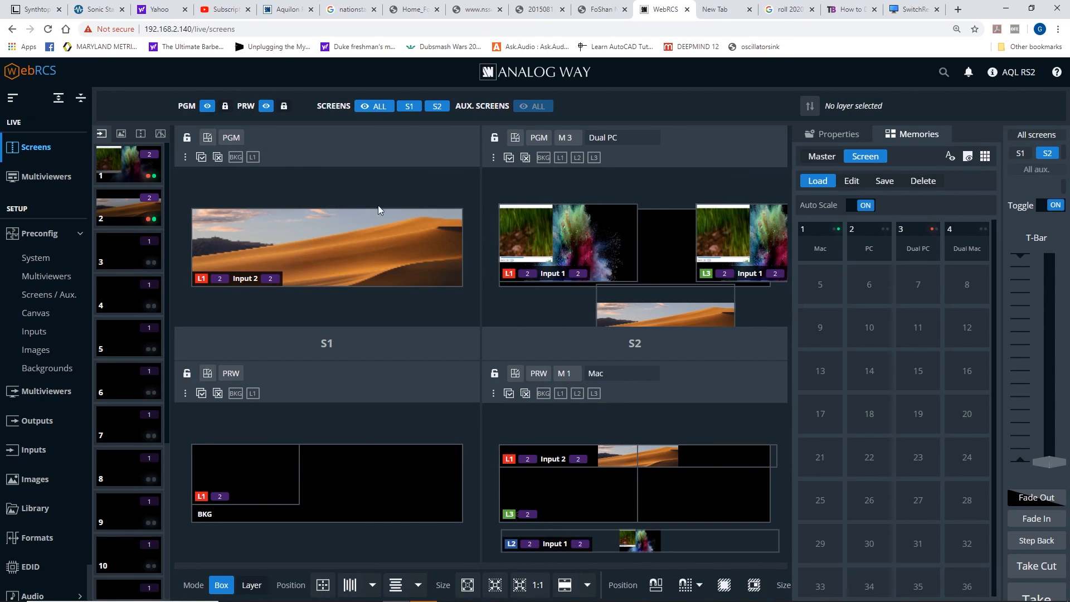
left_click(407, 106)
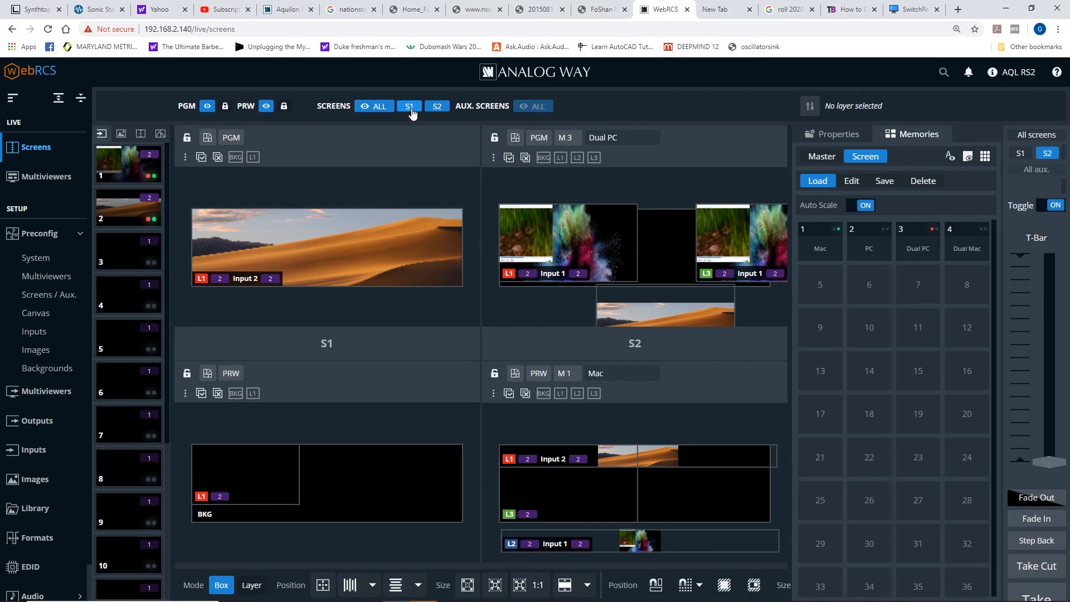